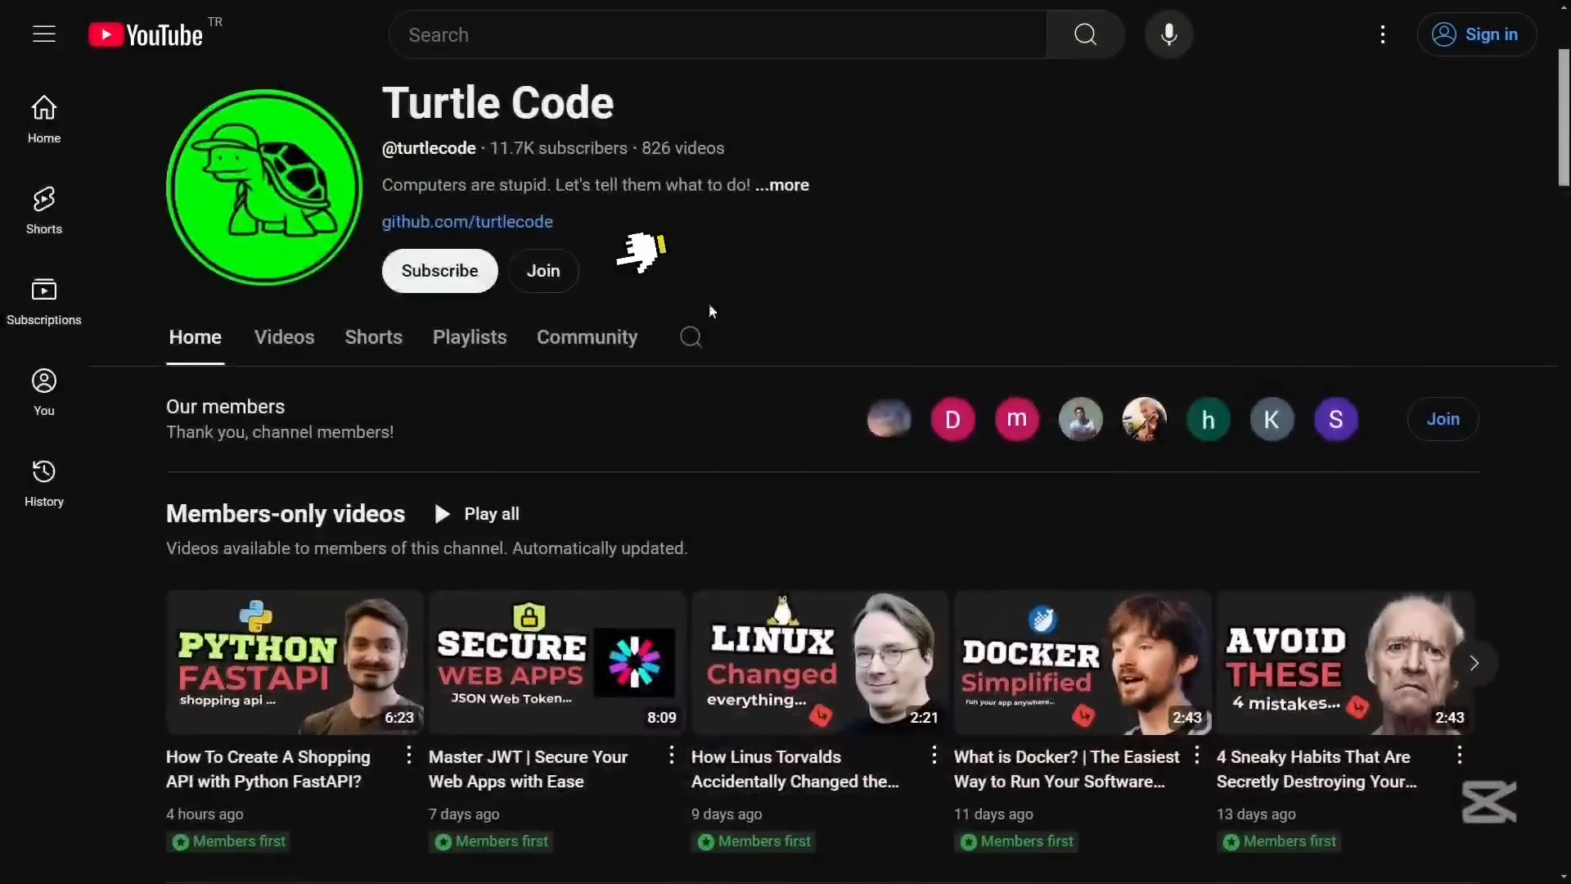
- Click Join on the Turtle Code channel to show the membership sign-in prompt
left_click(543, 271)
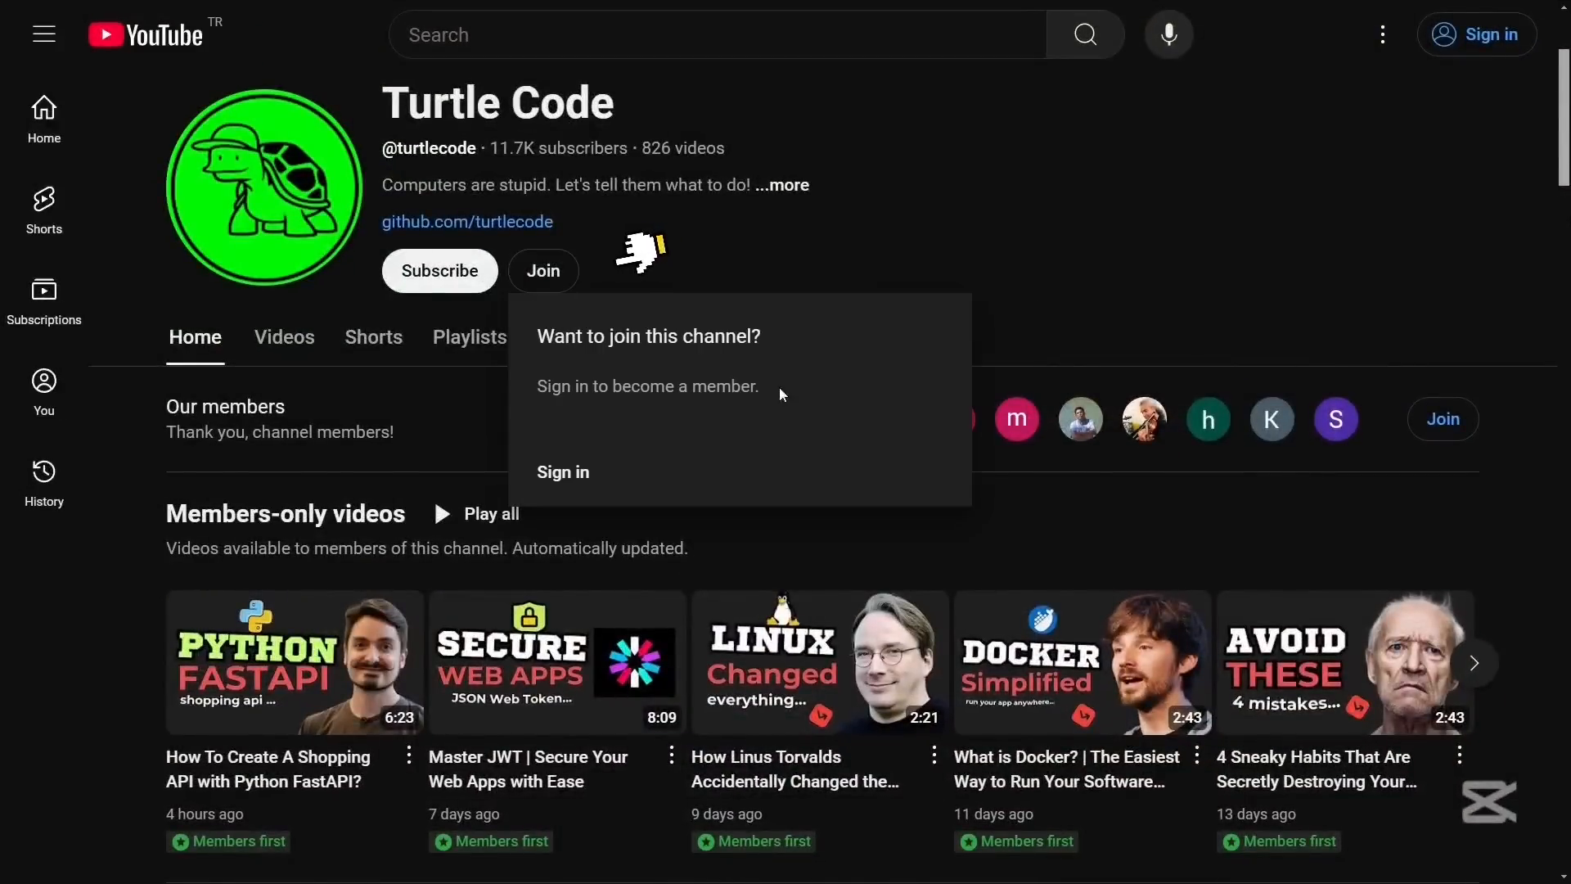
mouse_move(852, 417)
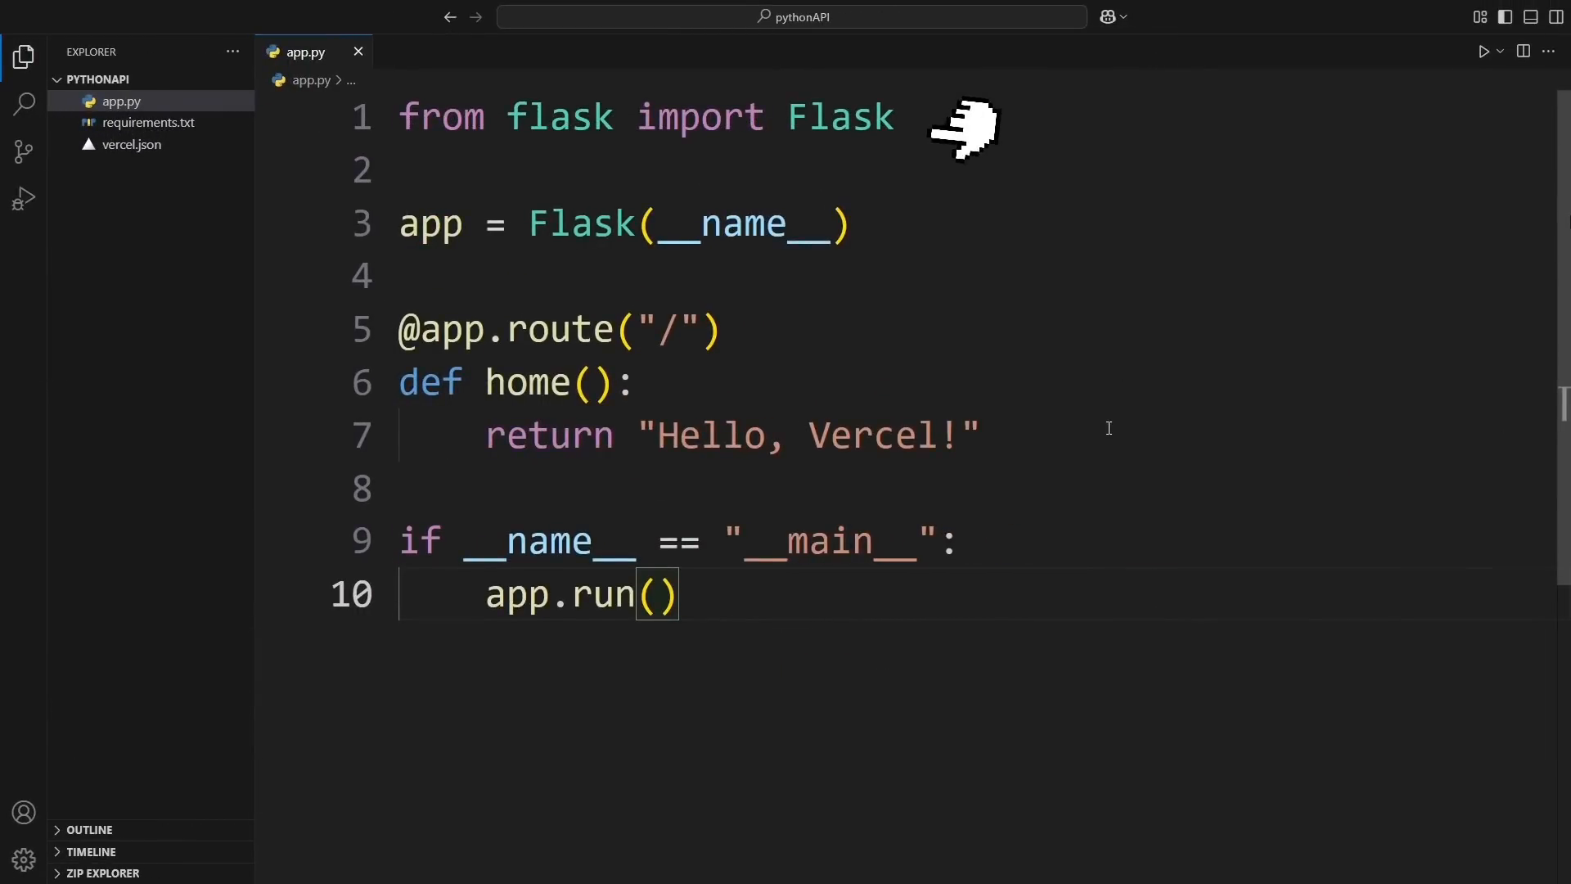
mouse_move(912, 226)
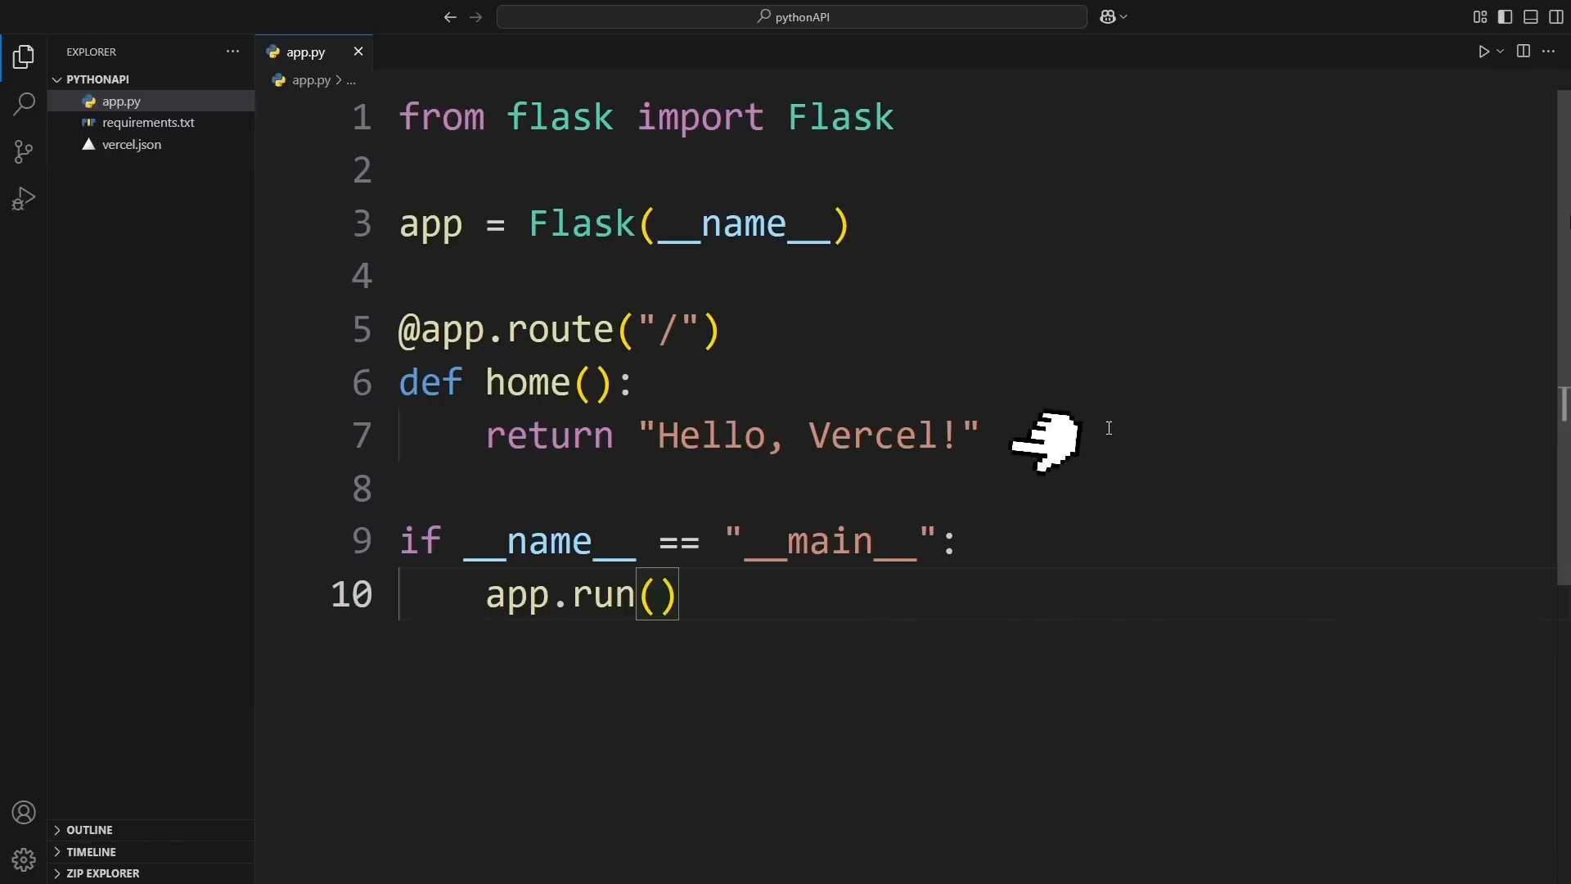
mouse_move(762, 611)
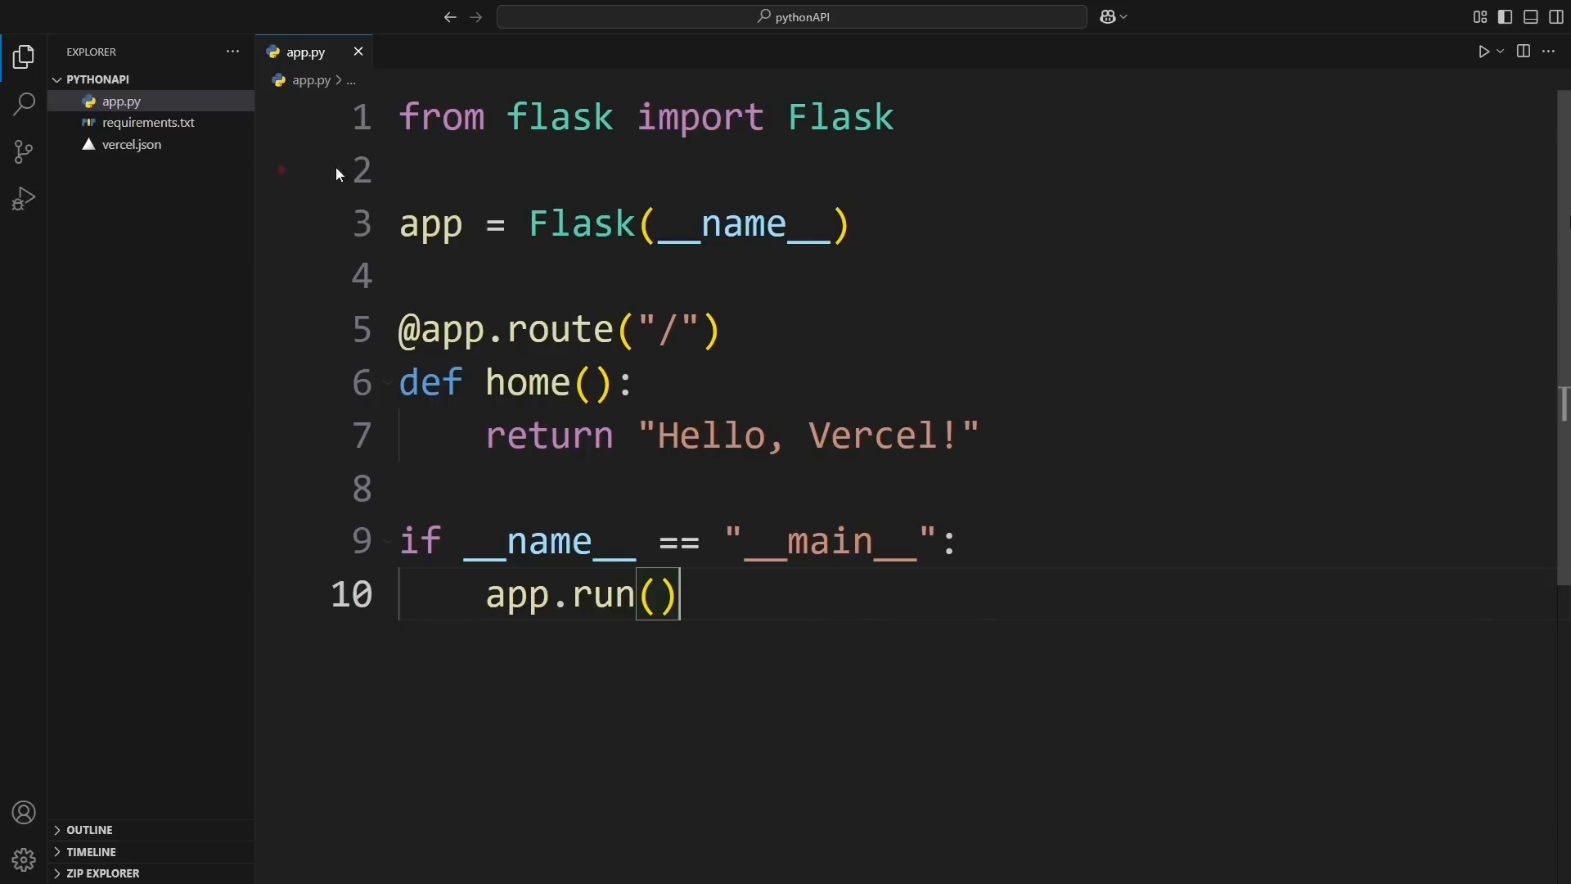
- View requirements.txt (flask, gunicorn), then open vercel.json in the pythonAPI project
left_click(149, 122)
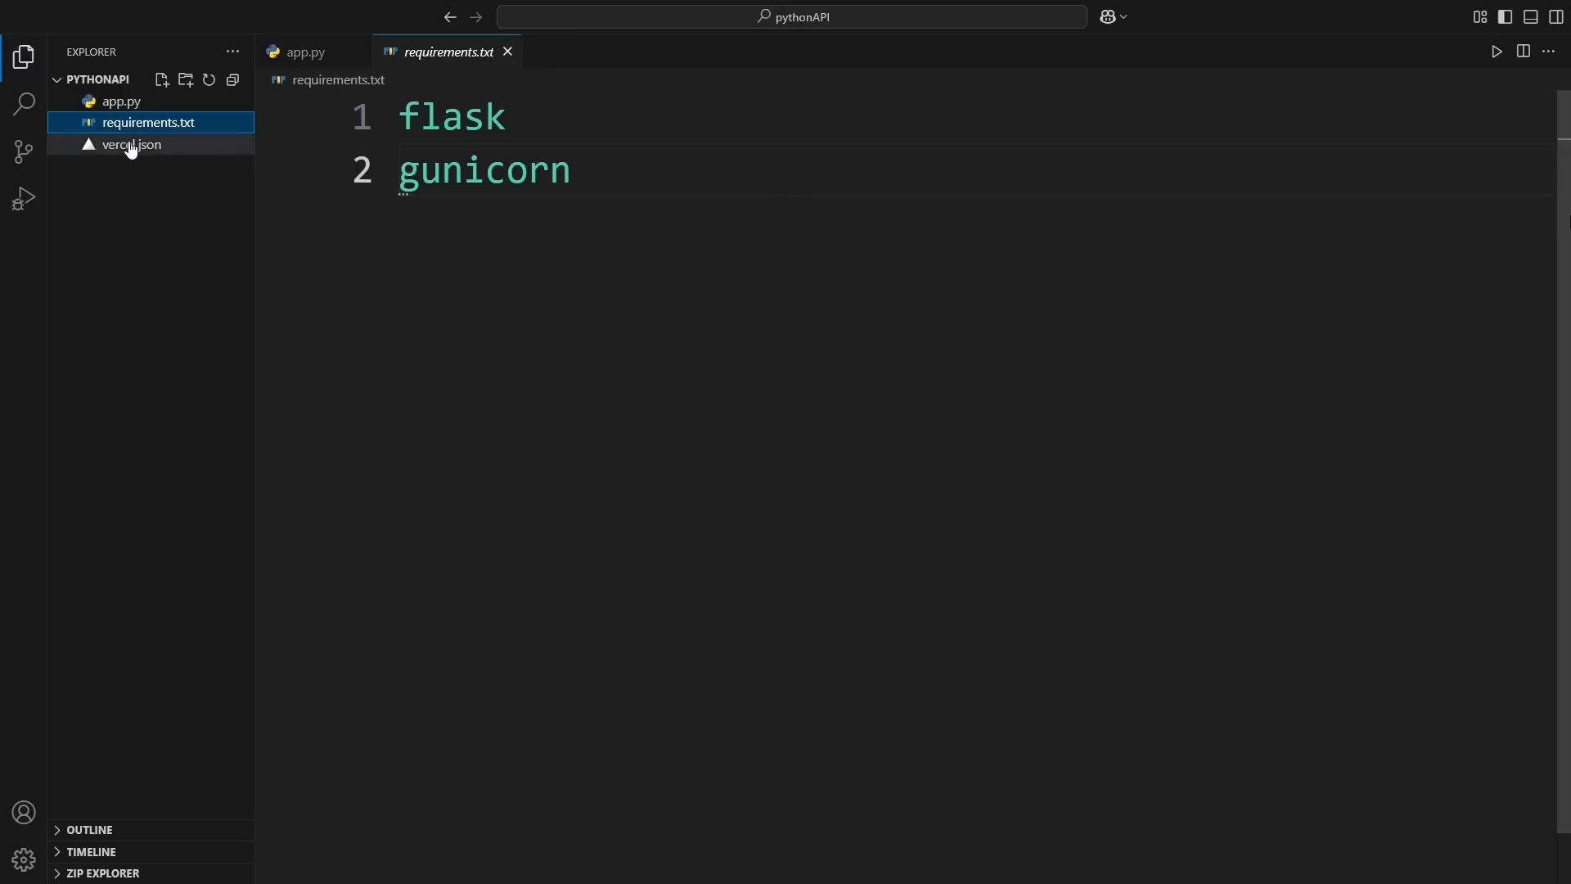
left_click(130, 144)
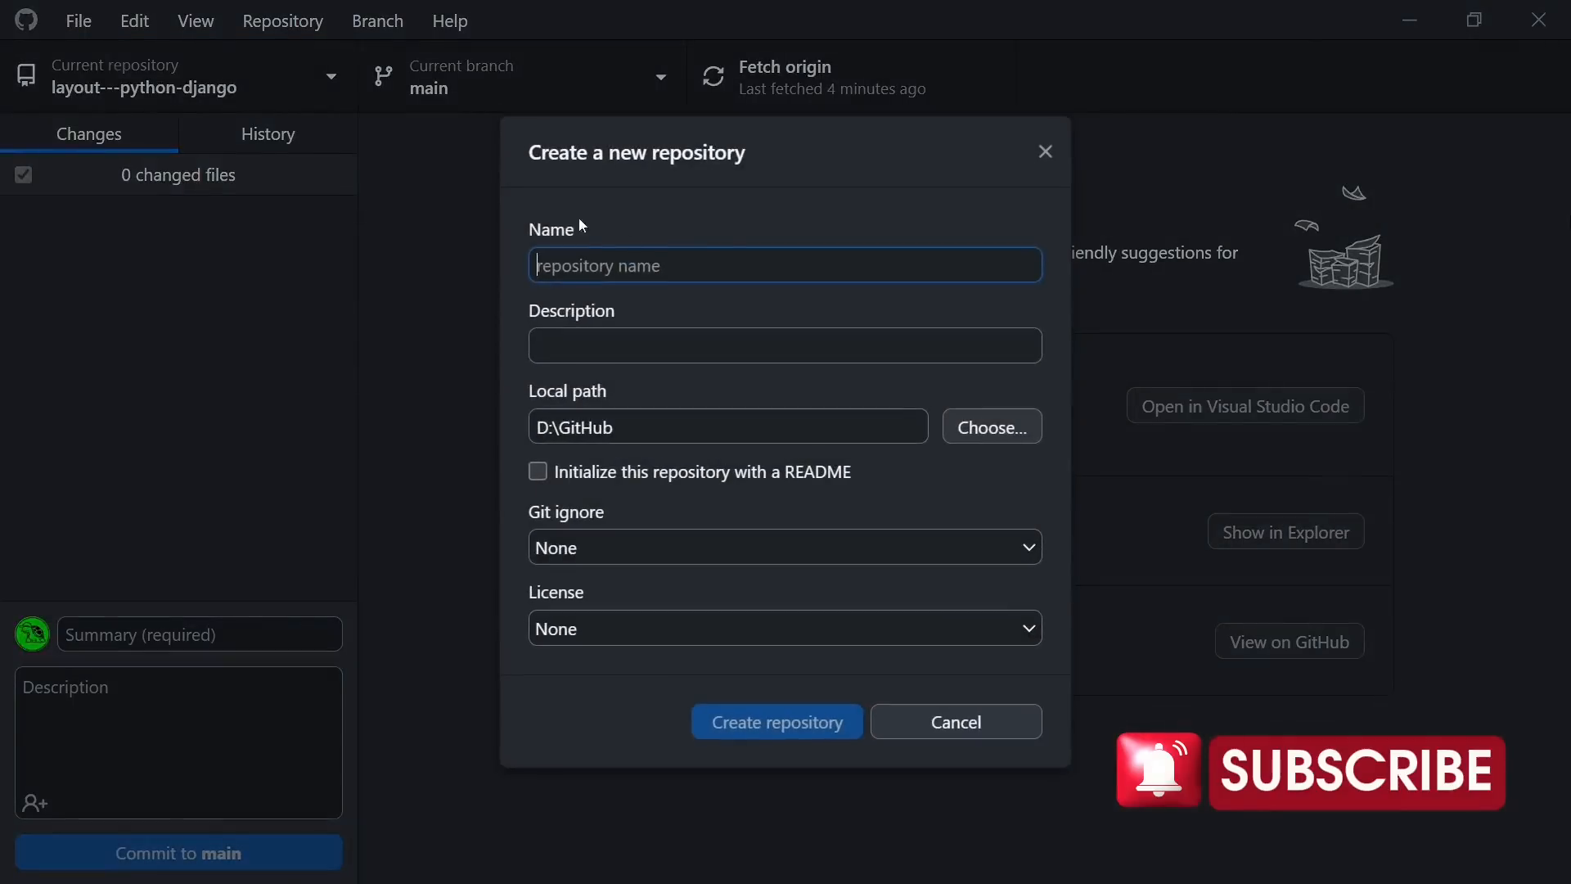
- Name the new repository 'Deploy Flask APP' and create it
type("Deploy Flask APP")
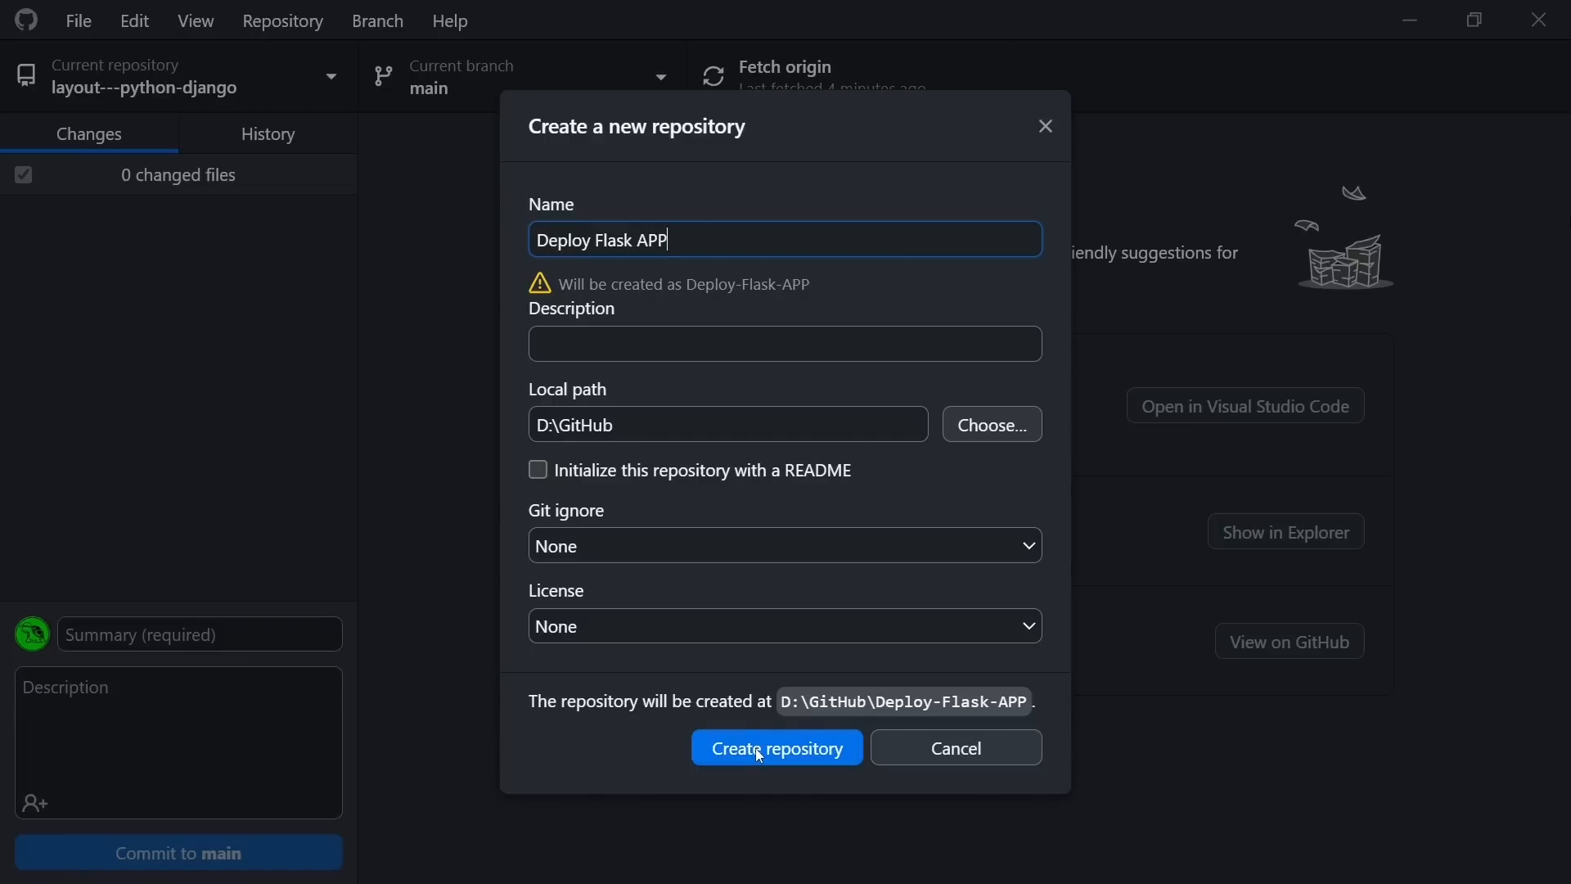
left_click(775, 747)
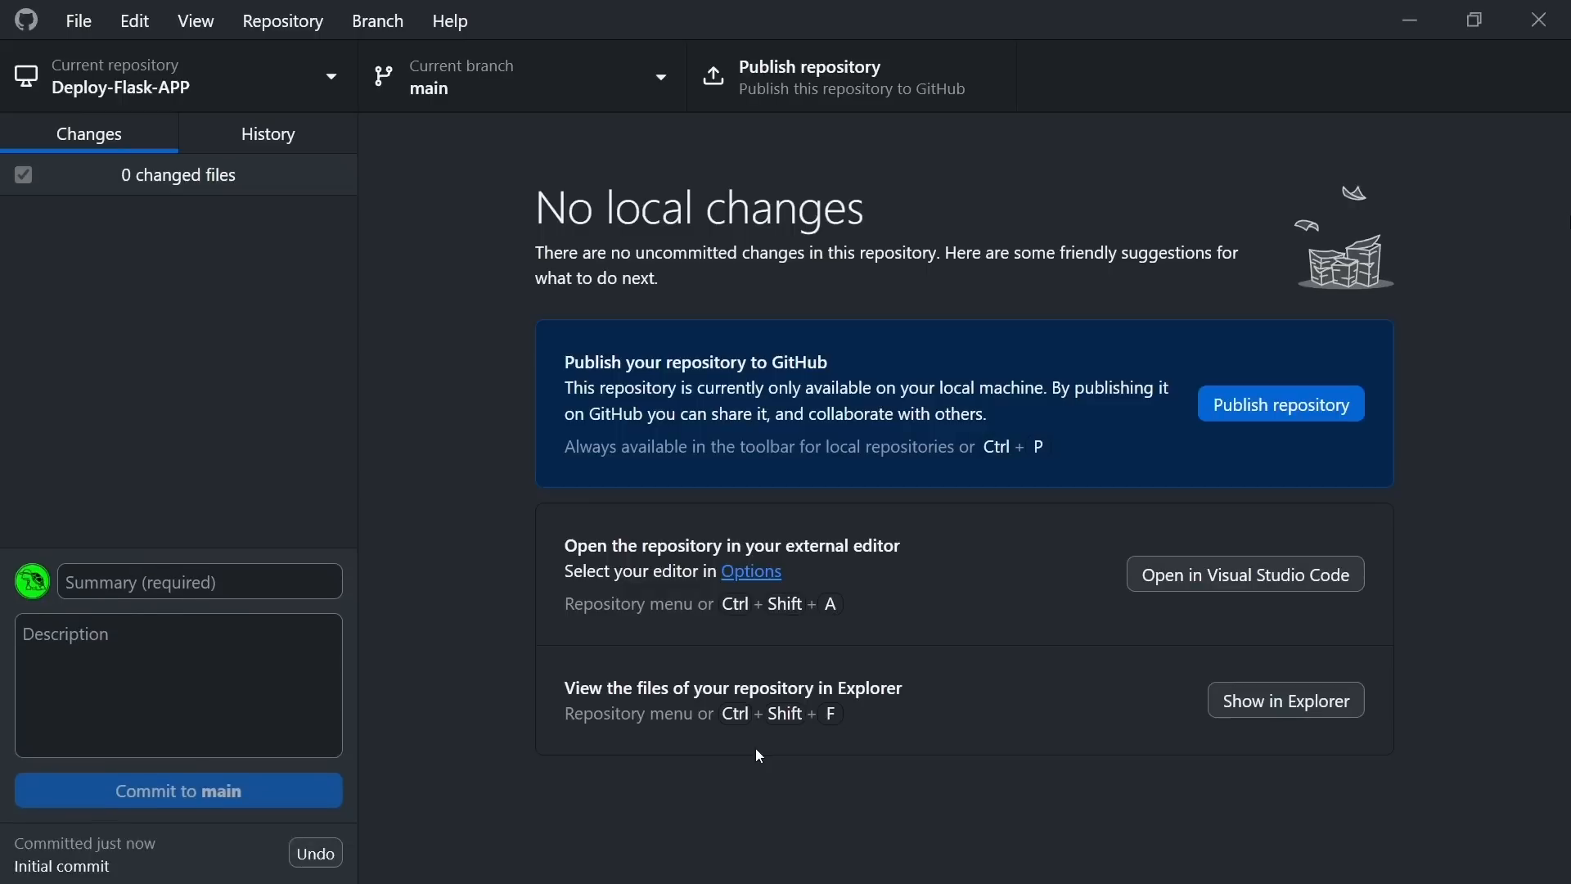
- Publish Deploy-Flask-APP to GitHub with 'Keep this code private' left unchecked
left_click(1281, 403)
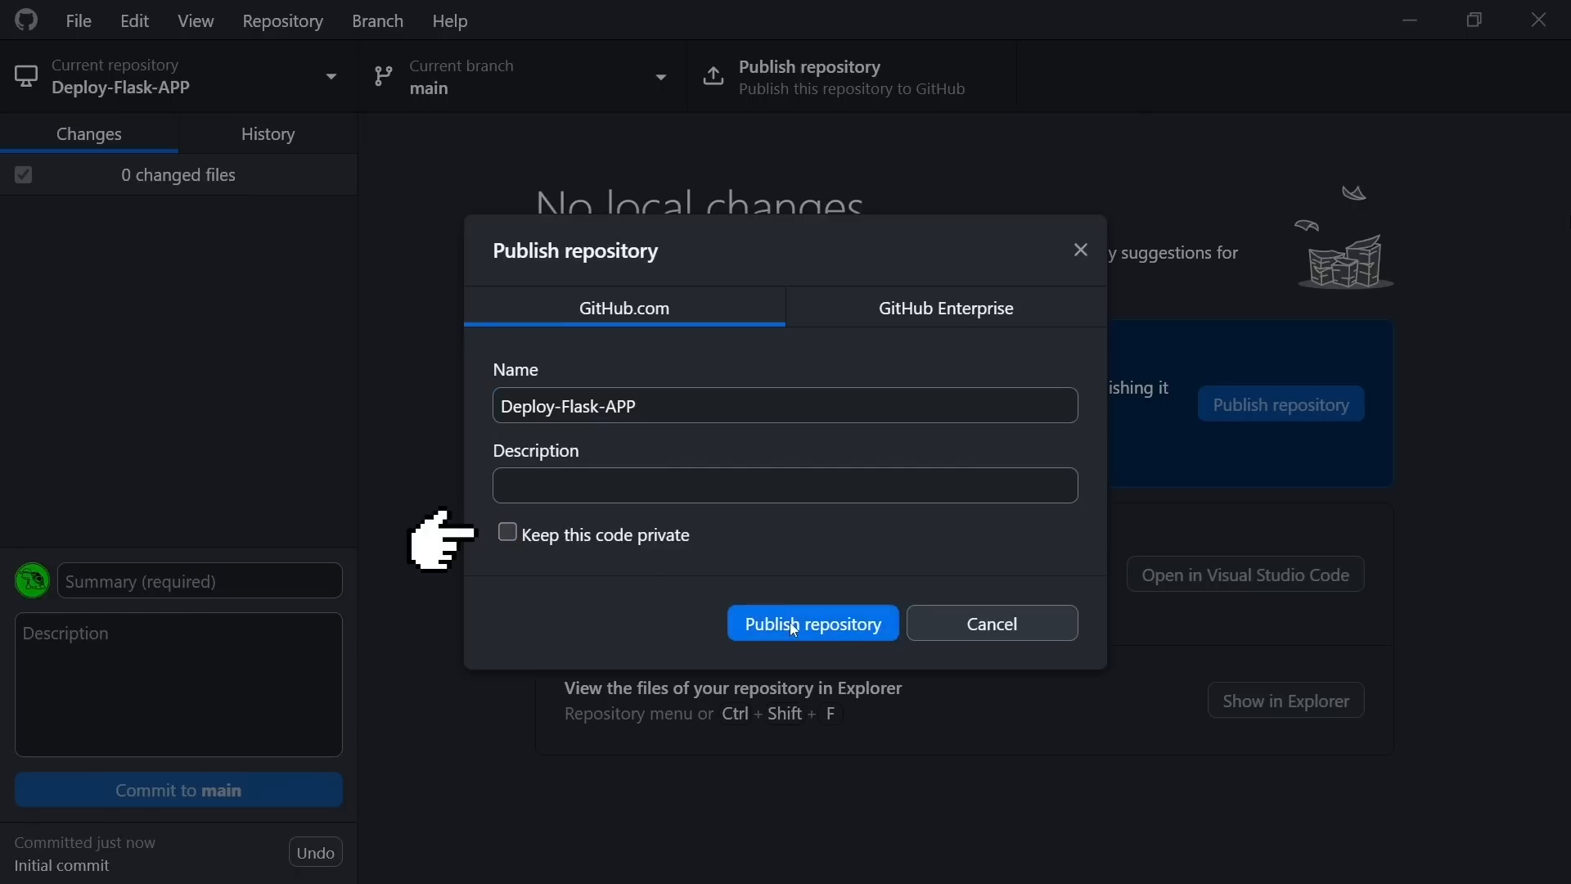
left_click(813, 622)
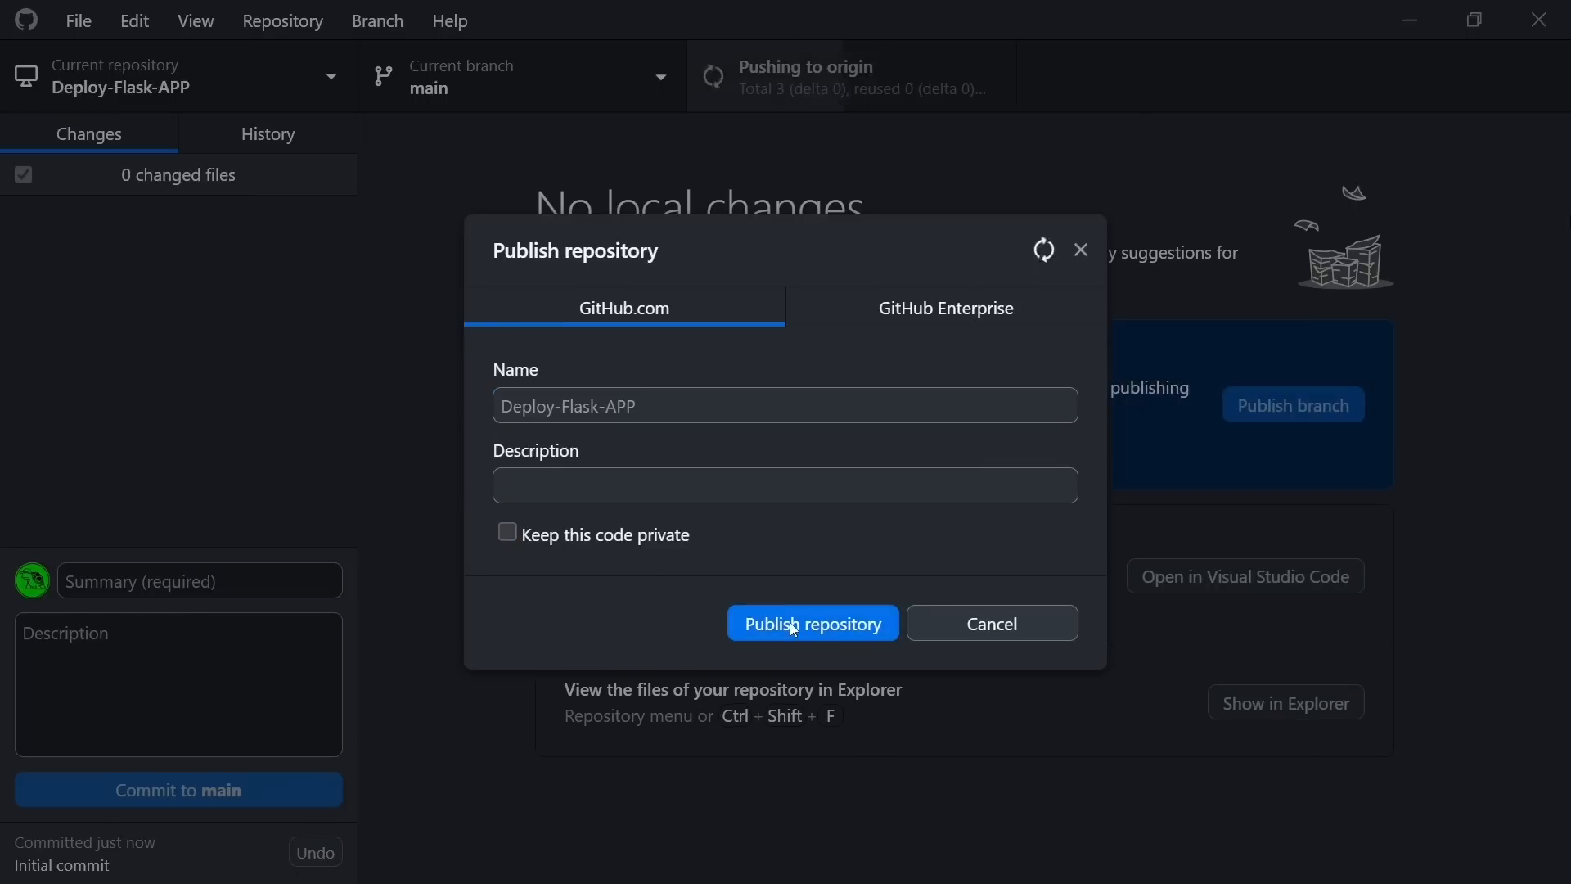
left_click(811, 622)
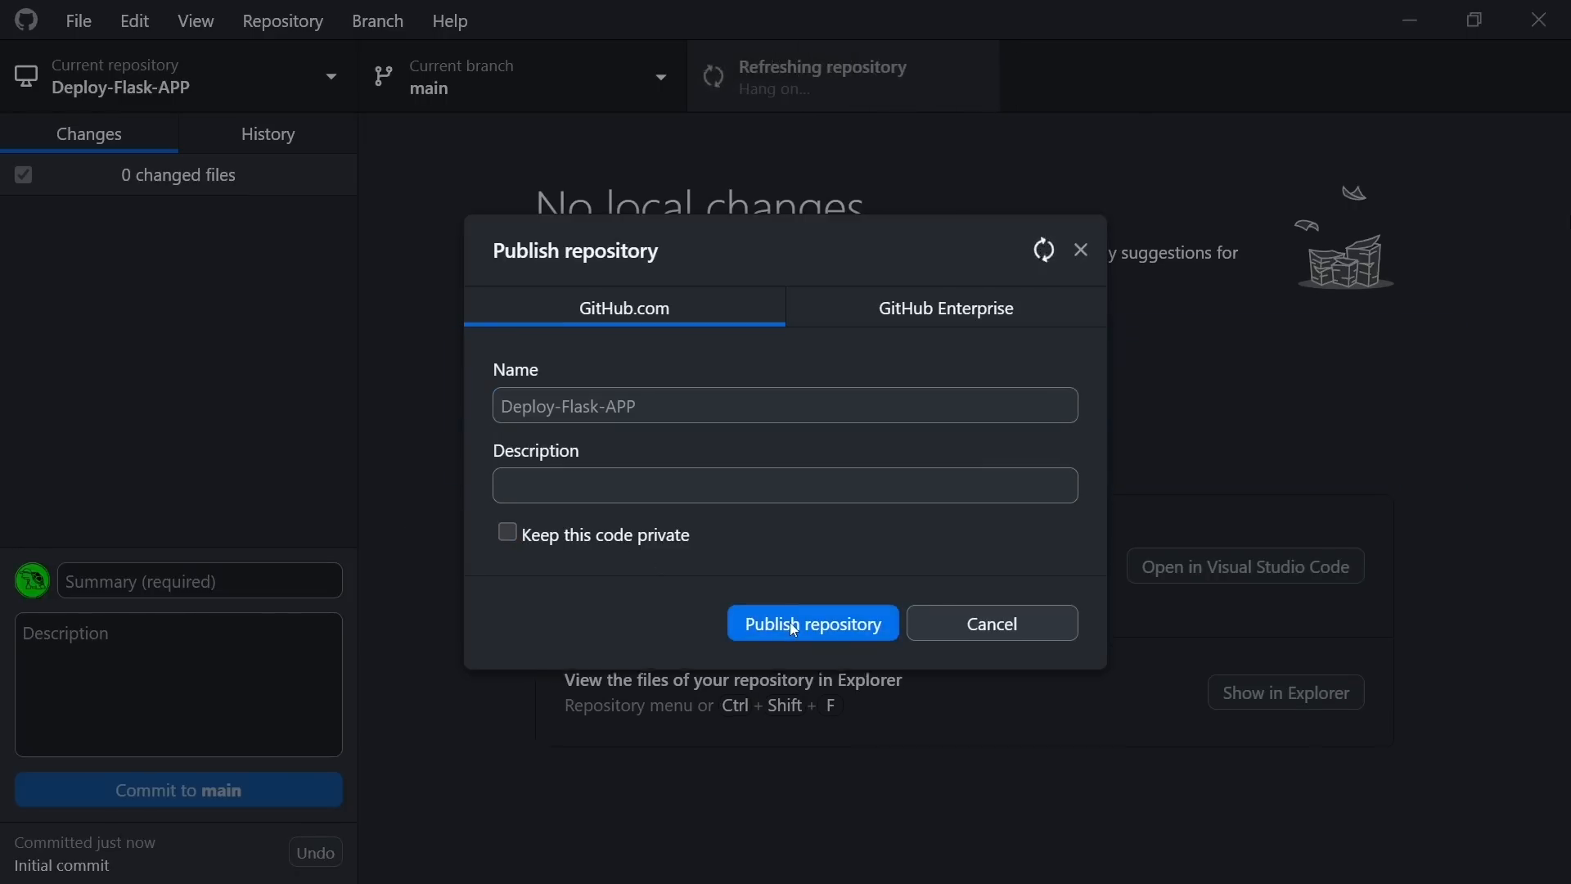
left_click(812, 622)
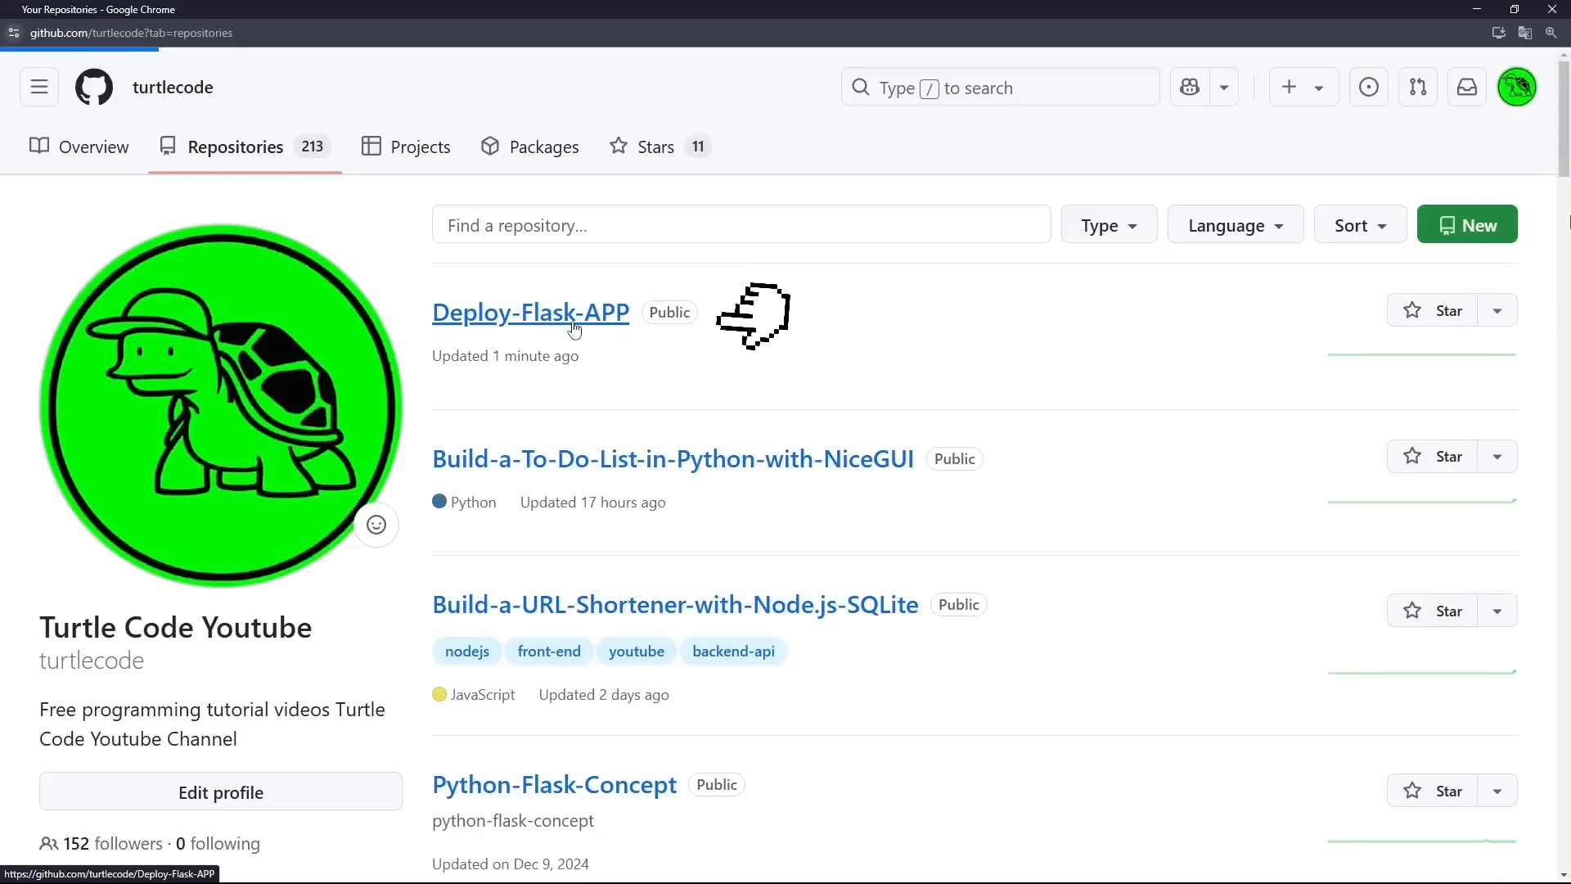
- Upload app.py, requirements.txt and vercel.json to Deploy-Flask-APP and commit to main
left_click(529, 312)
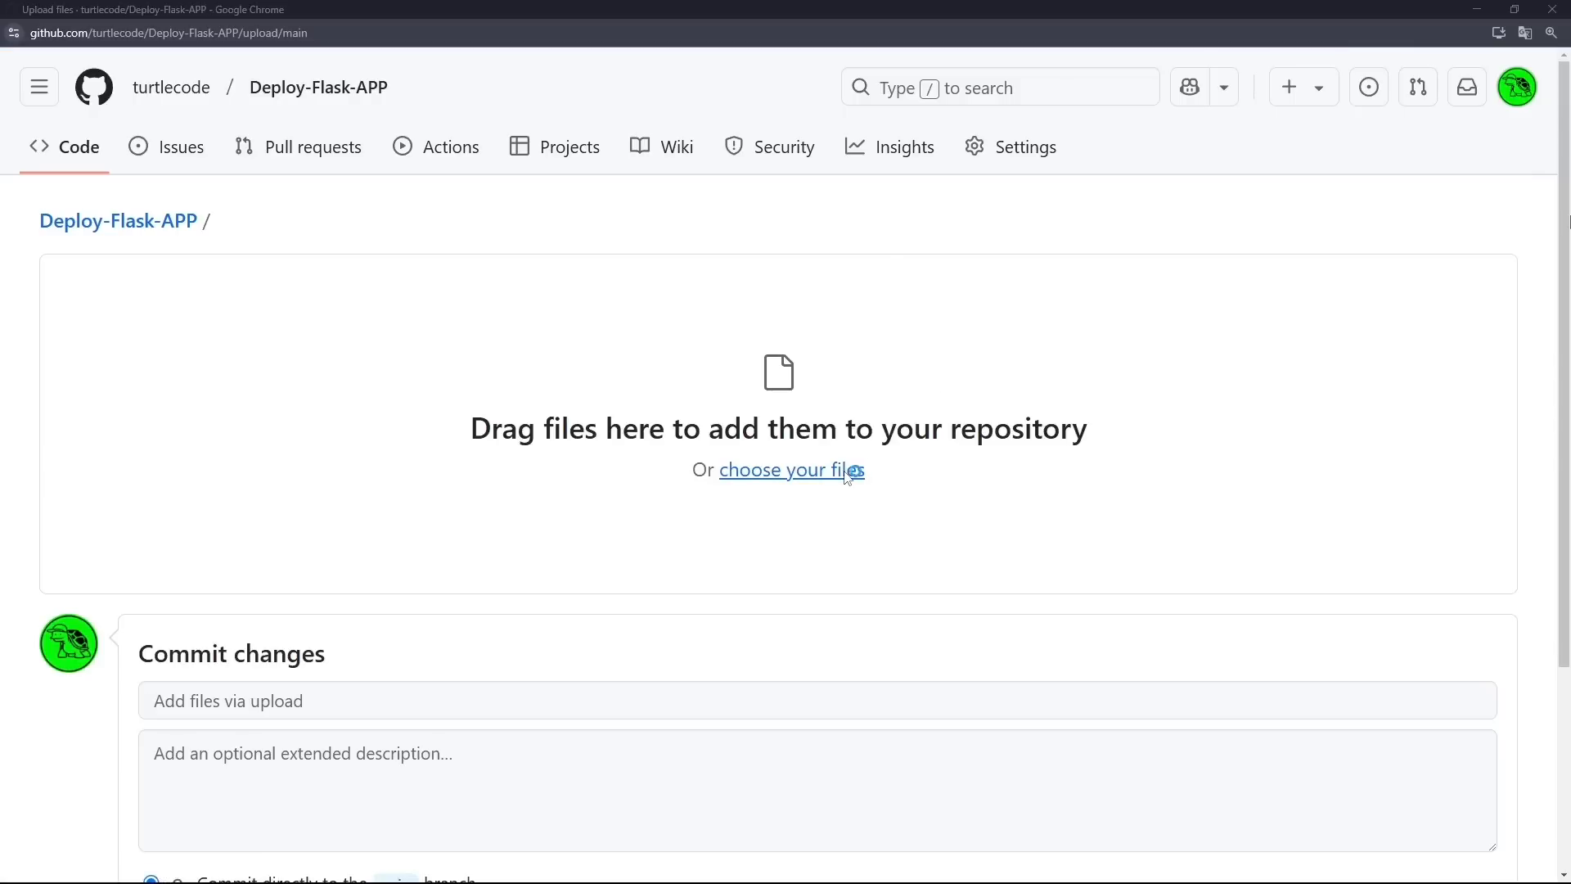
left_click(789, 470)
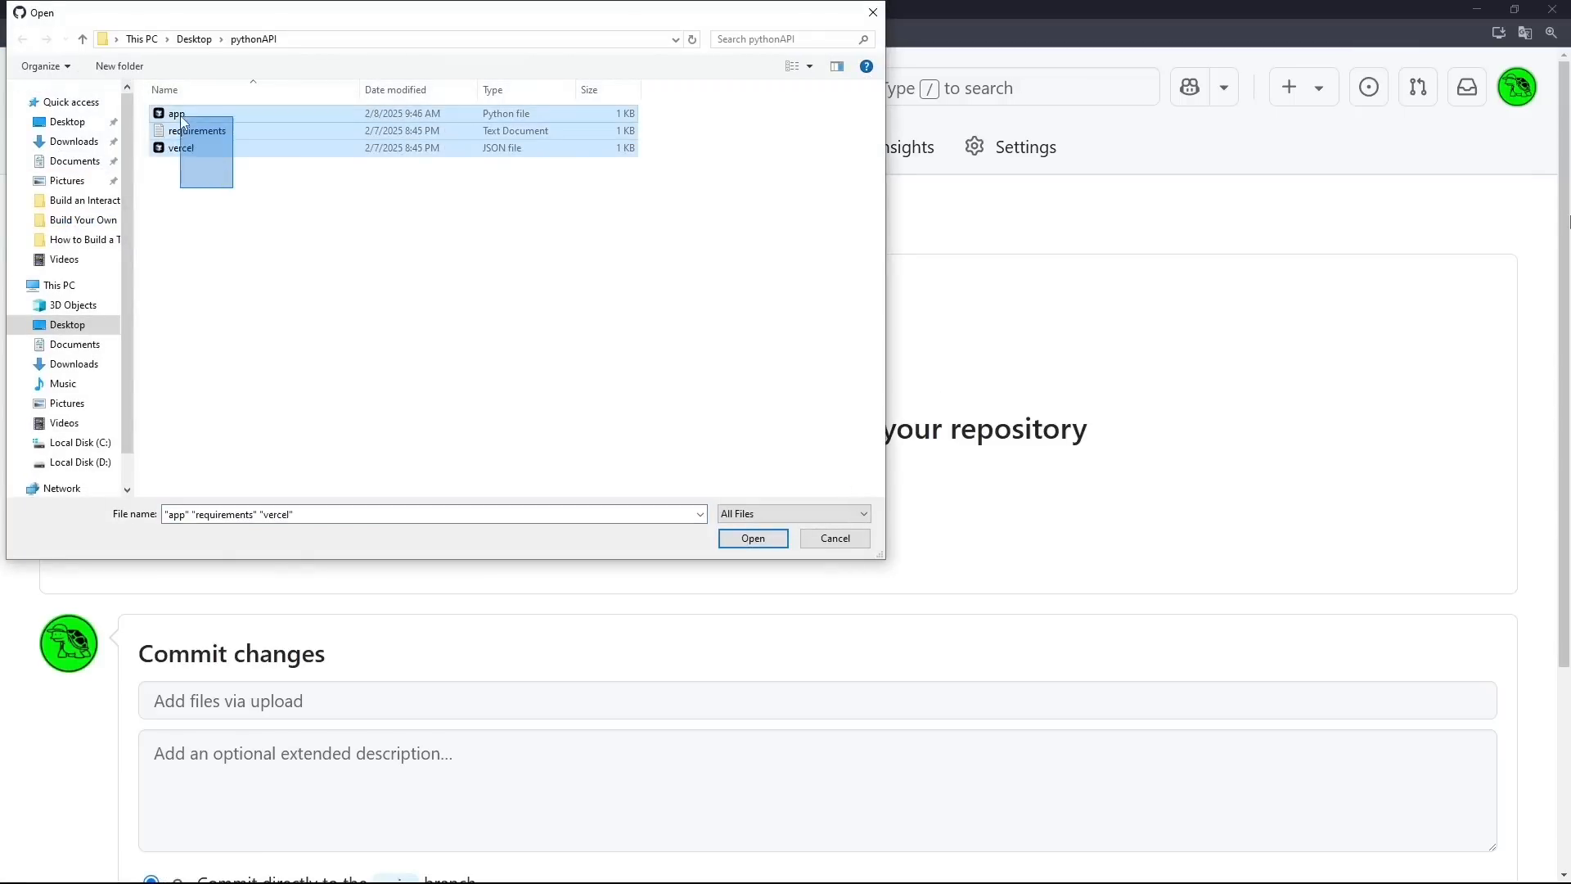
left_click(753, 538)
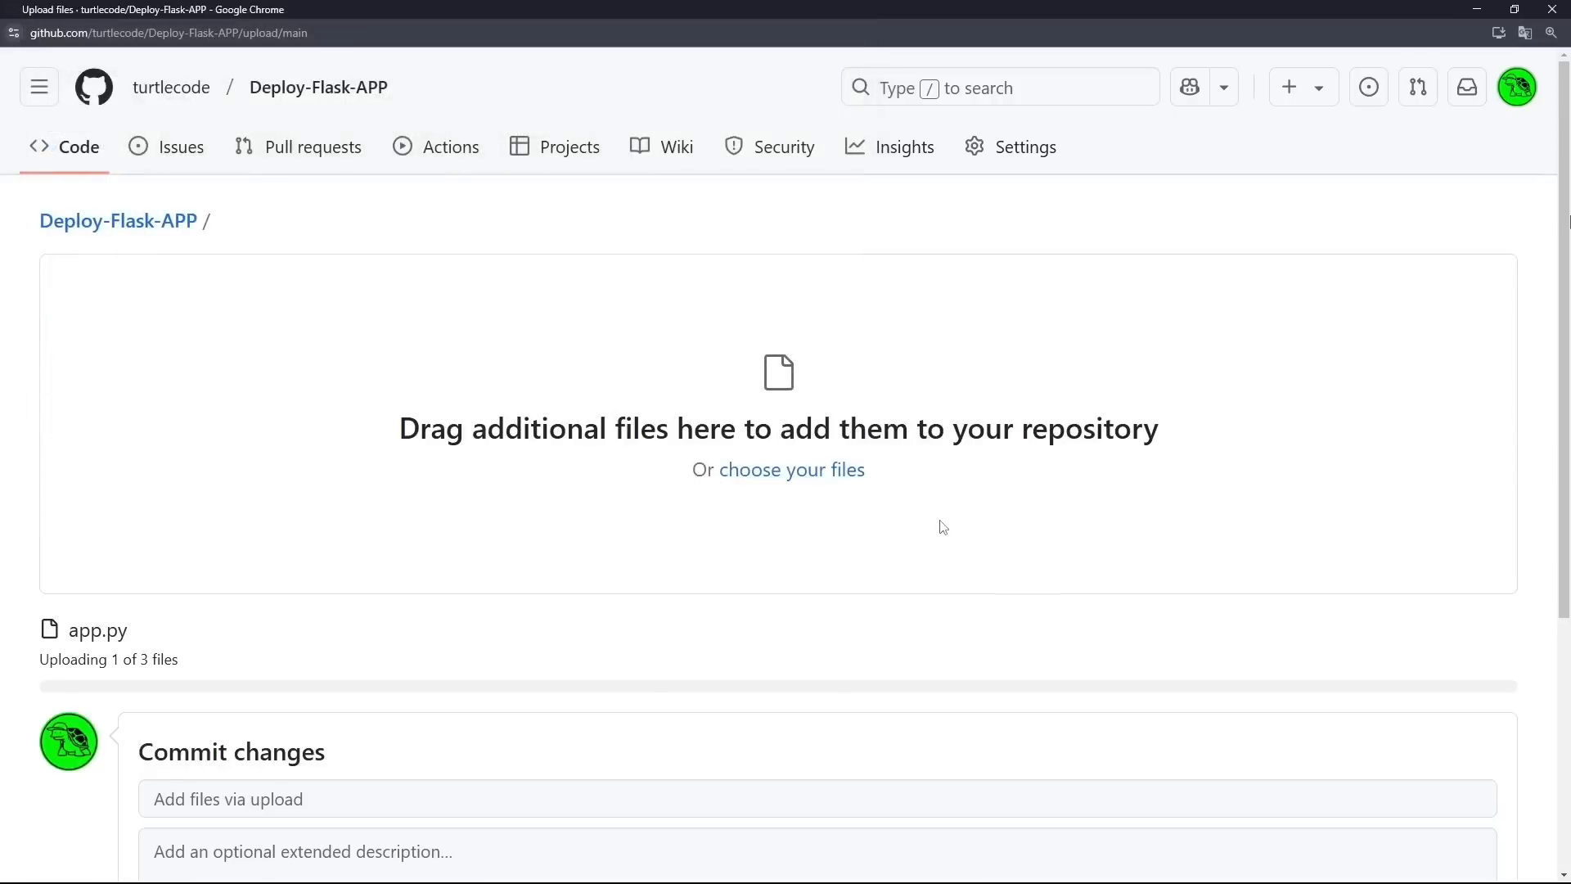
scroll("down", 3)
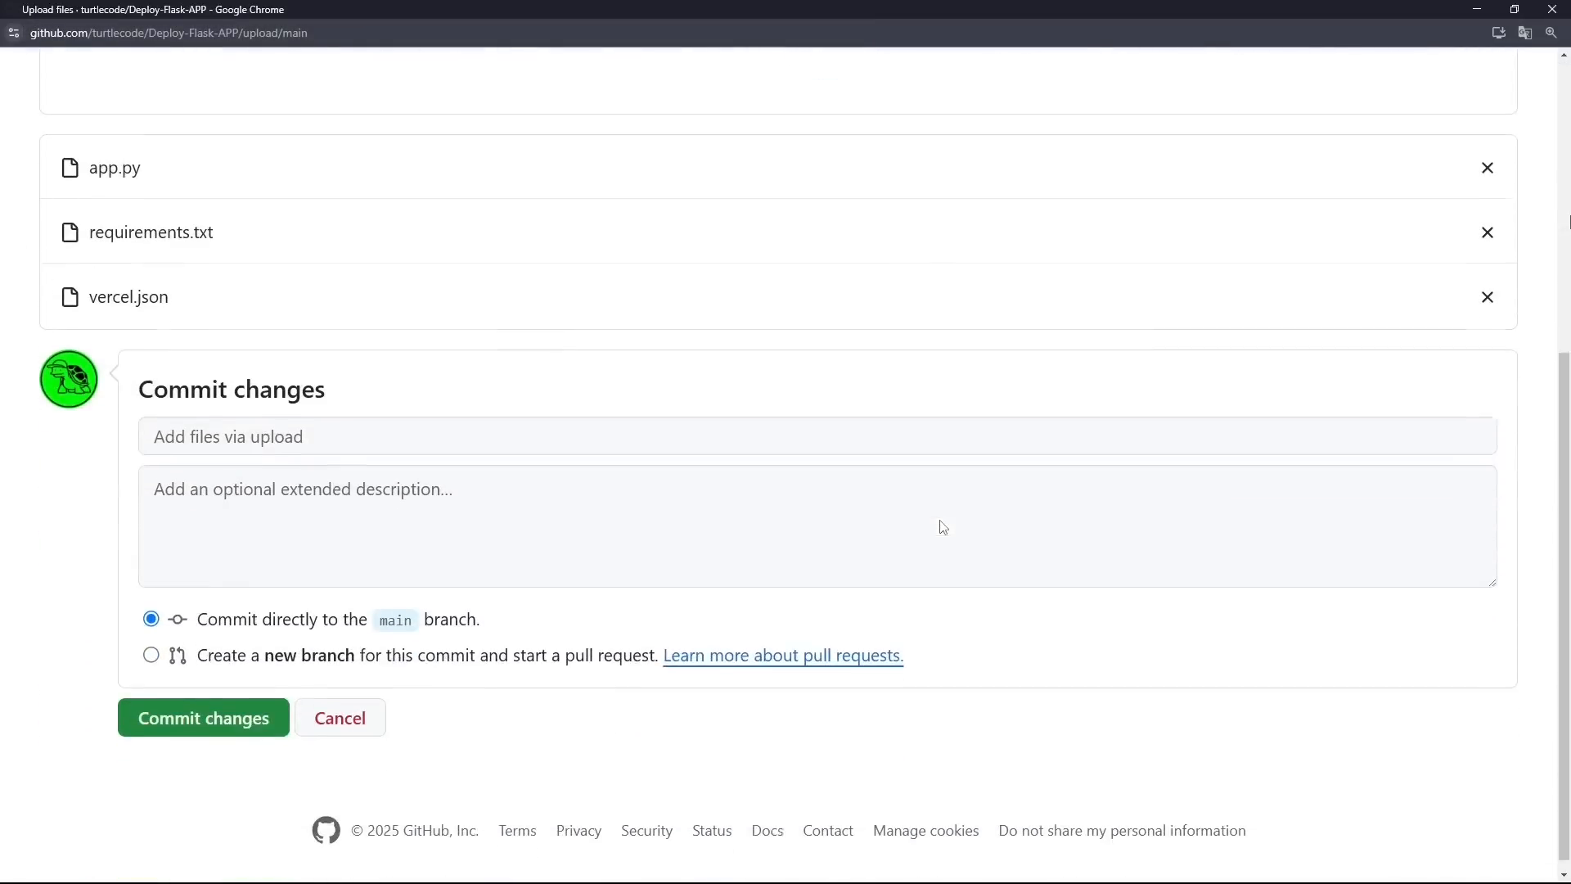
left_click(202, 718)
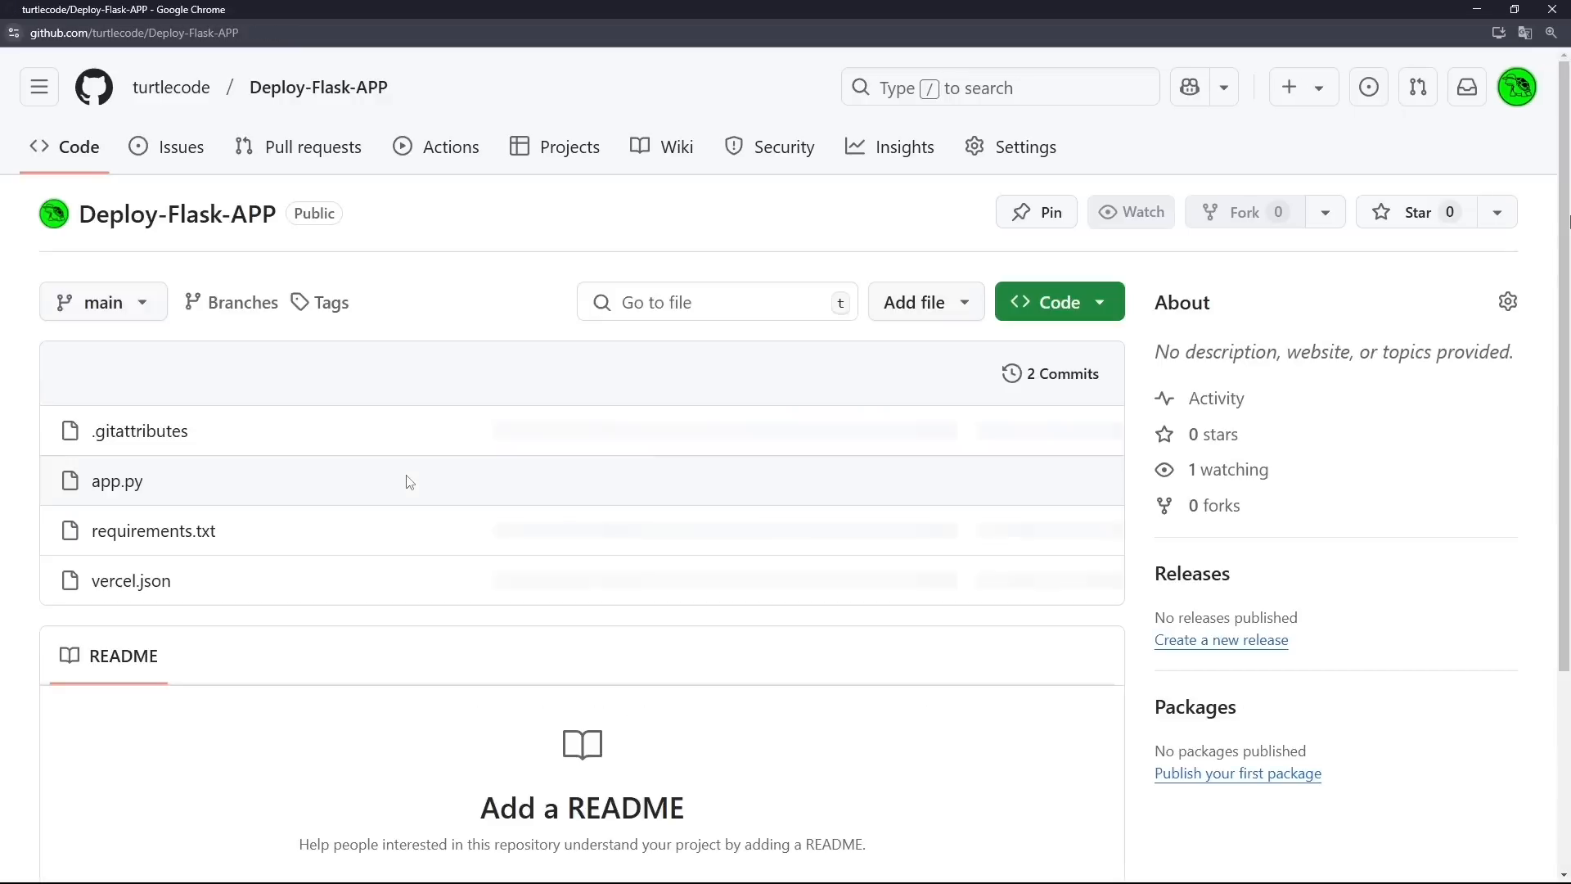
left_click(1130, 211)
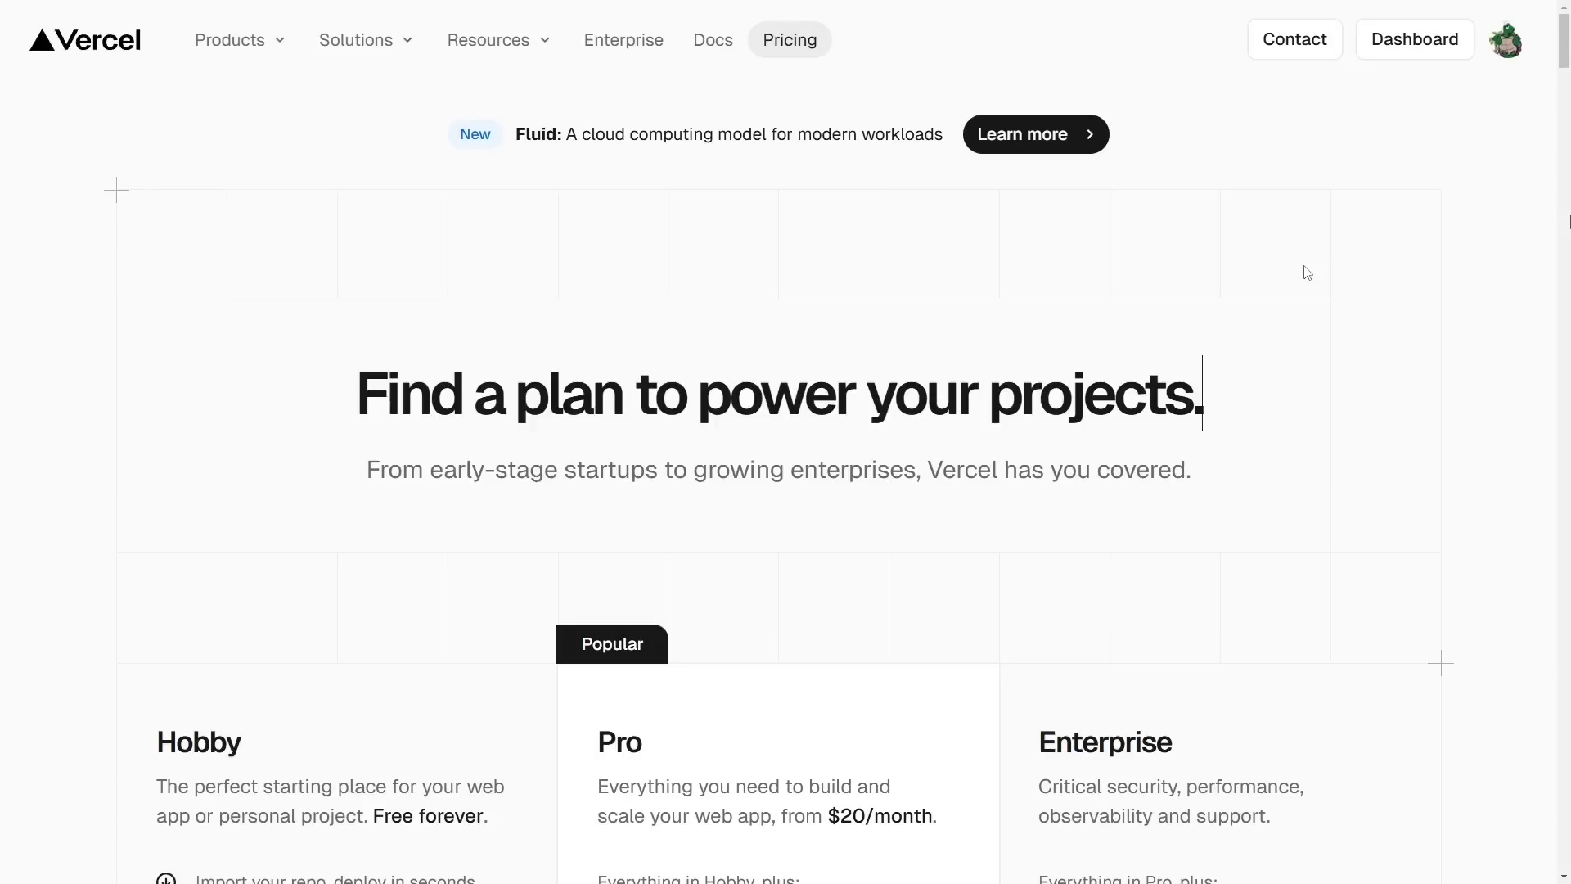
- Choose Start Deploying under the Hobby plan on Vercel's pricing page
scroll("down", 3)
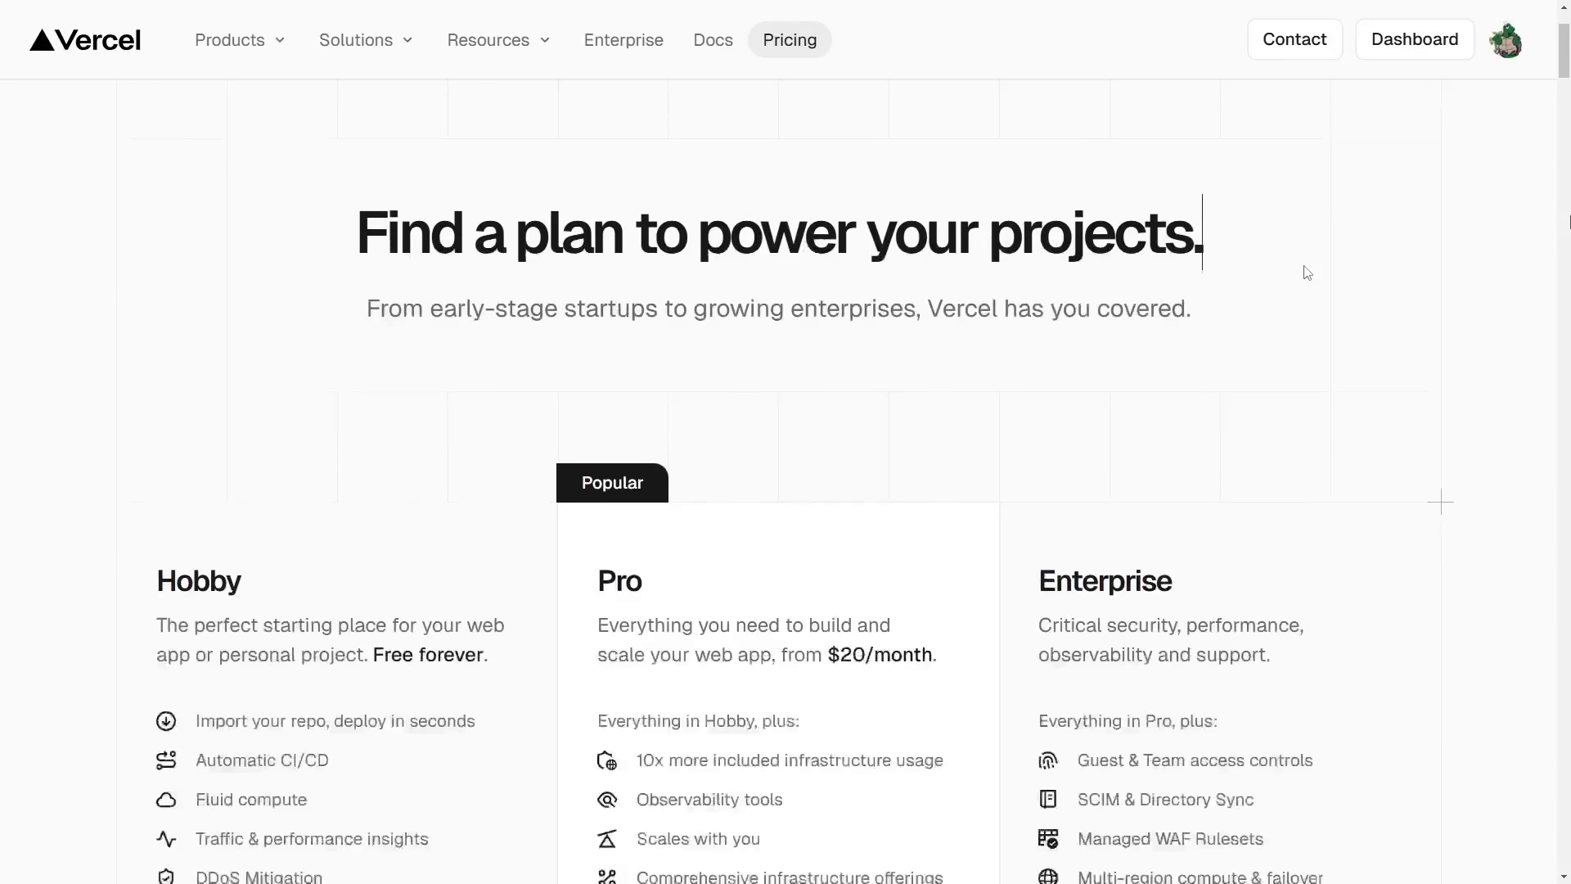
scroll("down", 3)
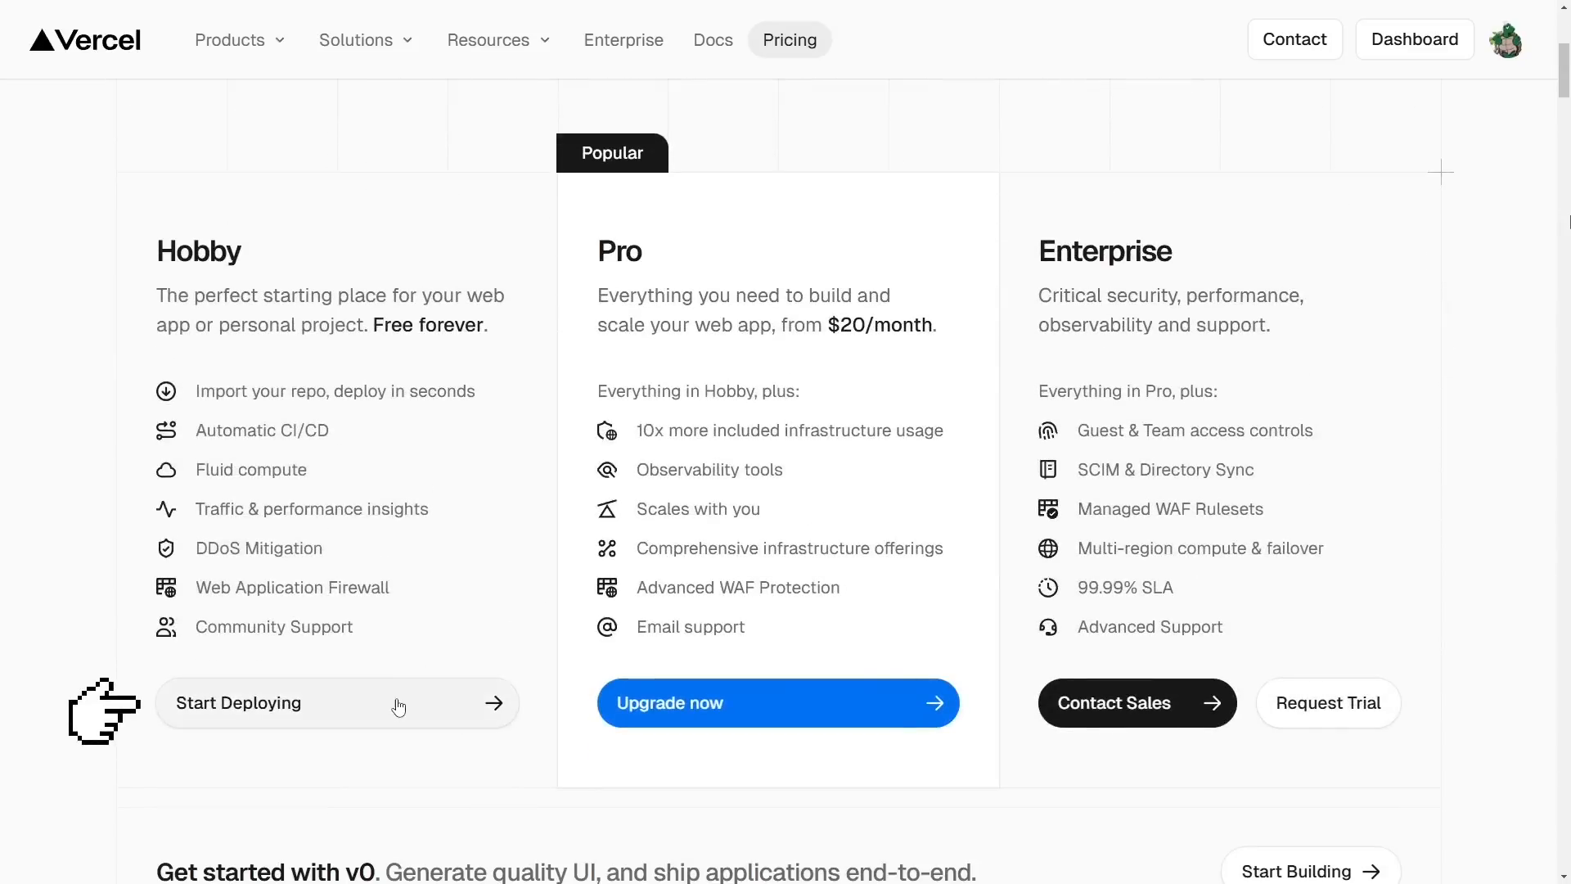
left_click(237, 702)
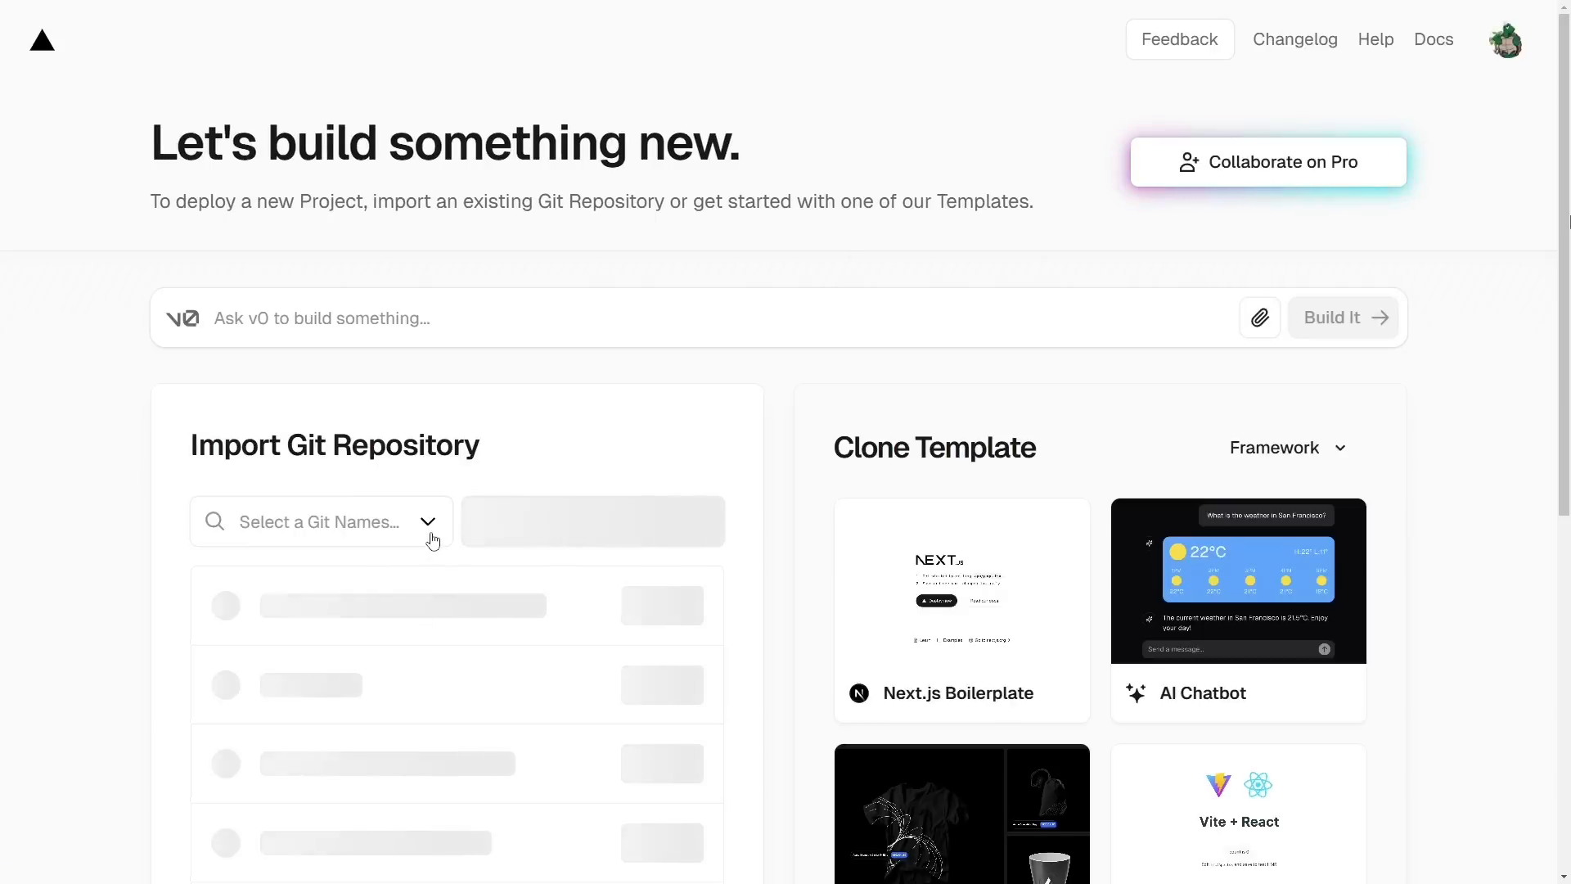
- Install Vercel's GitHub app with access only to Deploy-Flask-APP, then select that GitHub account
left_click(320, 521)
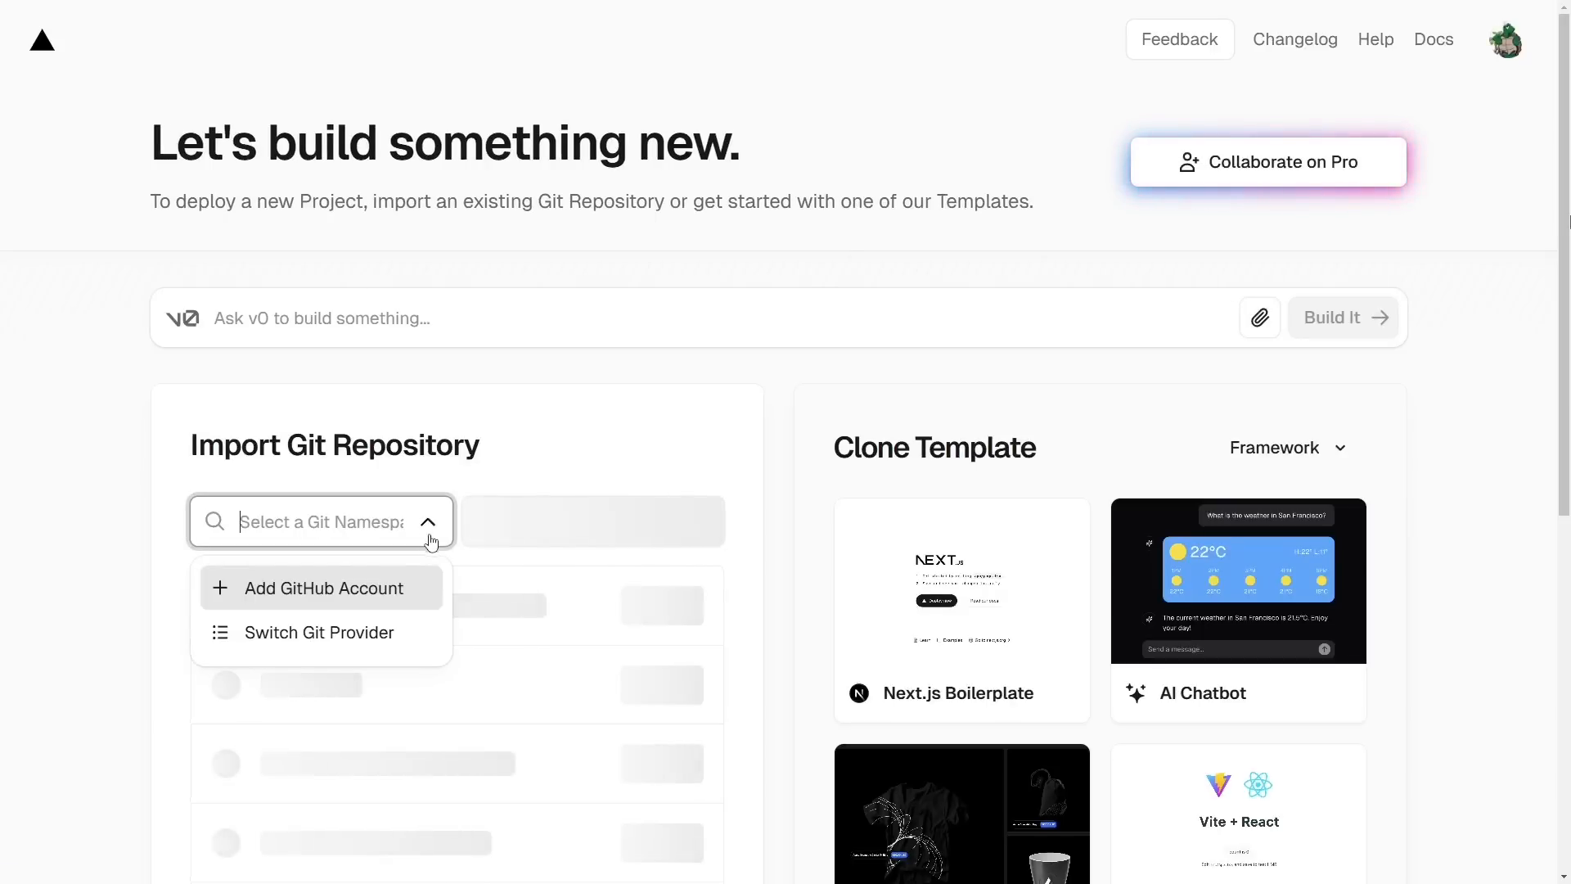
left_click(327, 587)
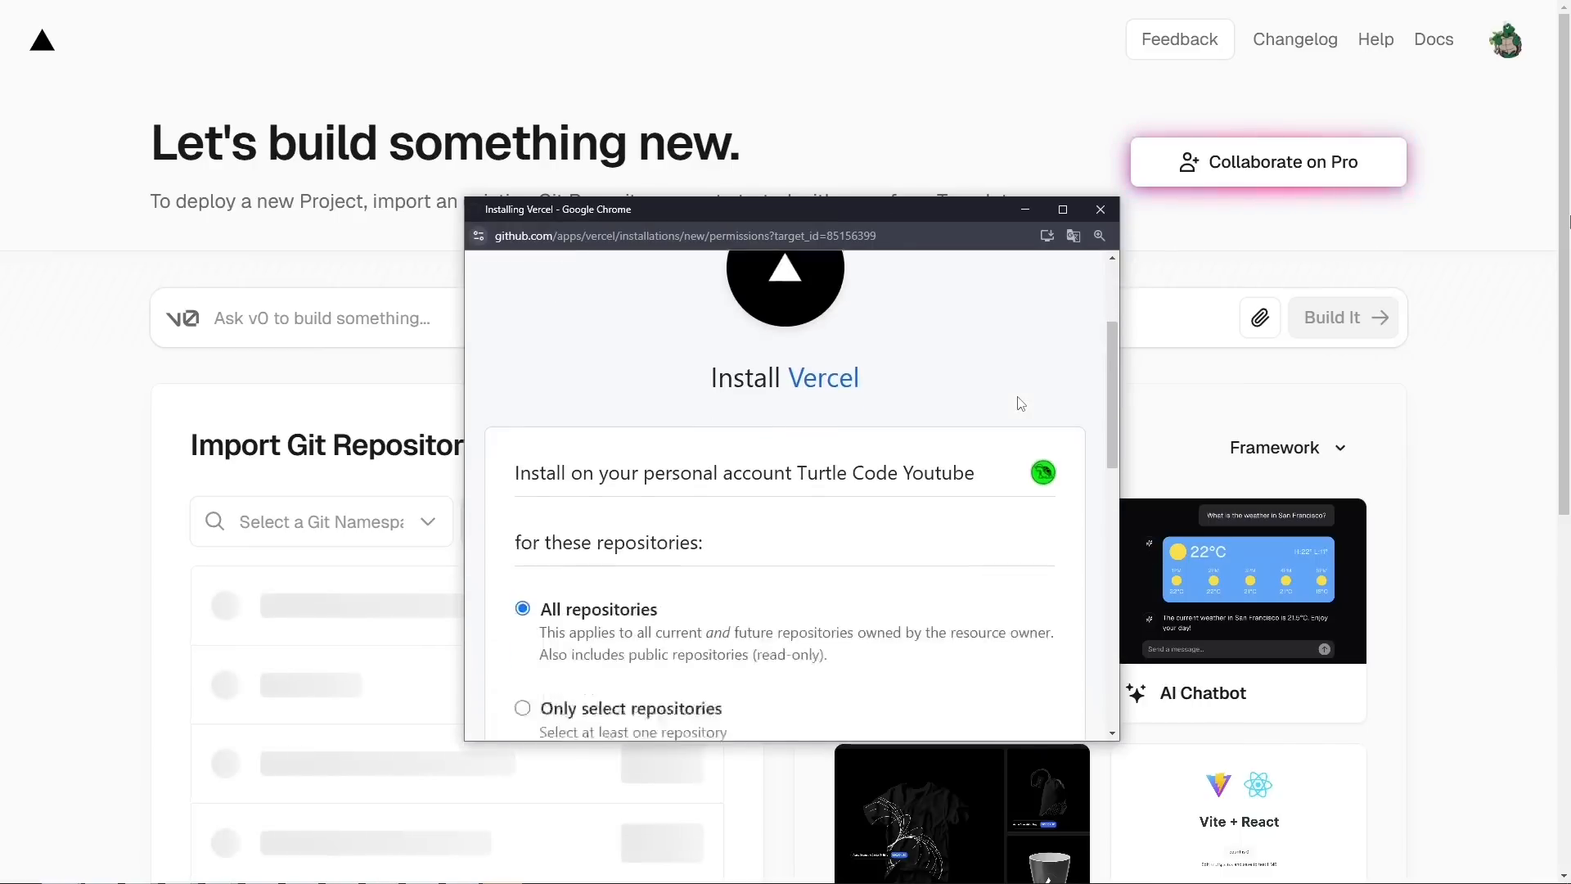
left_click(522, 495)
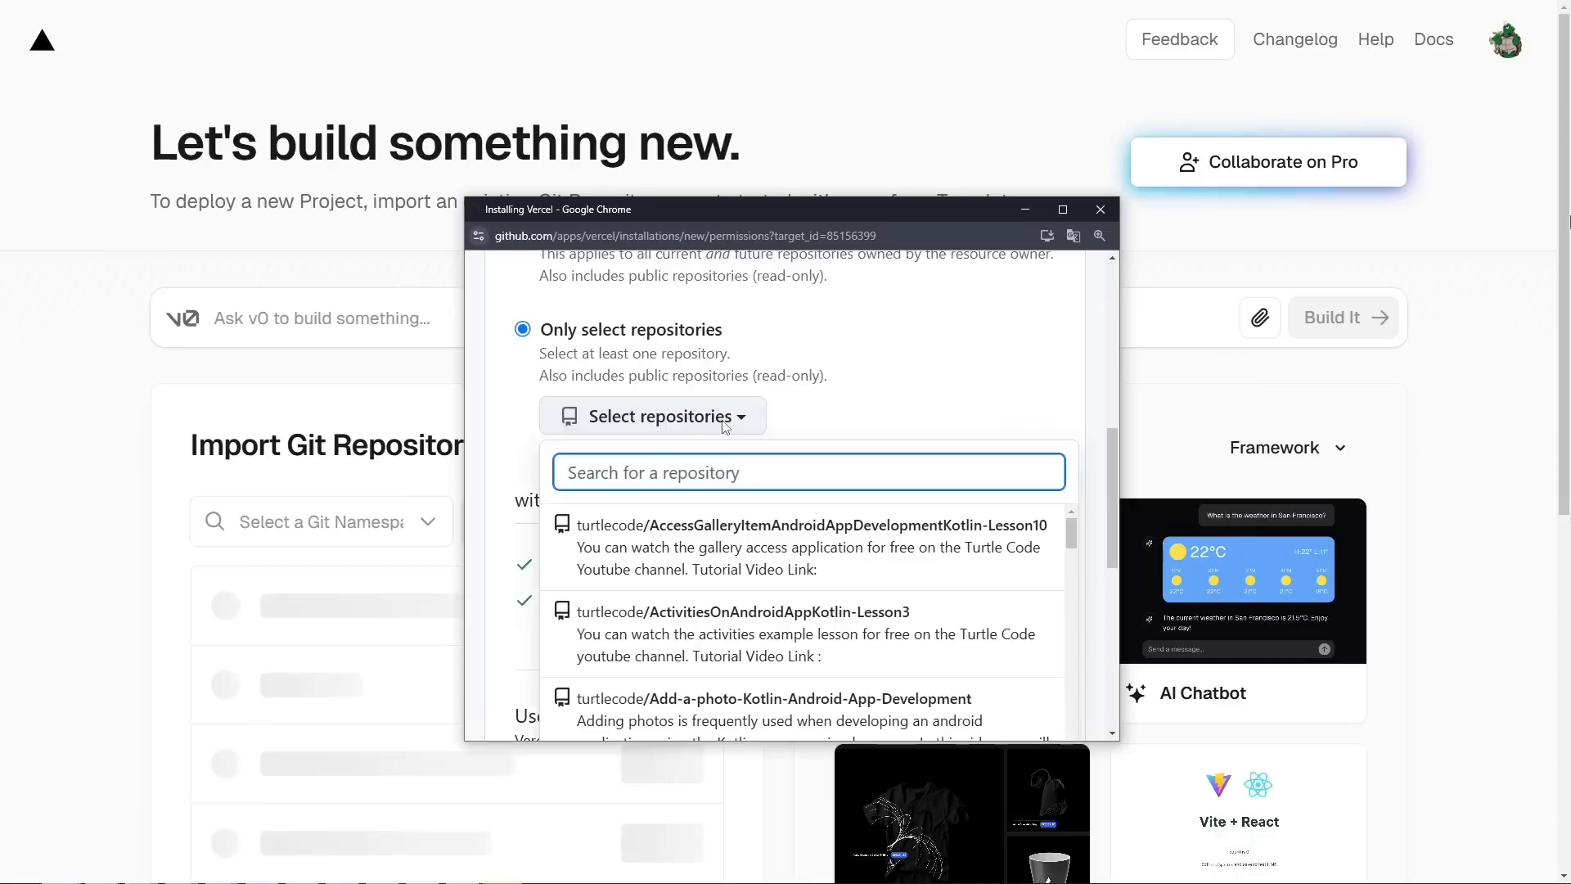
type("D")
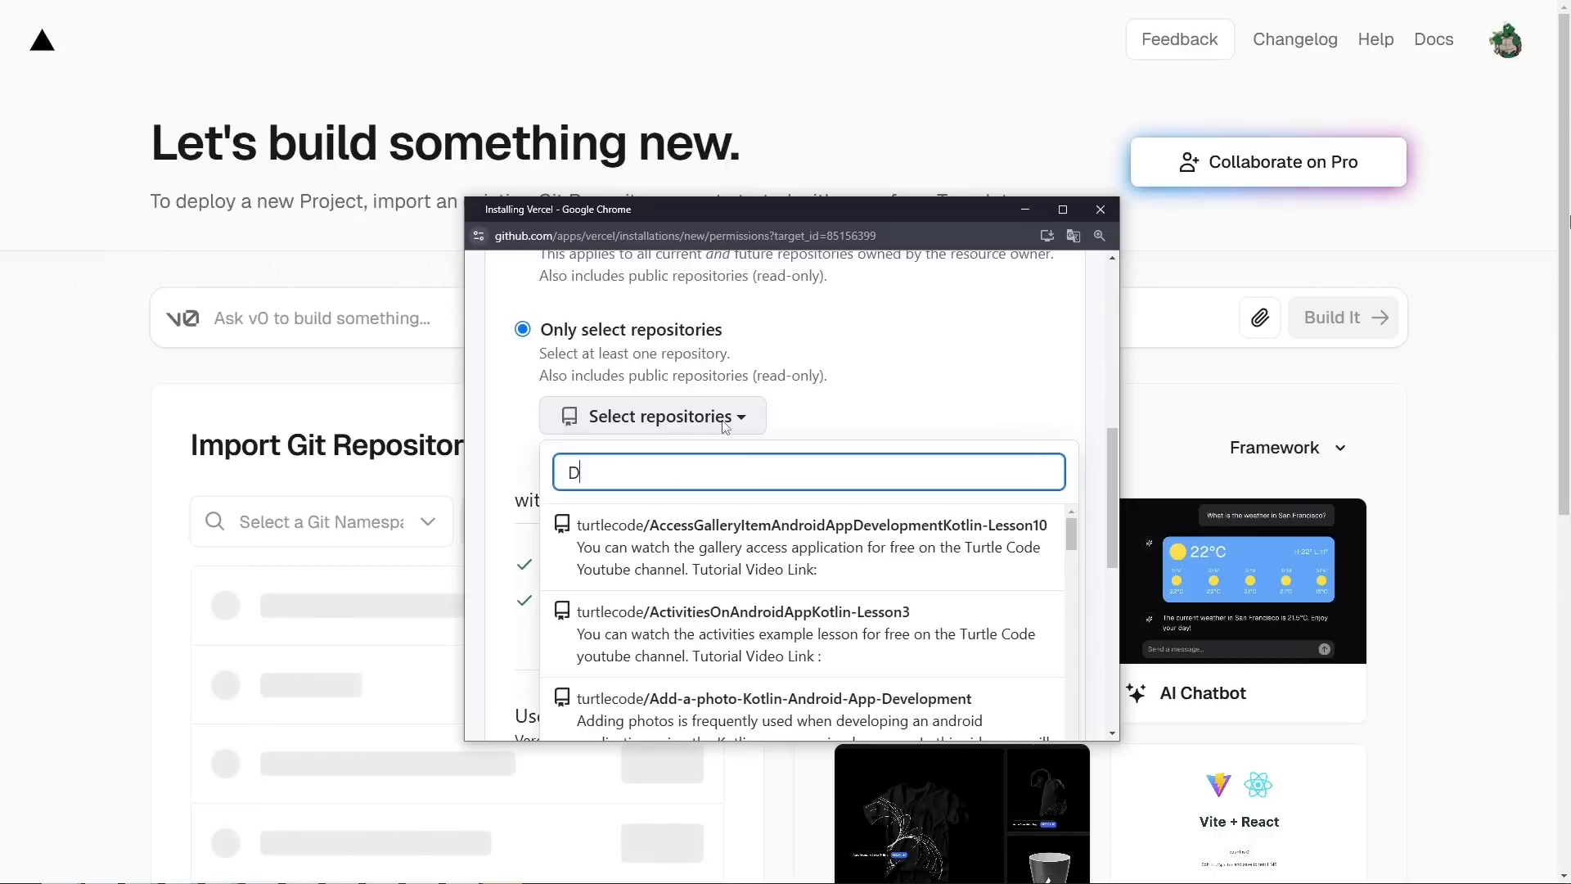
type("eploy")
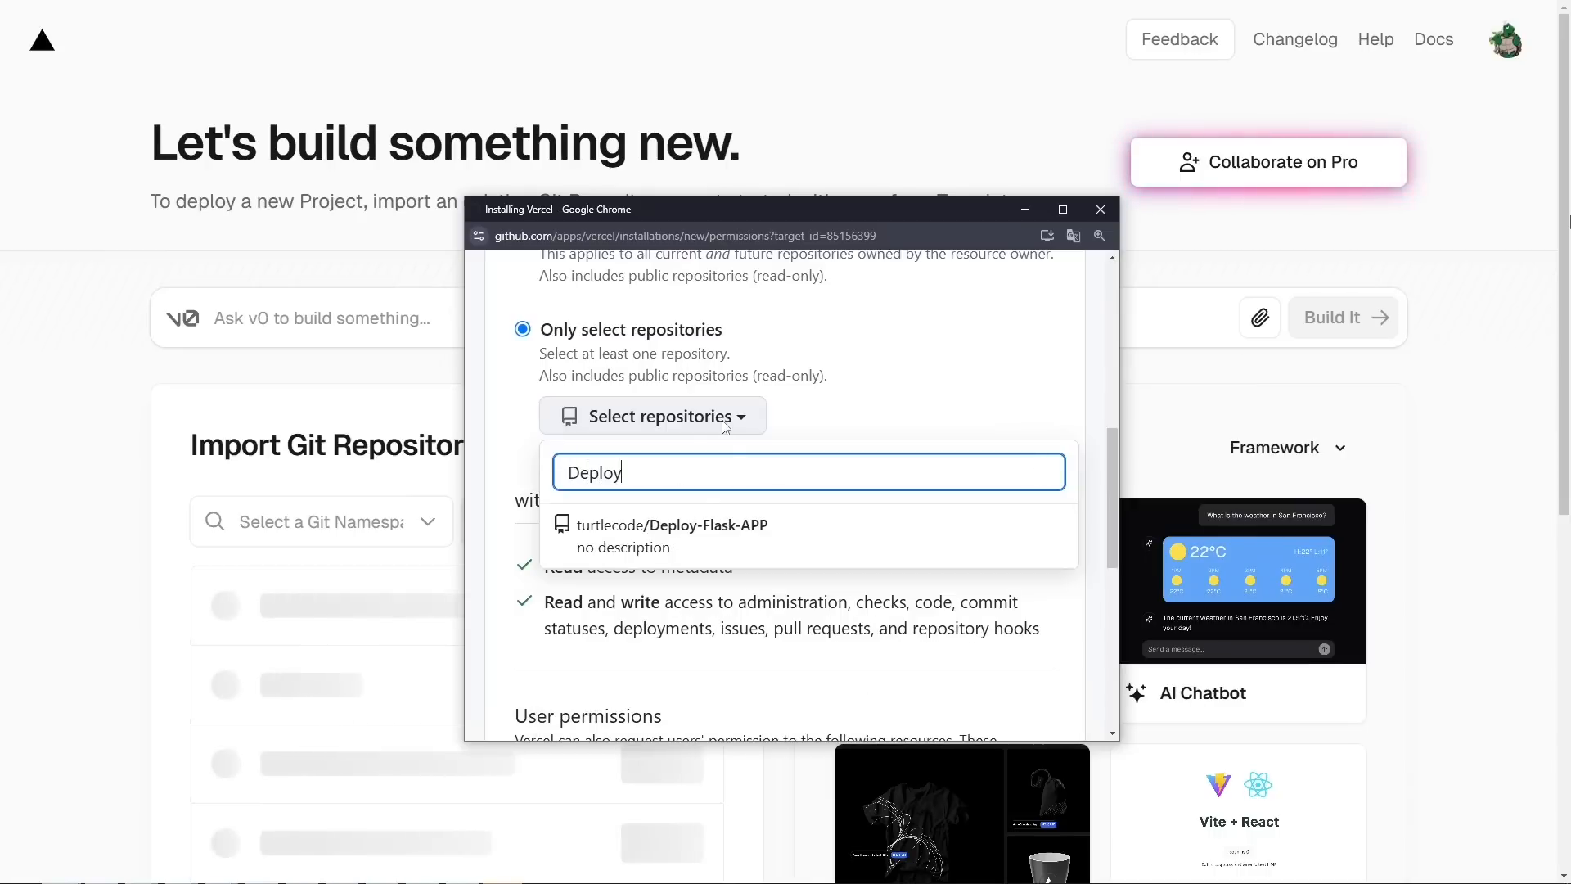
left_click(673, 534)
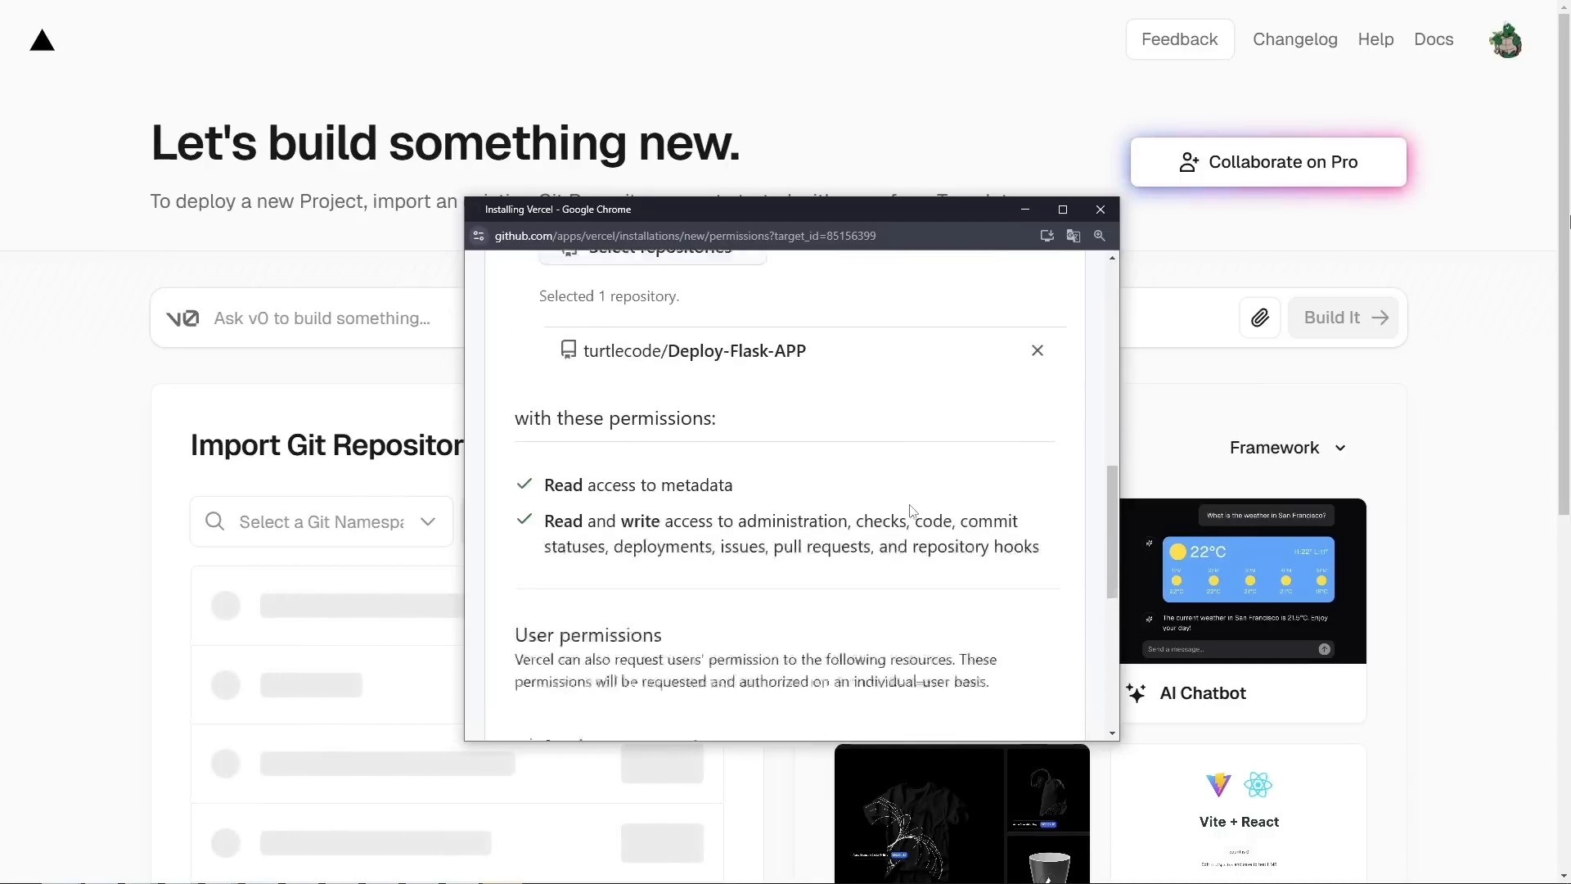
left_click(579, 598)
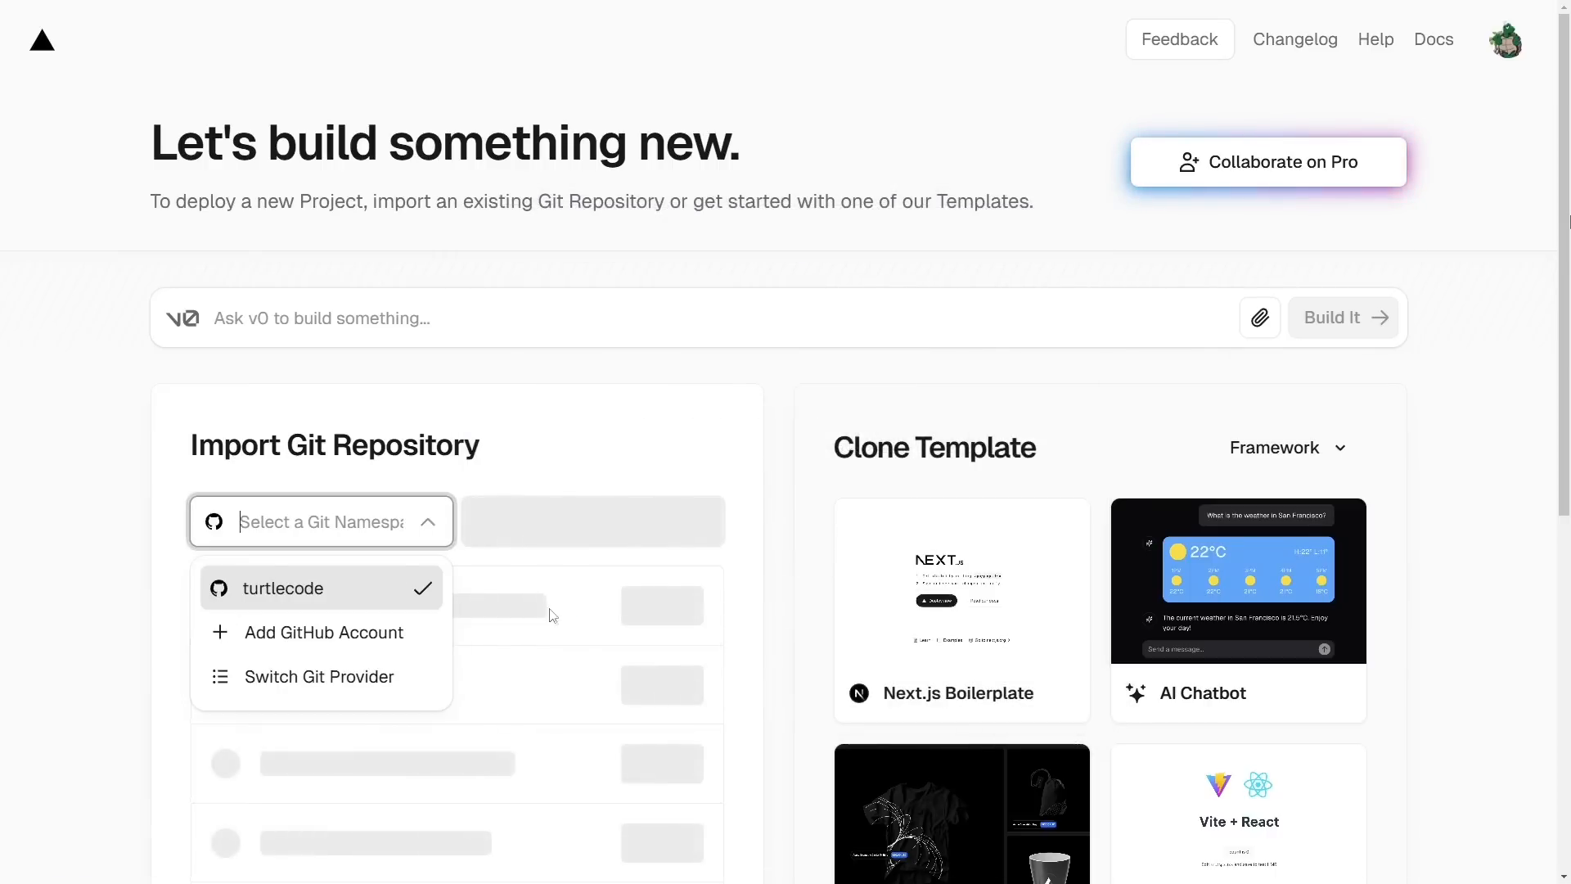
left_click(291, 588)
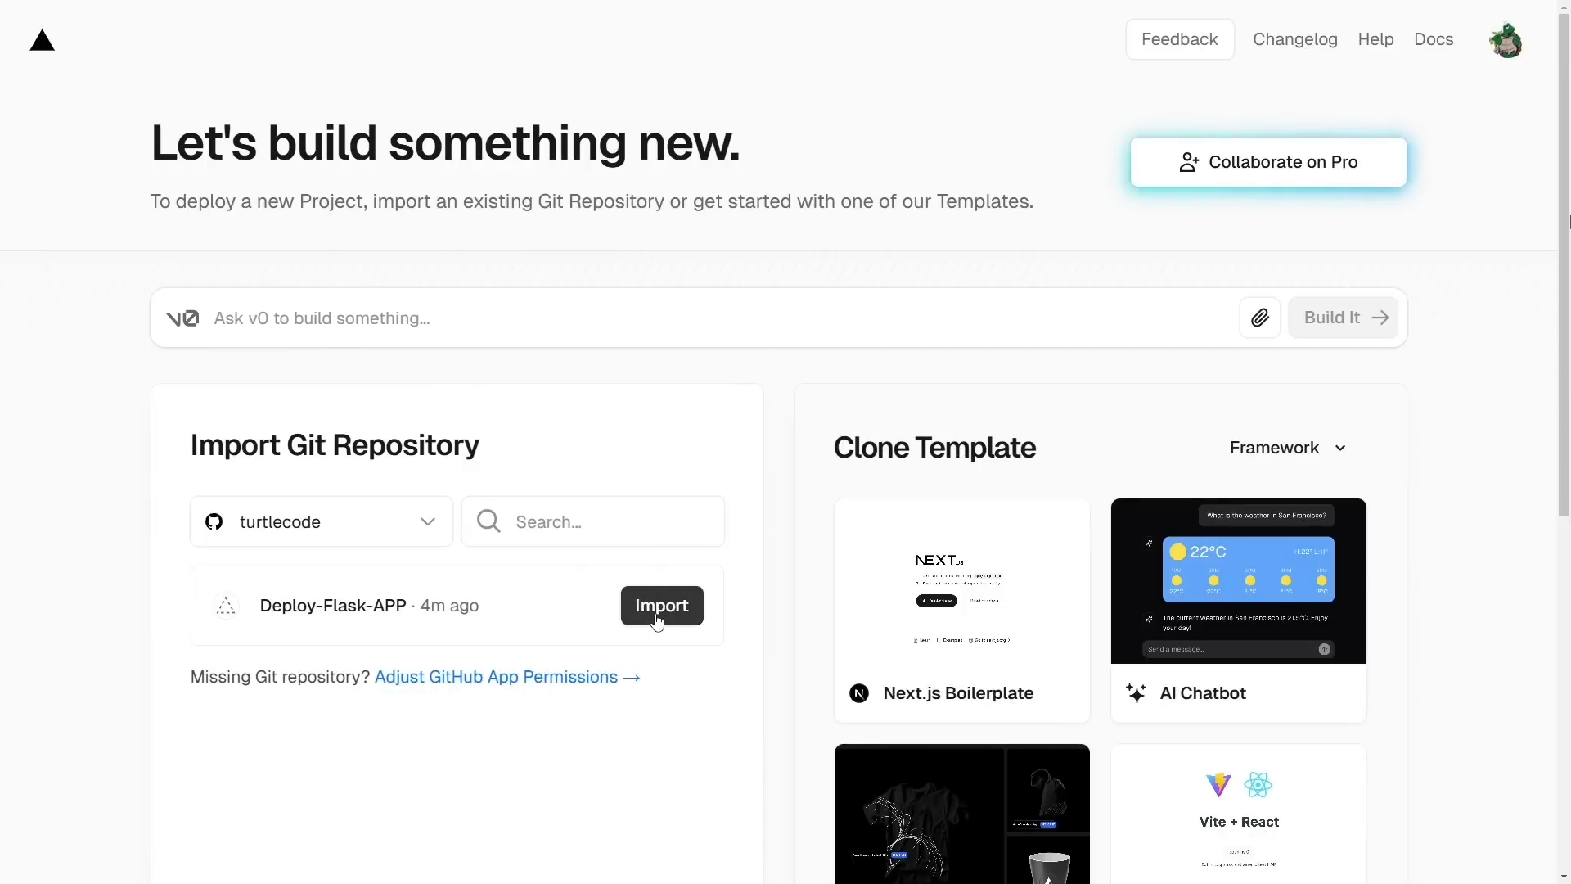
mouse_move(661, 605)
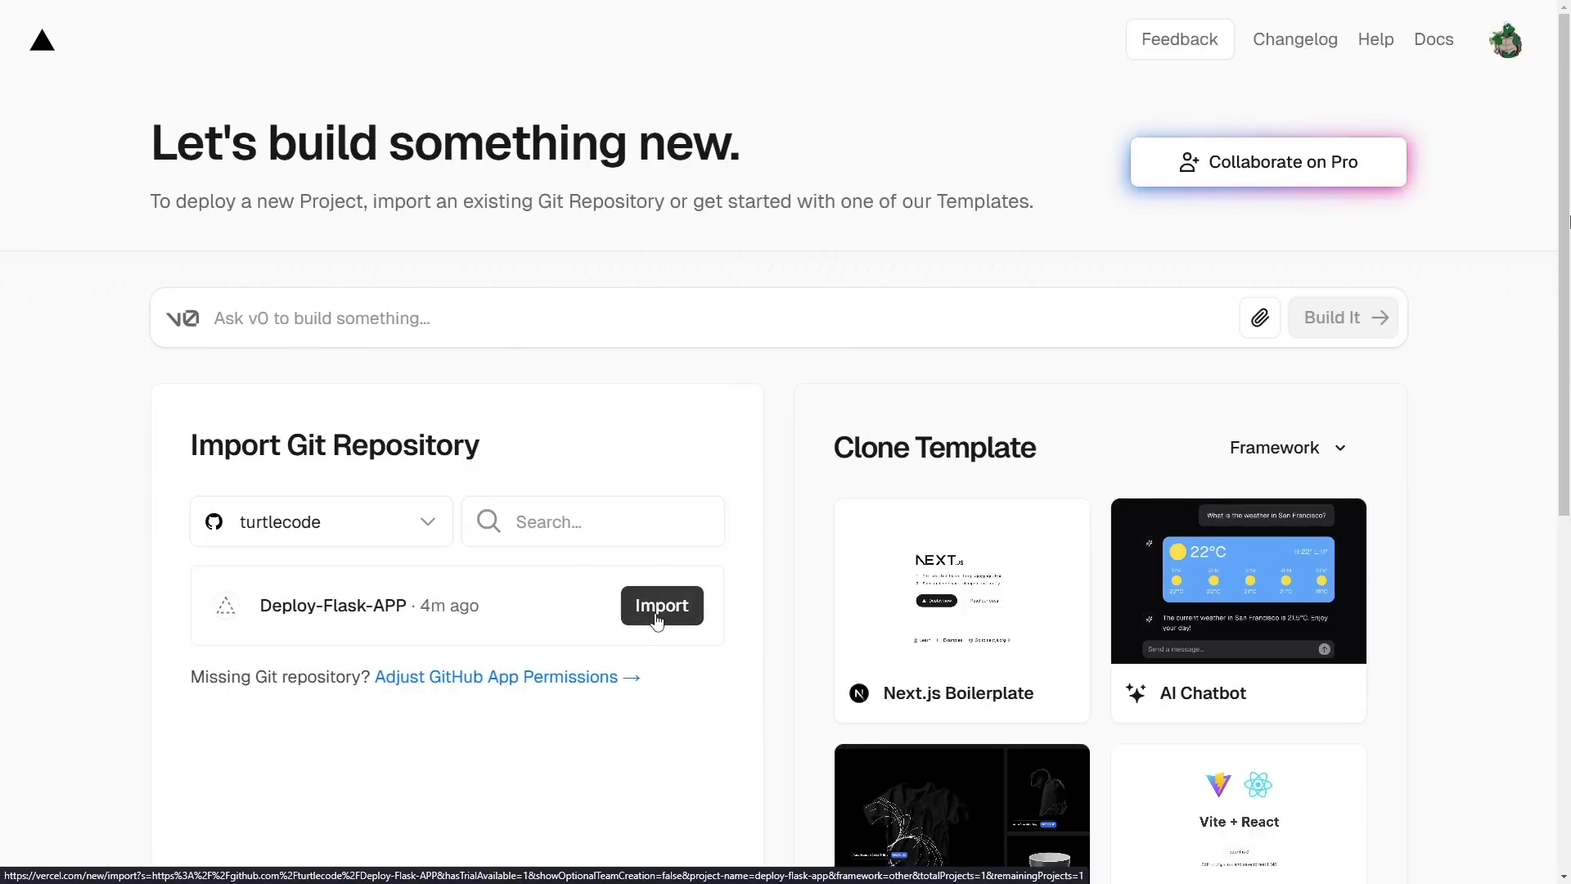
- Import Deploy-Flask-APP with default settings and deploy it as deploy-flask-app
left_click(660, 606)
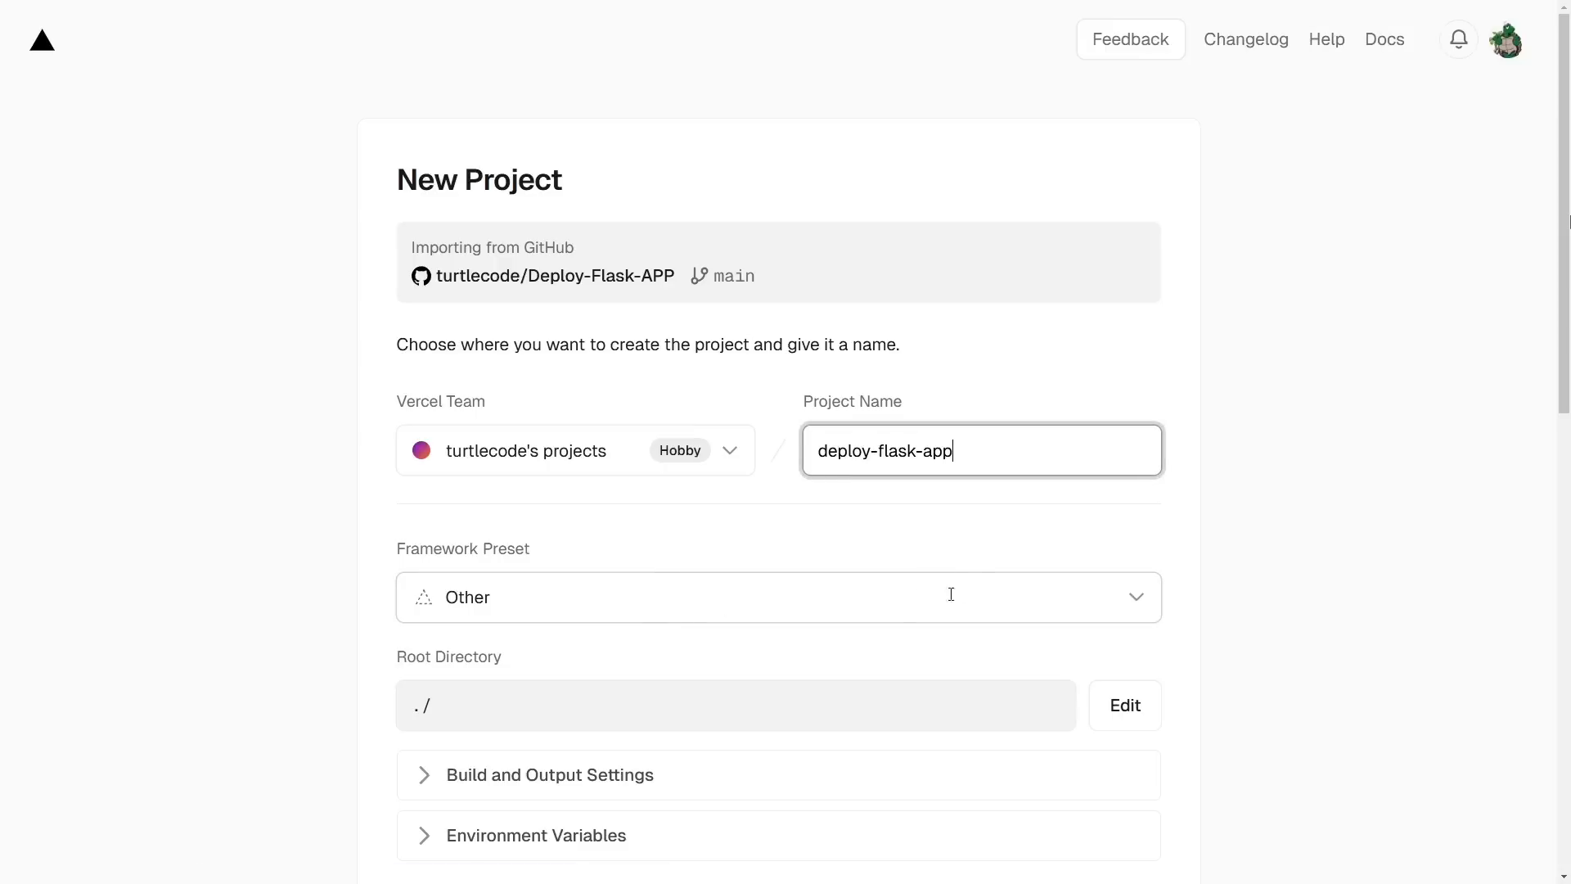
scroll("down", 3)
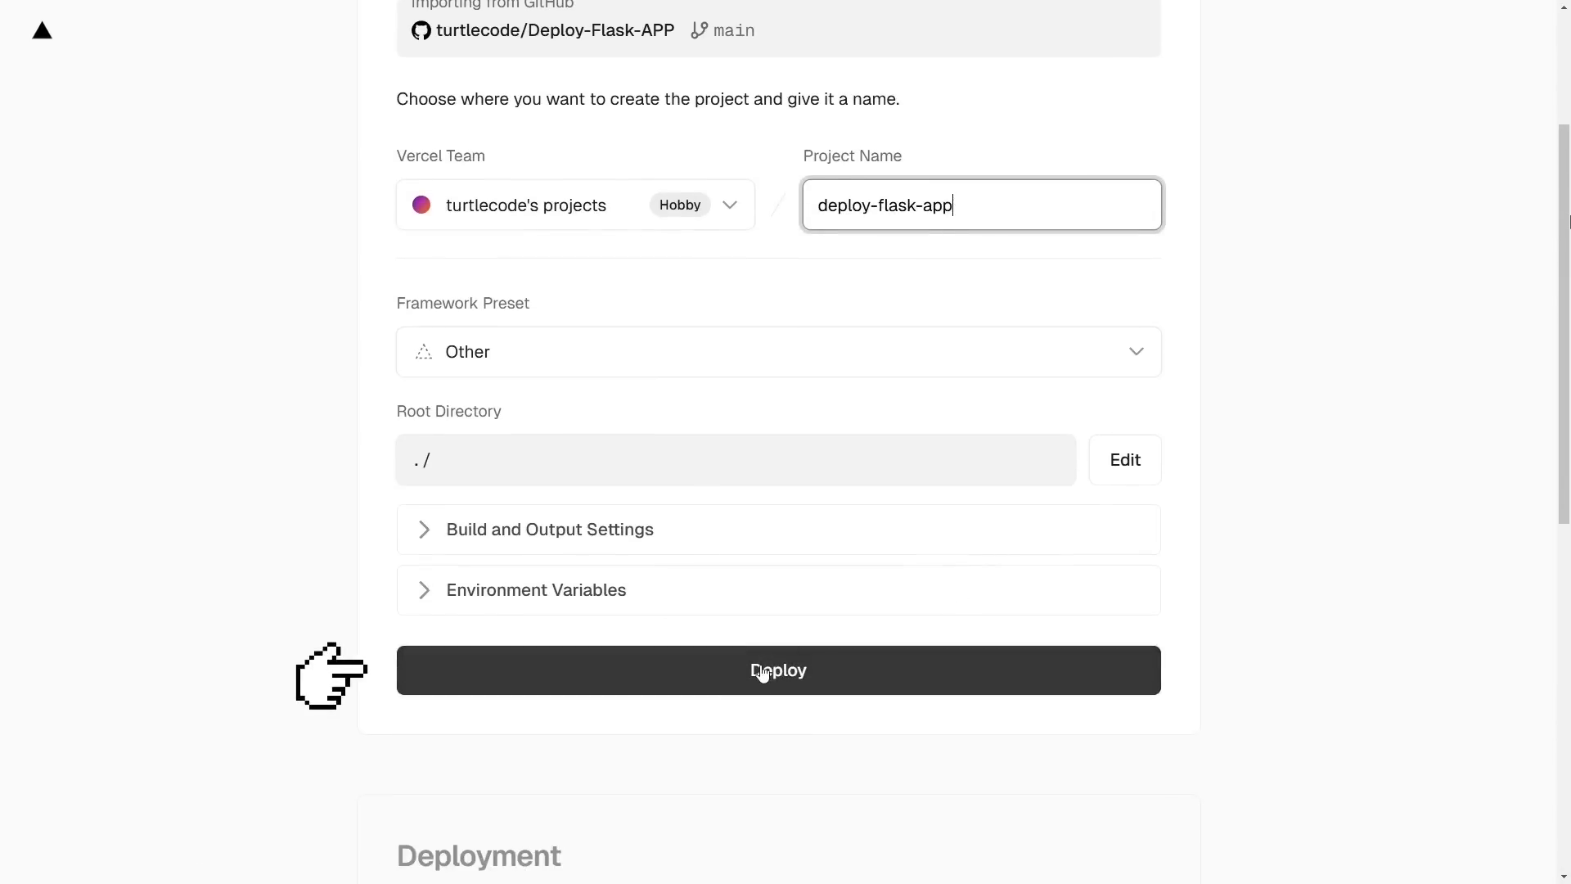
left_click(778, 669)
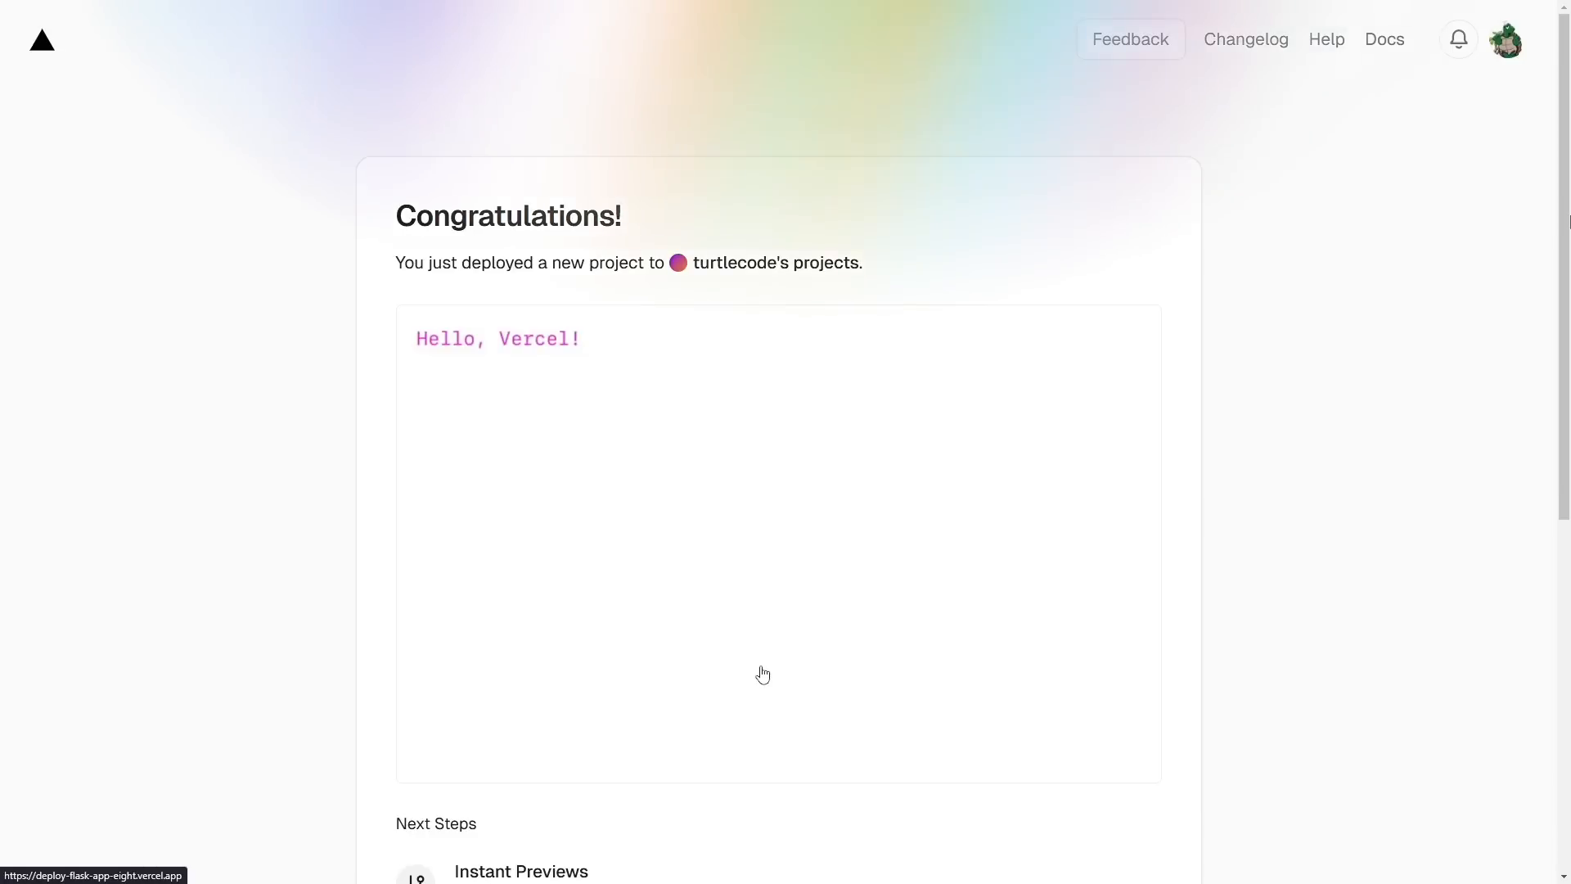
scroll("down", 3)
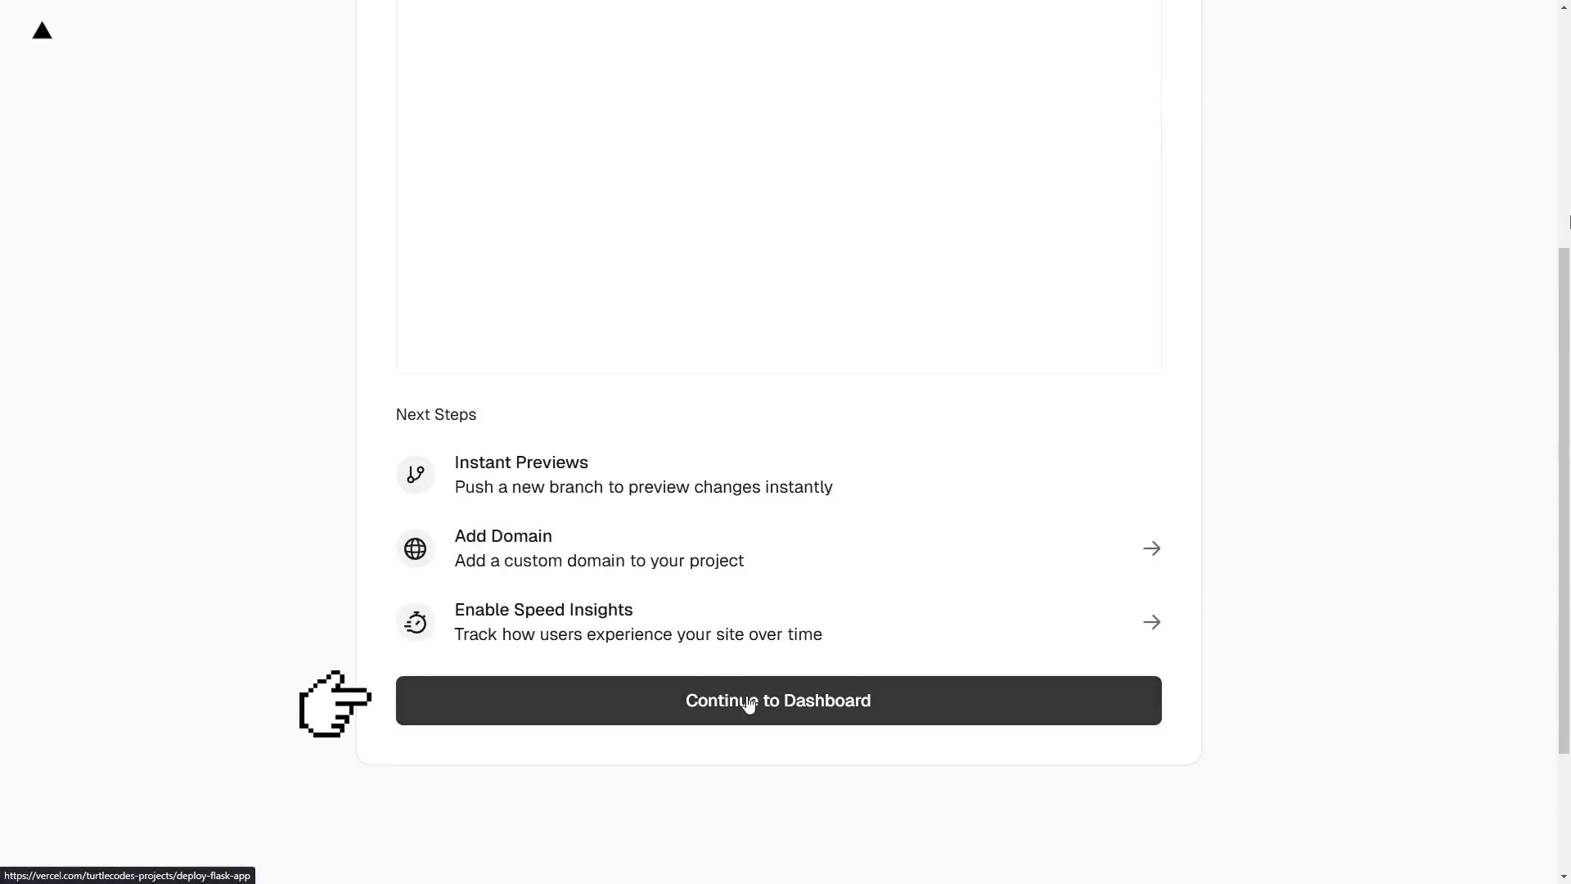
left_click(778, 700)
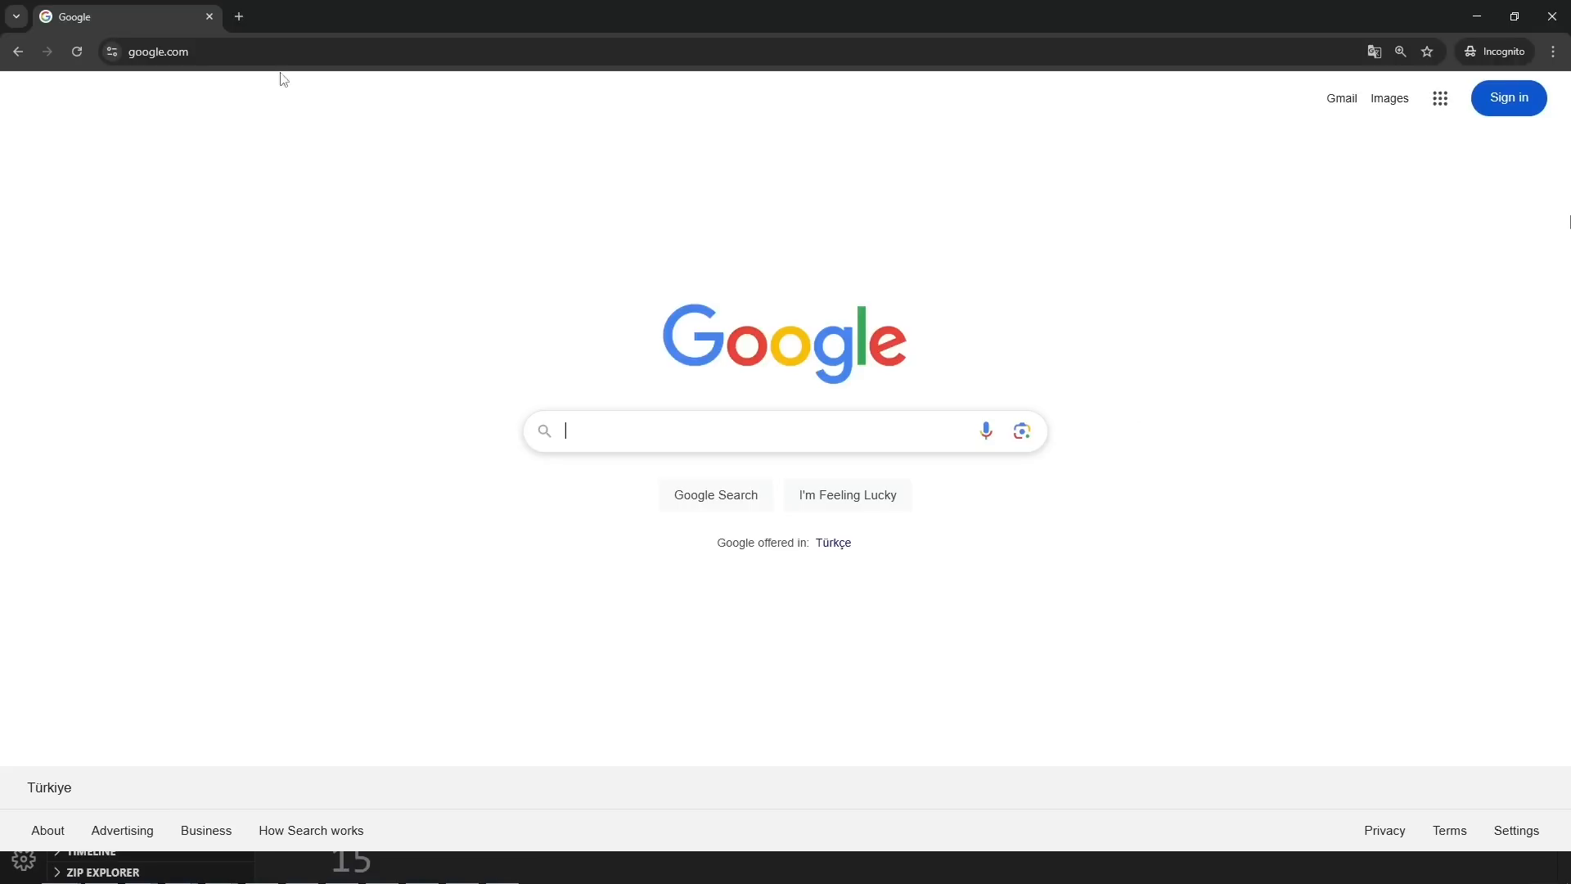
type("https://deploy-flask-app-eight.vercel.app/")
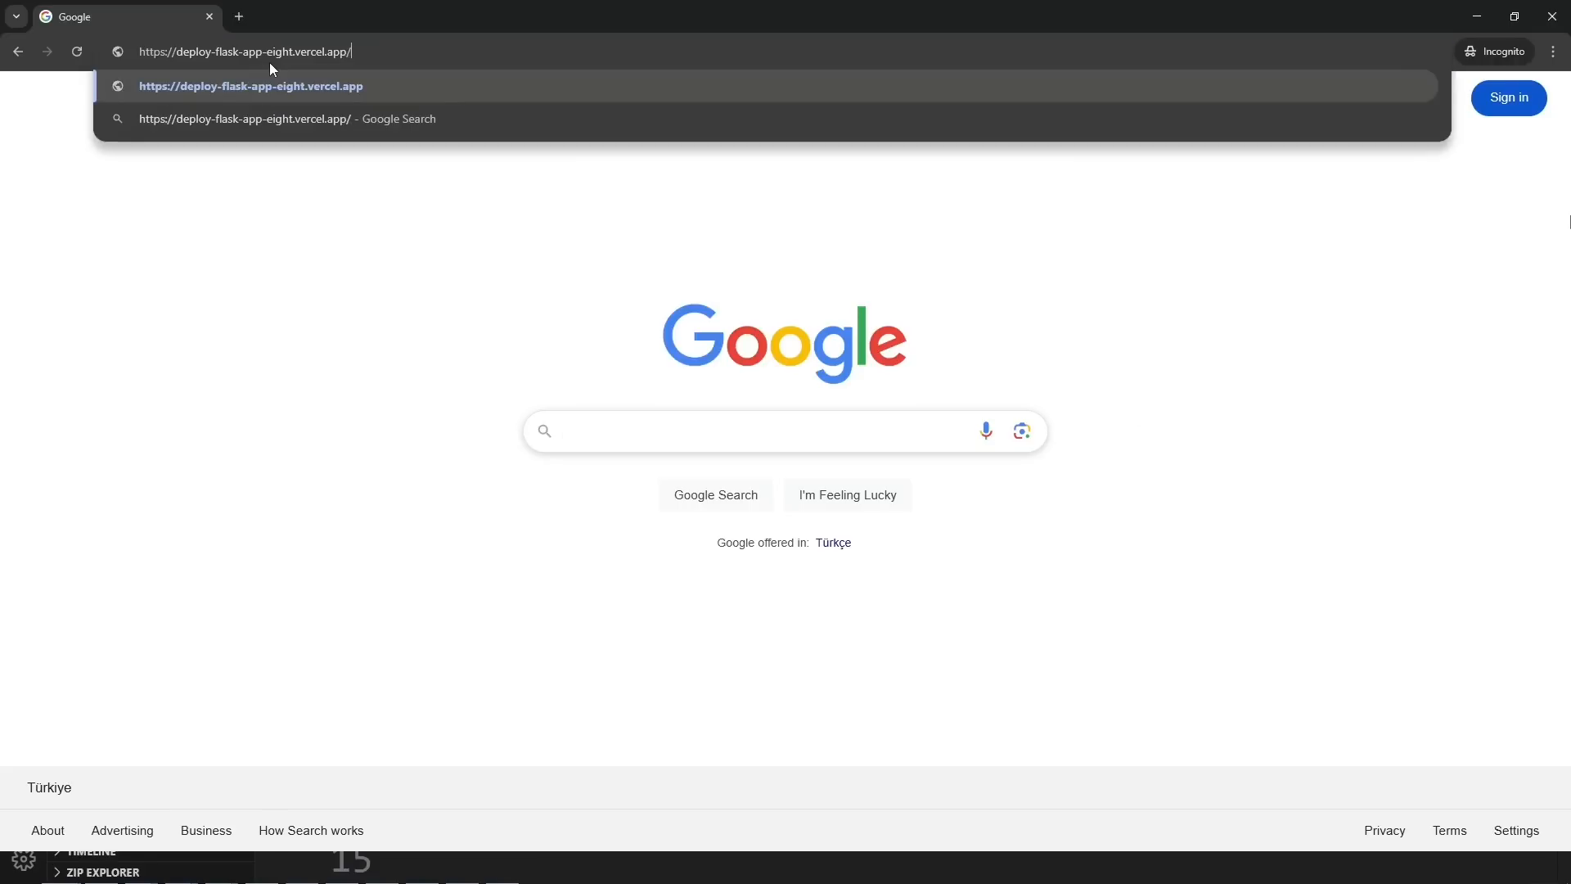
key("Enter")
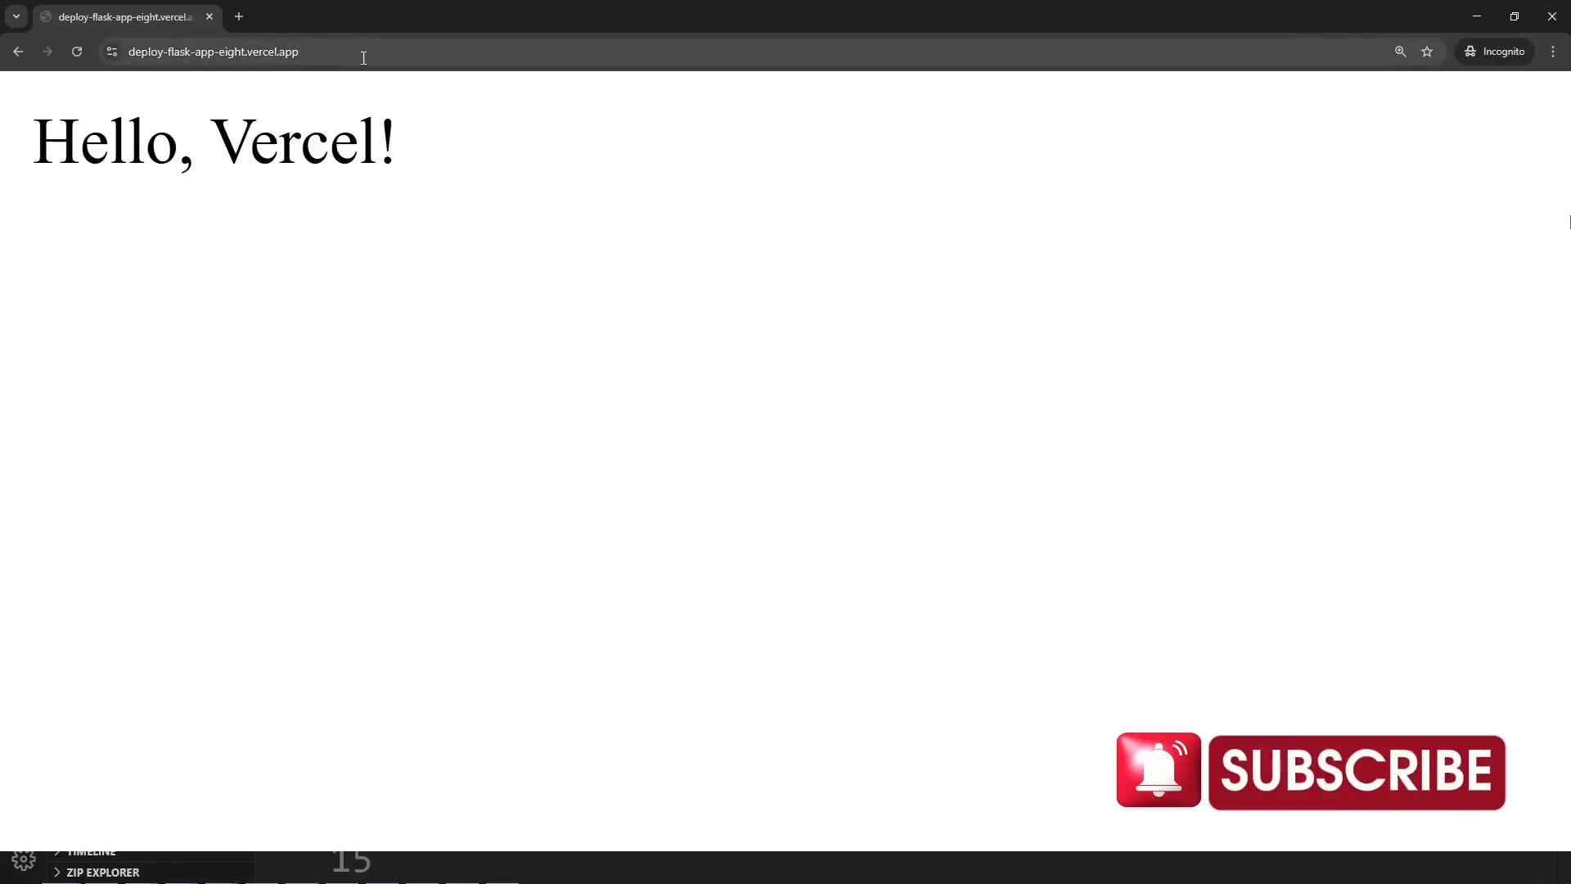
left_click(241, 50)
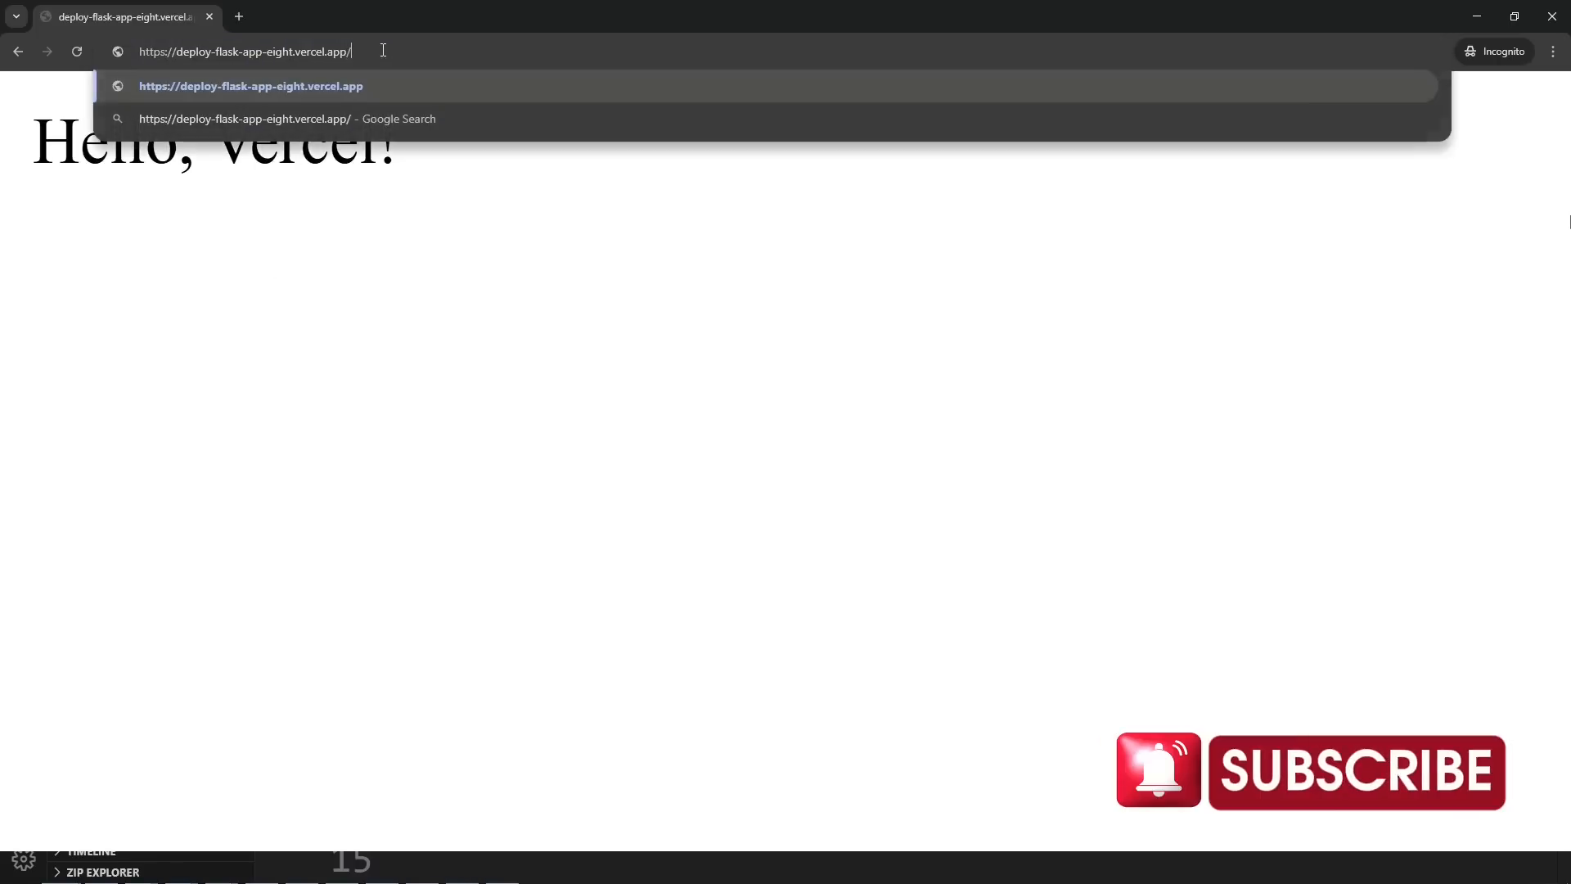
type("api")
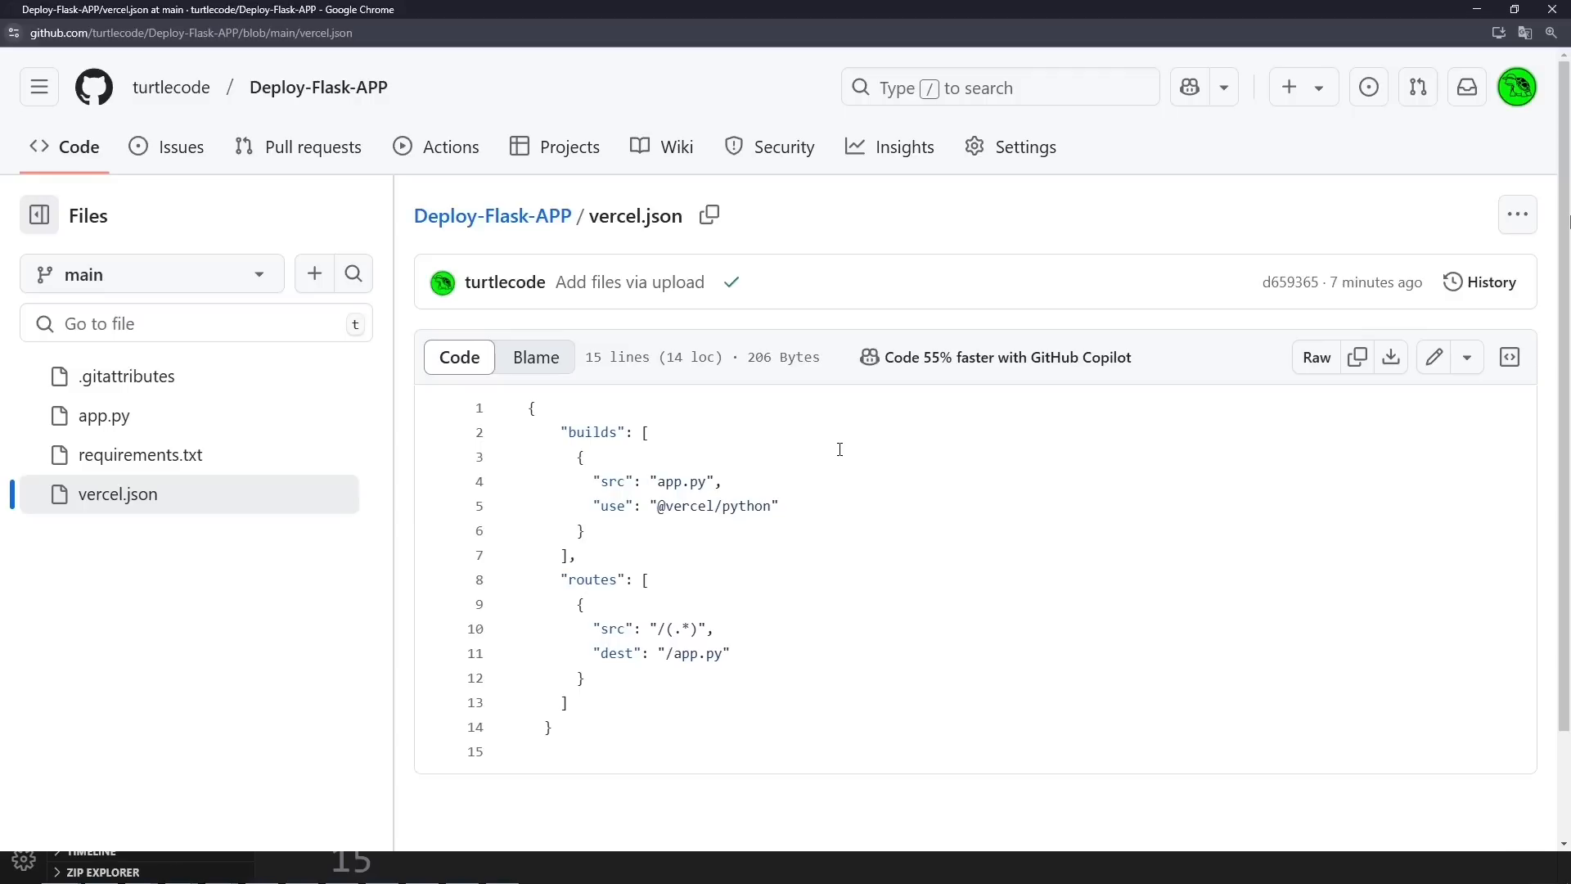
mouse_move(554, 450)
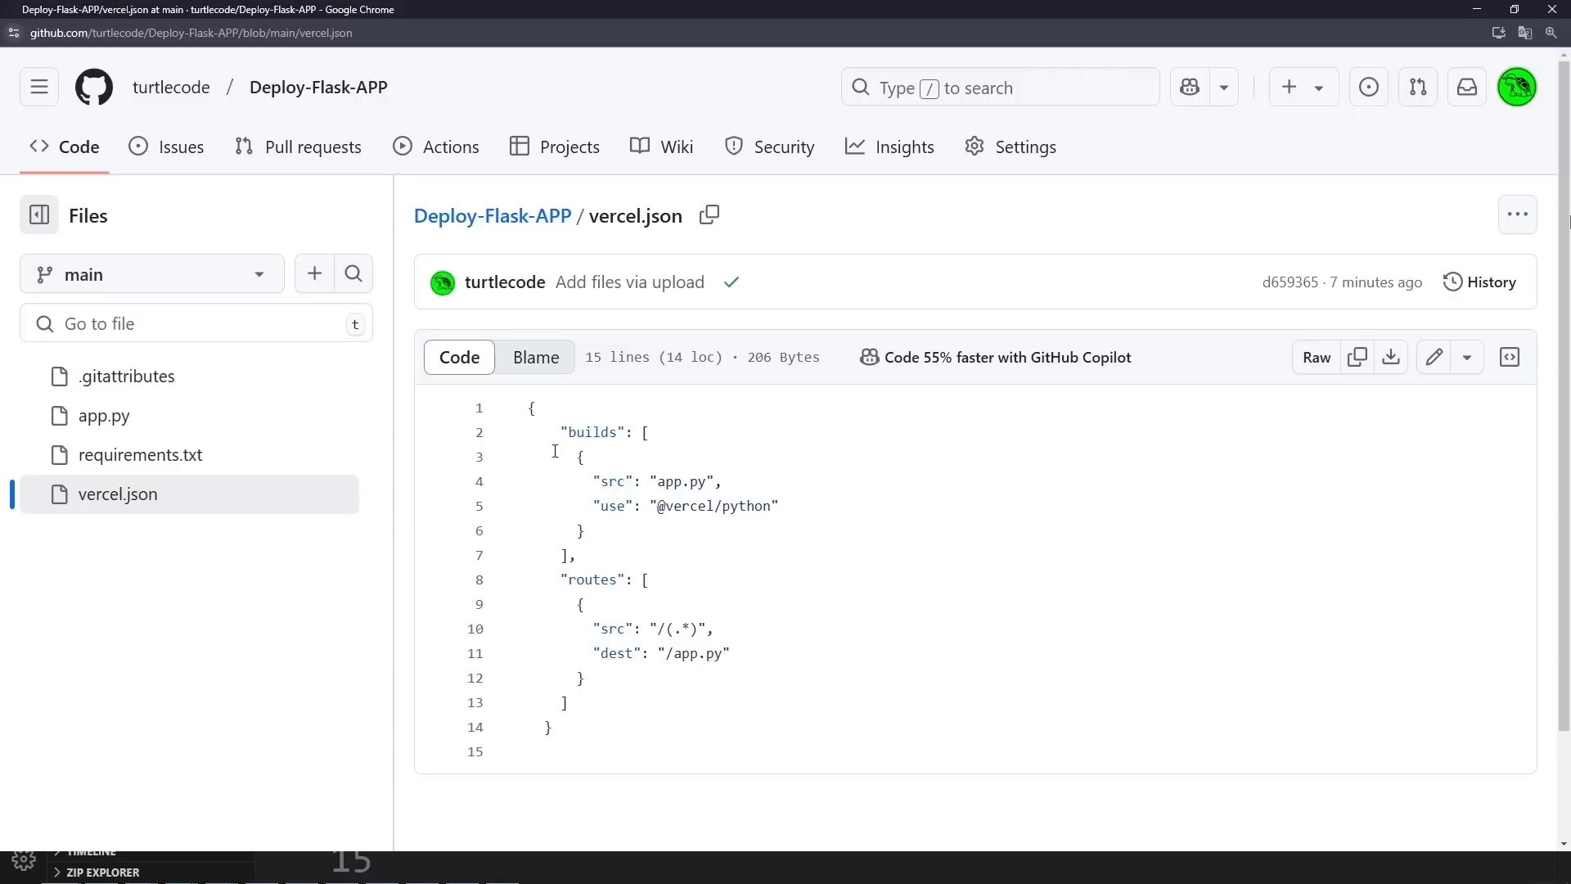
- Open app.py in the Deploy-Flask-APP repository's file tree
left_click(103, 415)
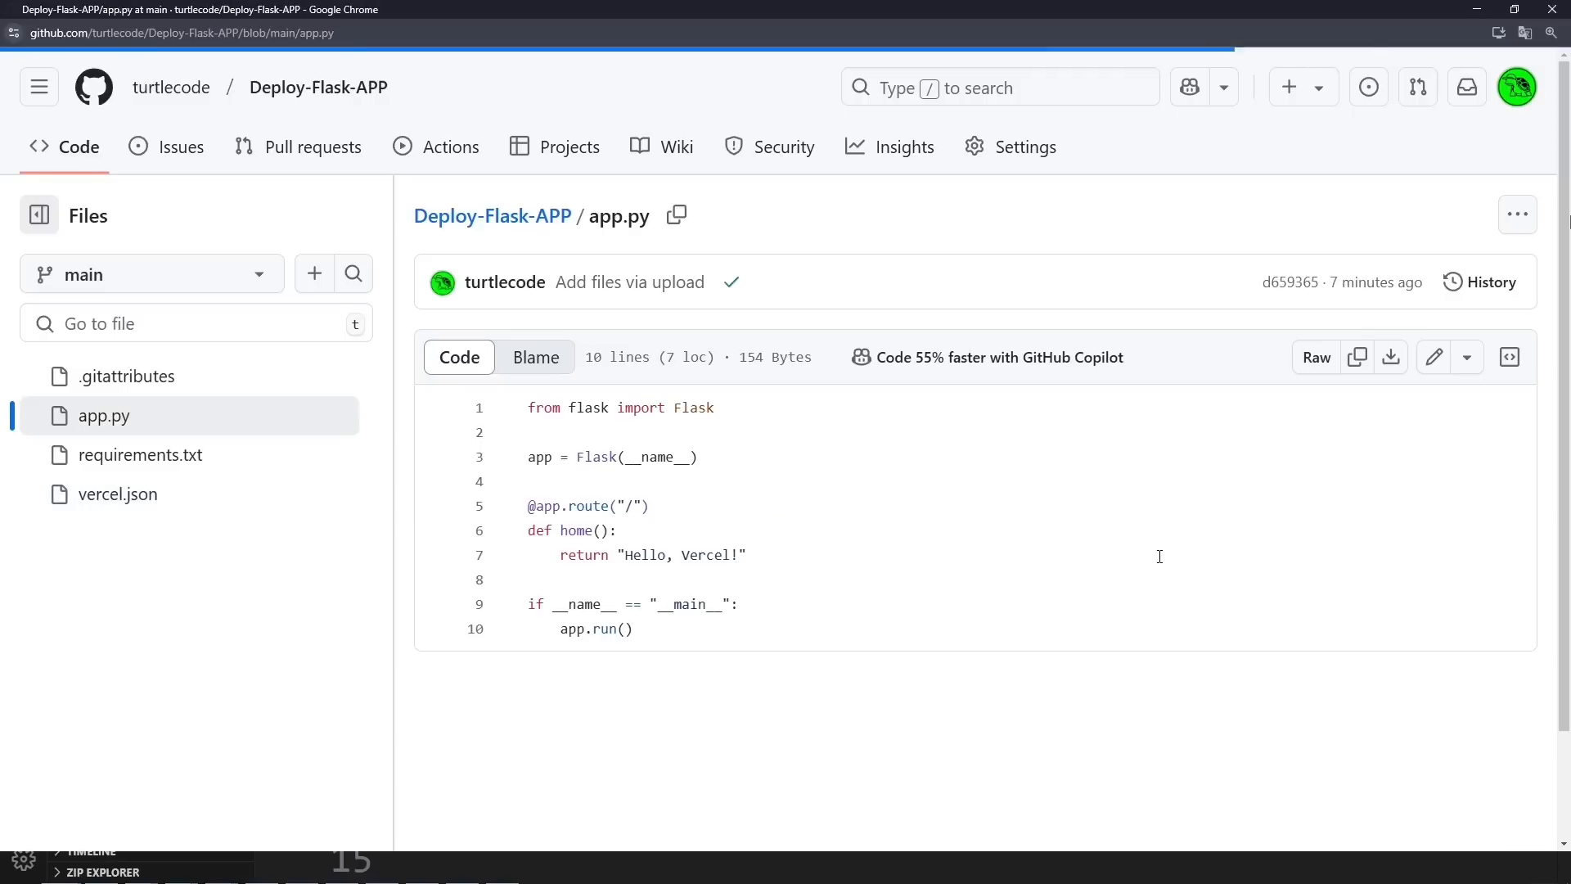
mouse_move(1432, 356)
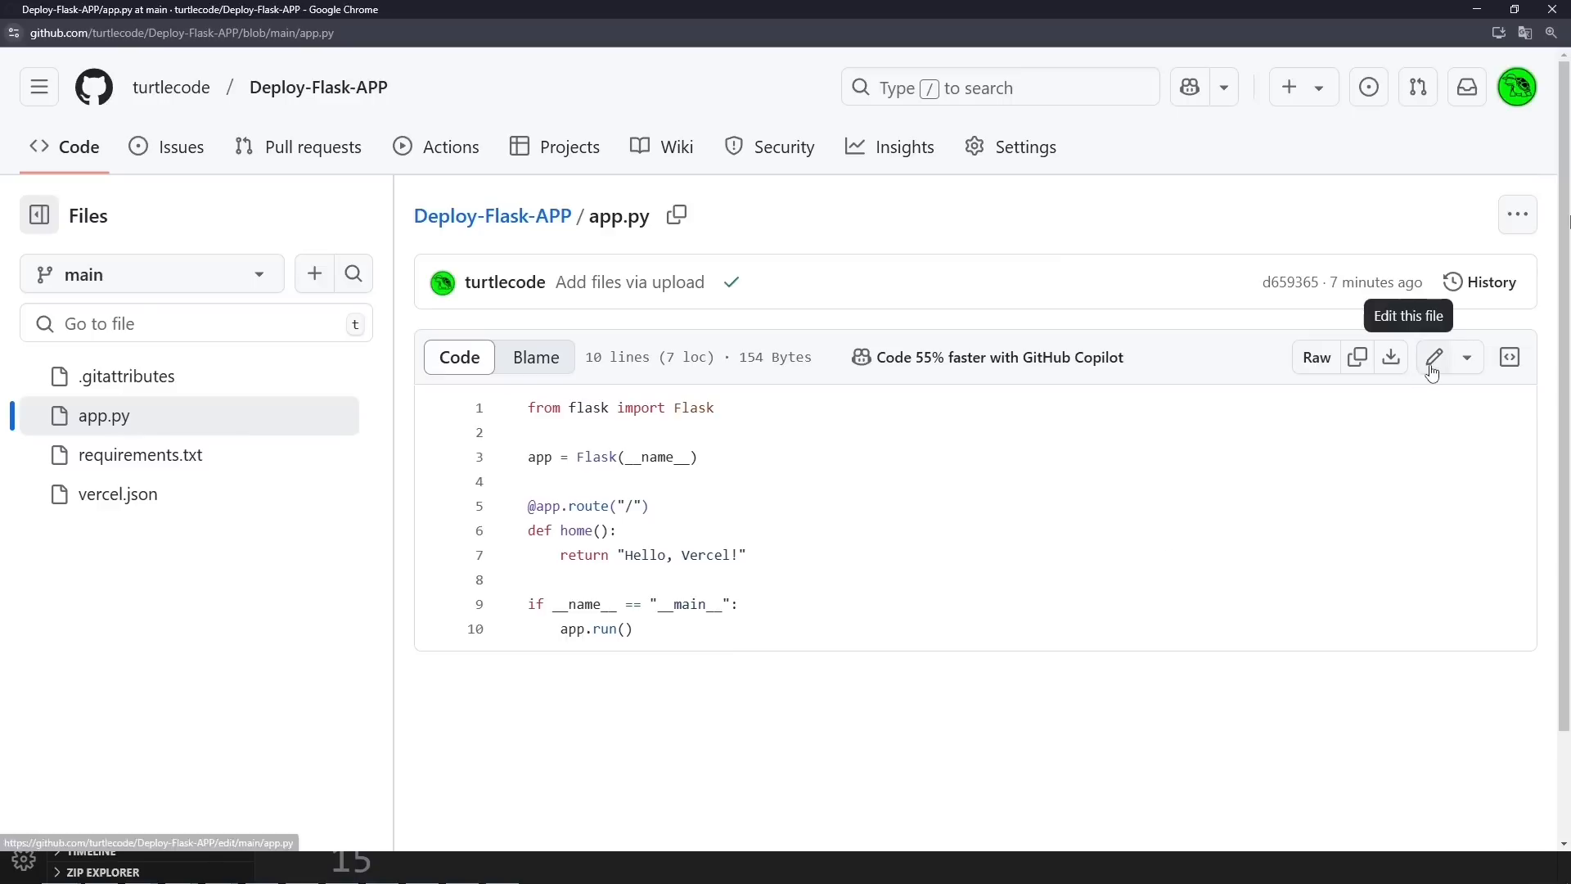
- Duplicate the home route in app.py as /api returning 'Hello, API!' and commit it
left_click(1431, 357)
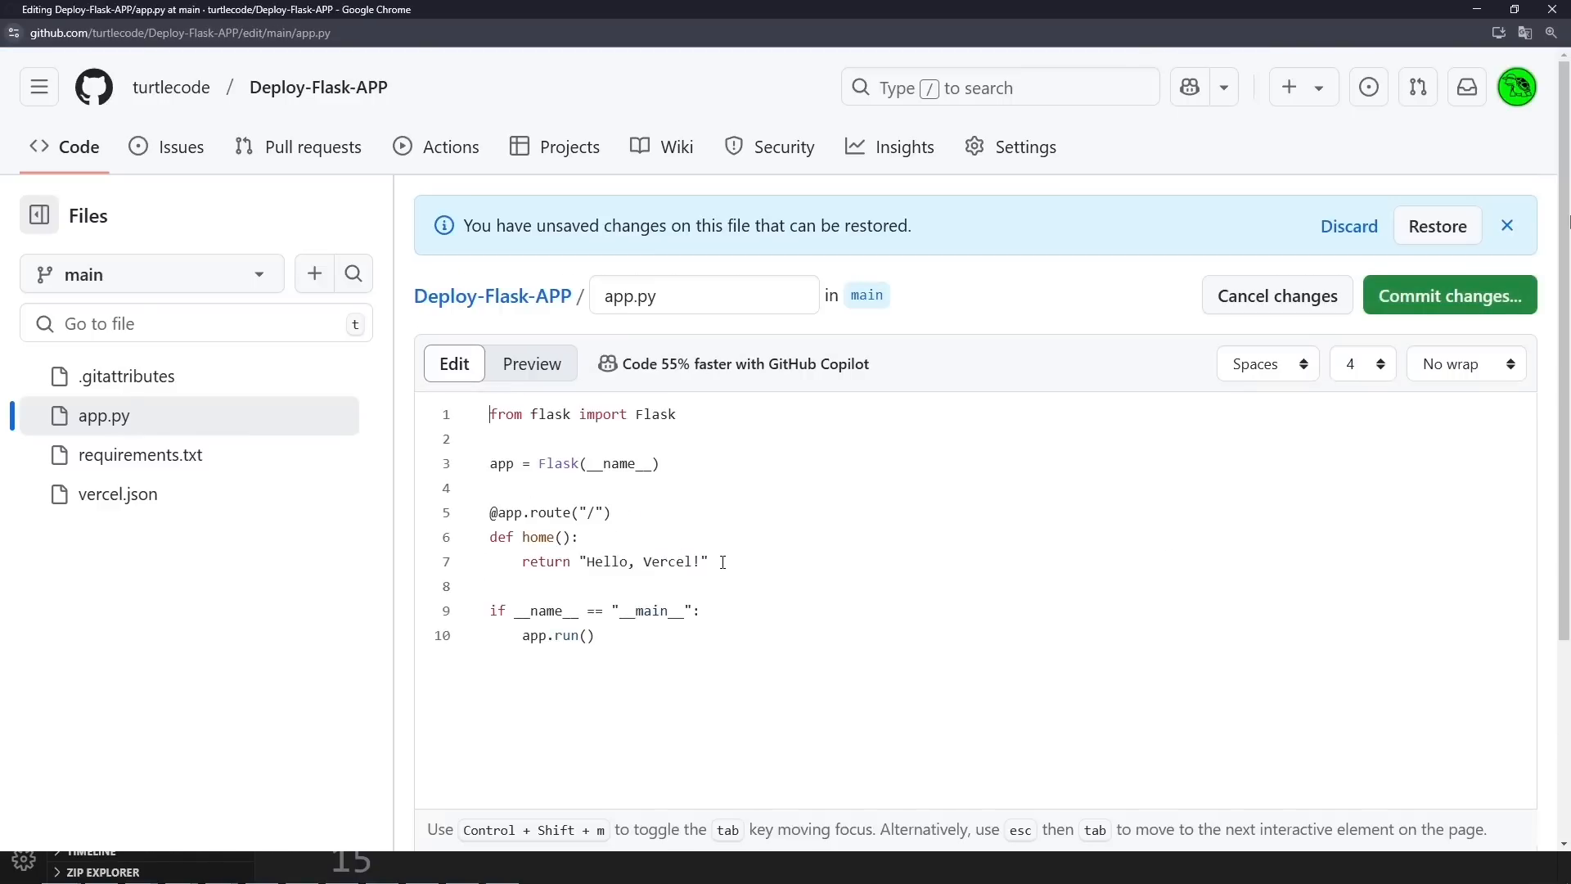
left_click_drag(490, 512, 708, 562)
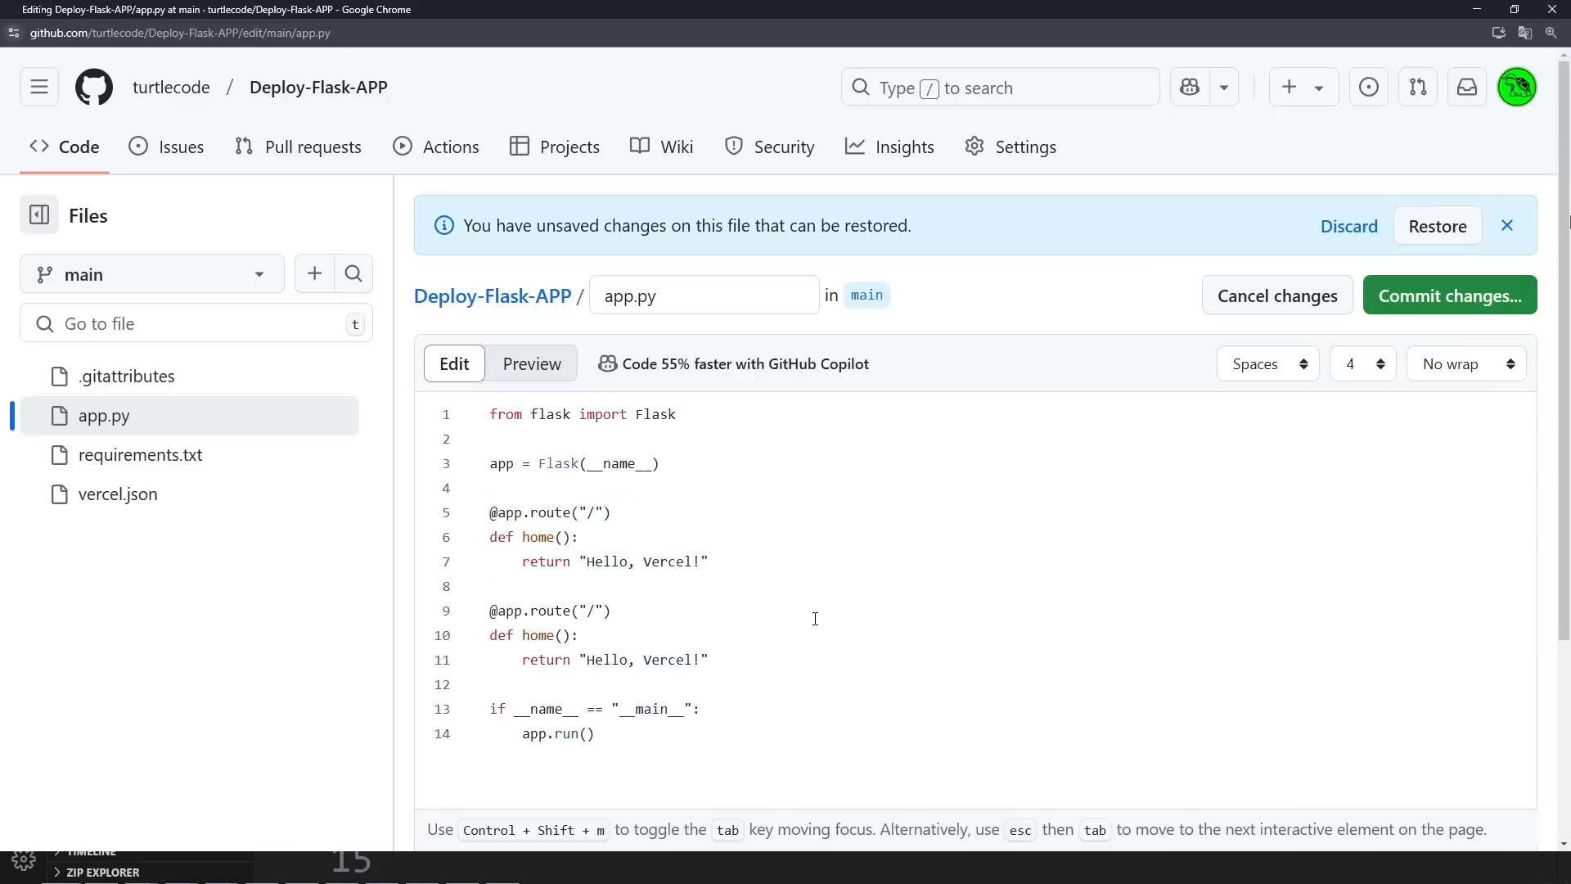
type("api")
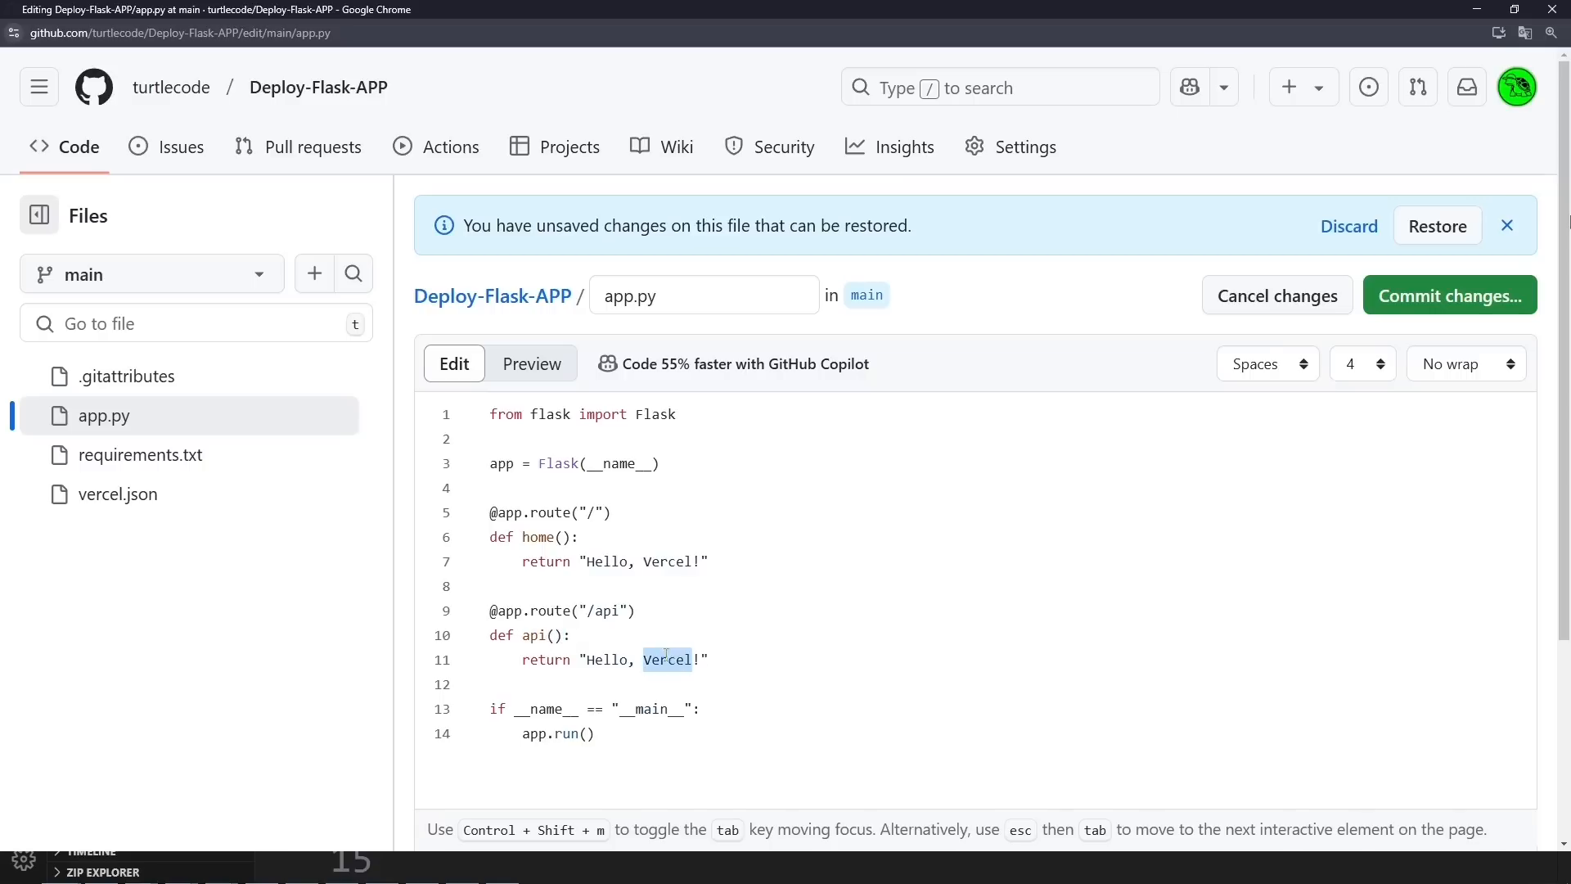
type("API")
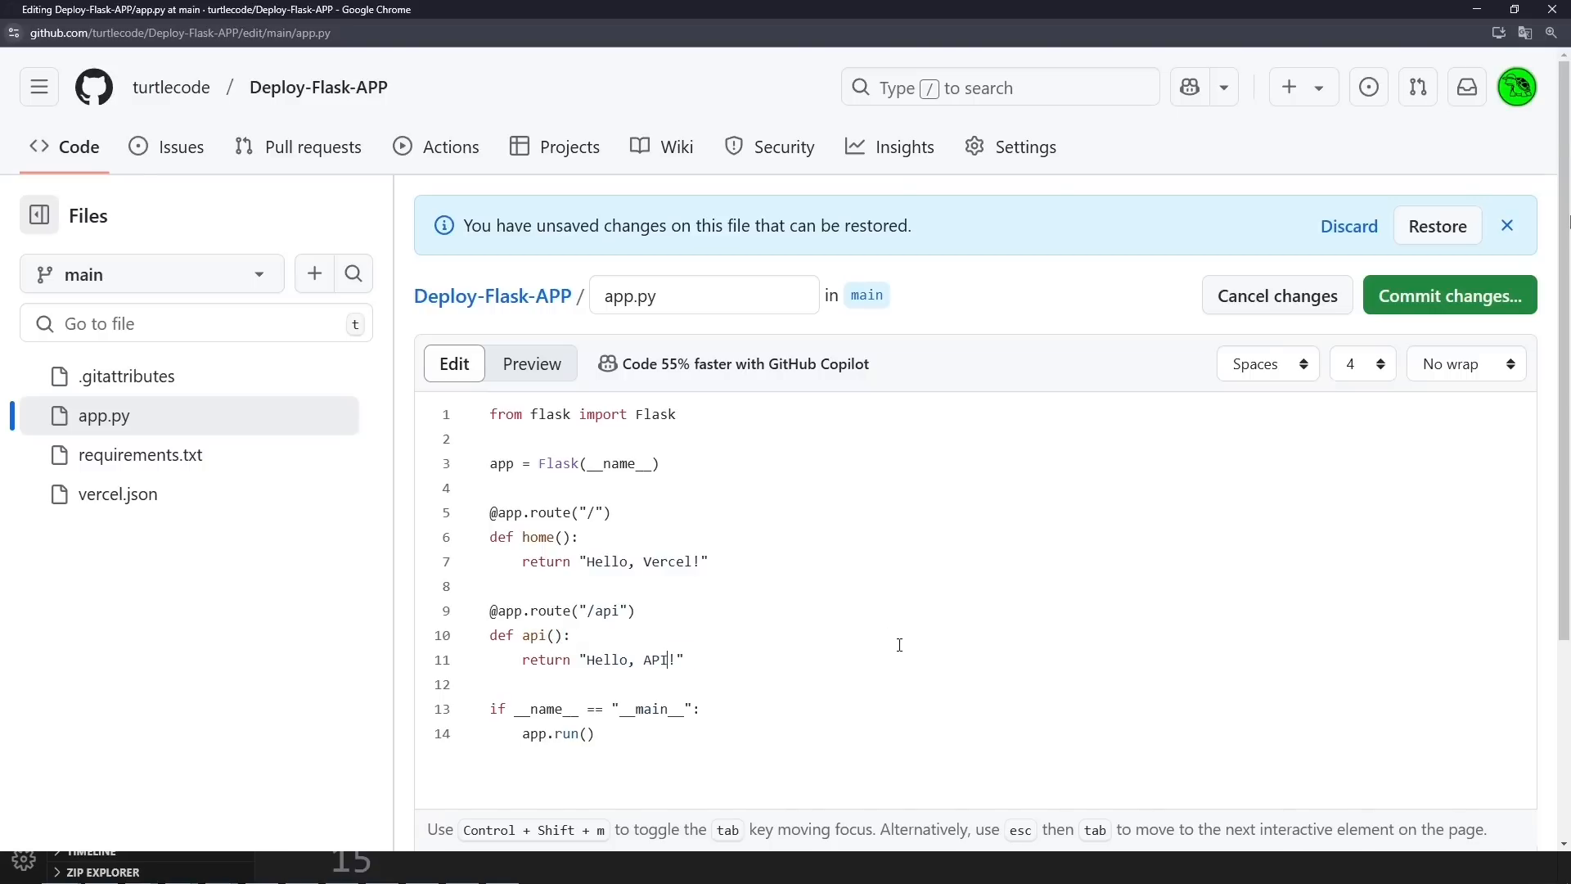
mouse_move(1429, 337)
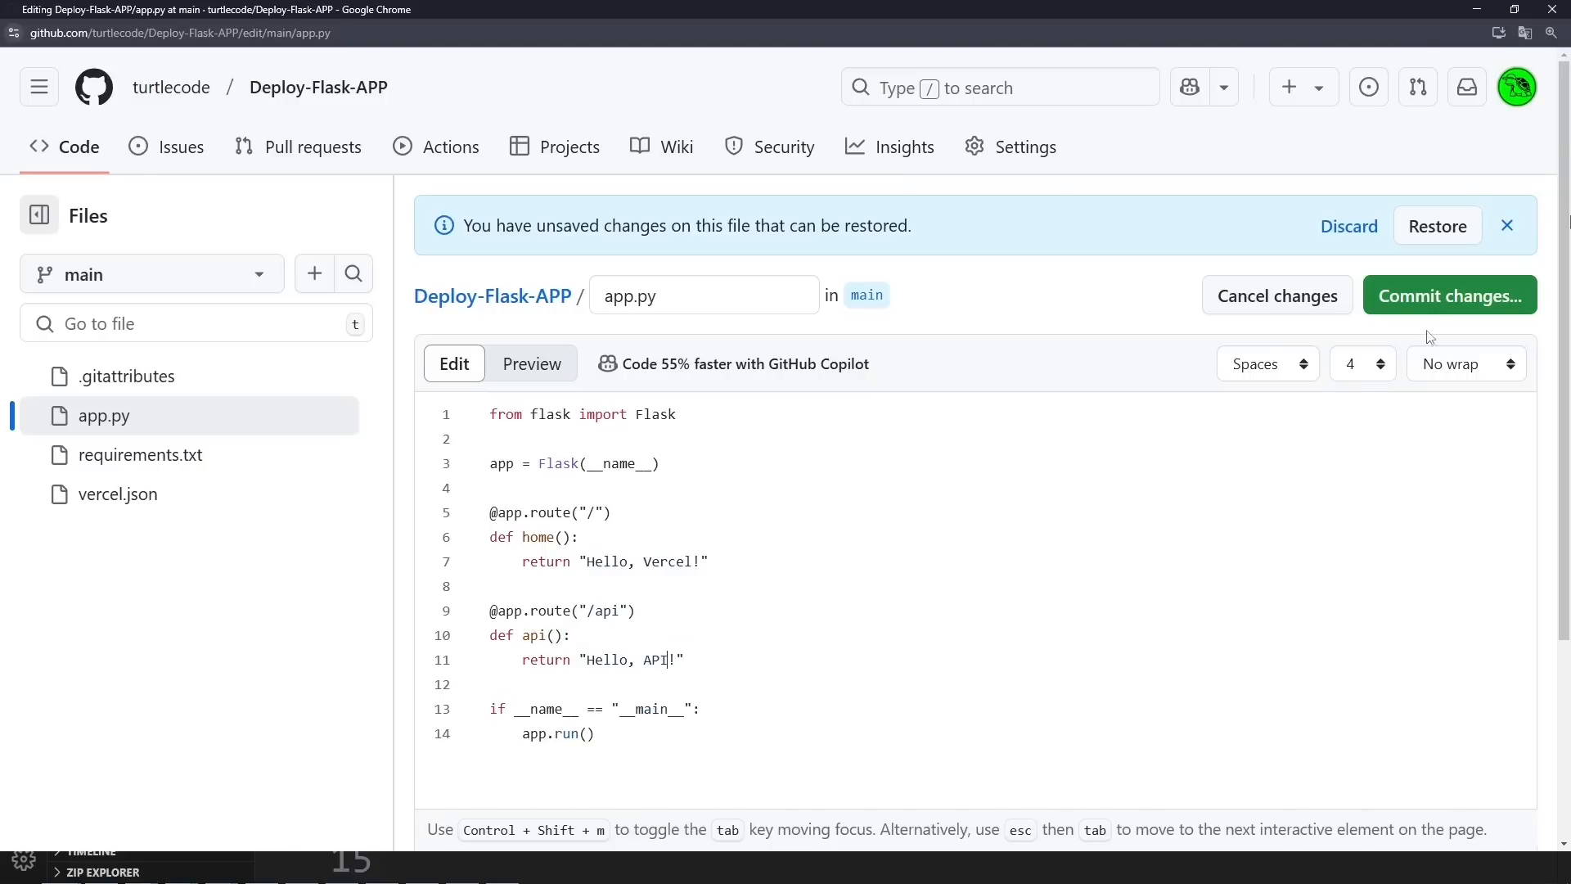
left_click(1449, 295)
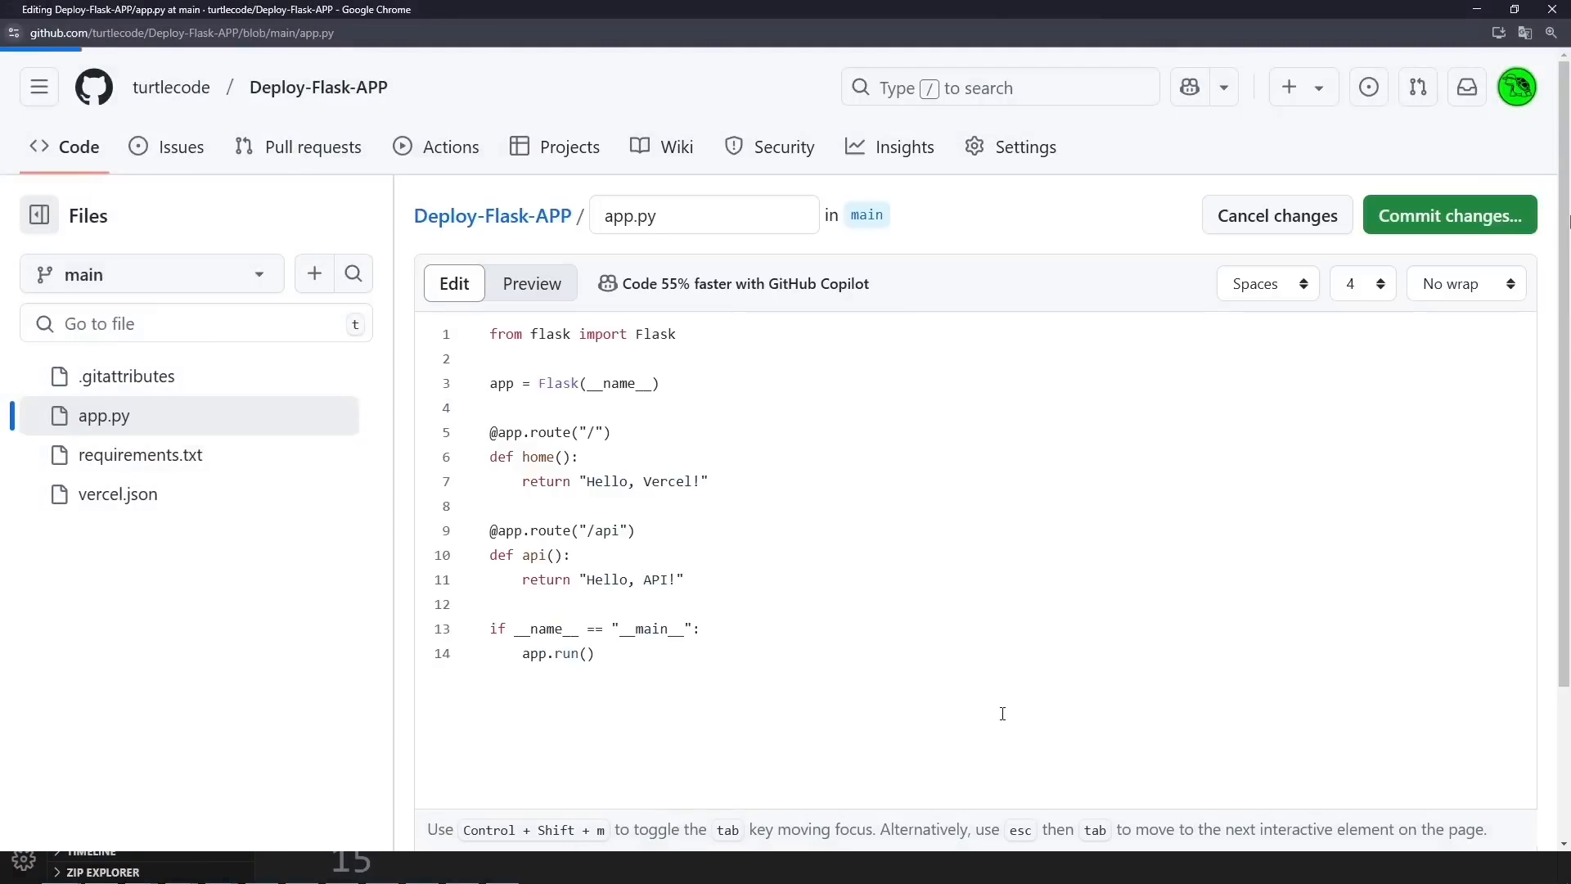
left_click(1448, 215)
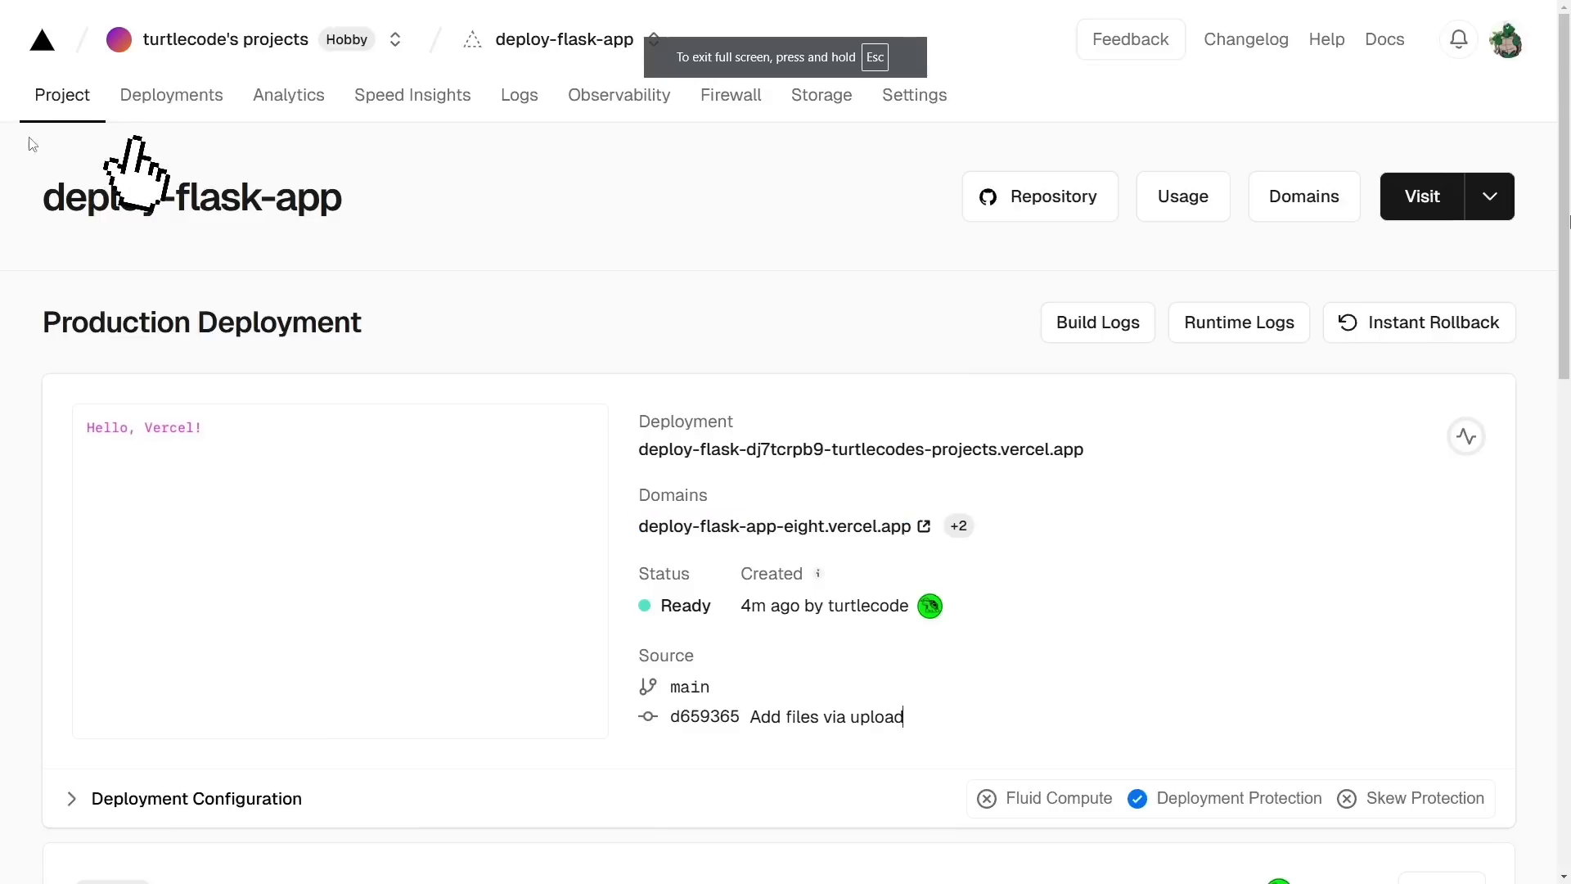
- Show the deploy-flask-app deployments list with the Ready 'Update app.py' production build
left_click(170, 94)
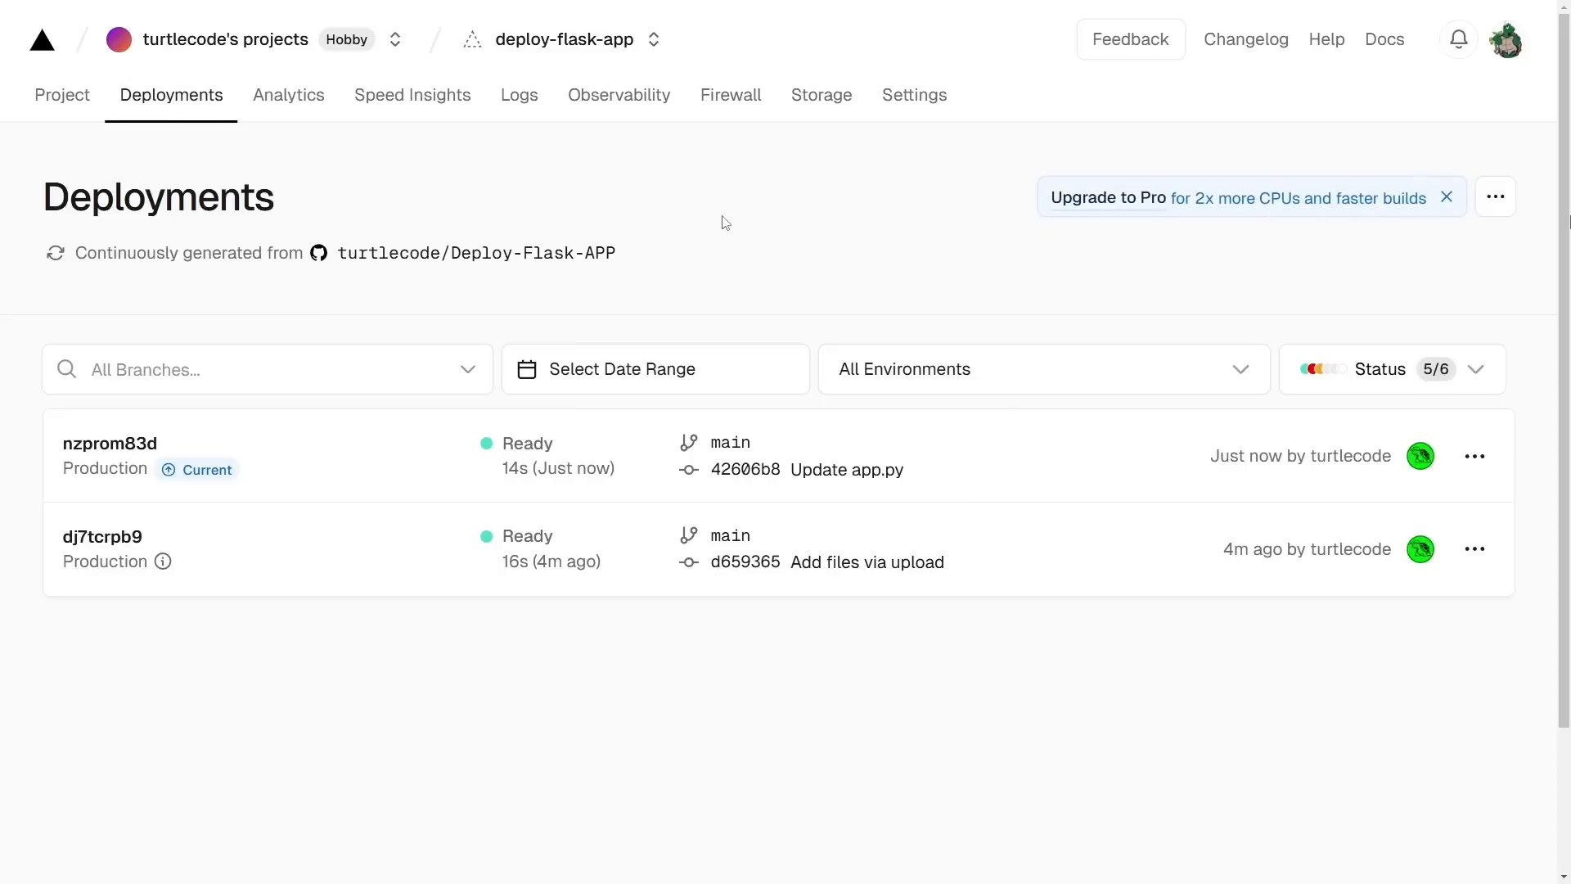
mouse_move(1436, 489)
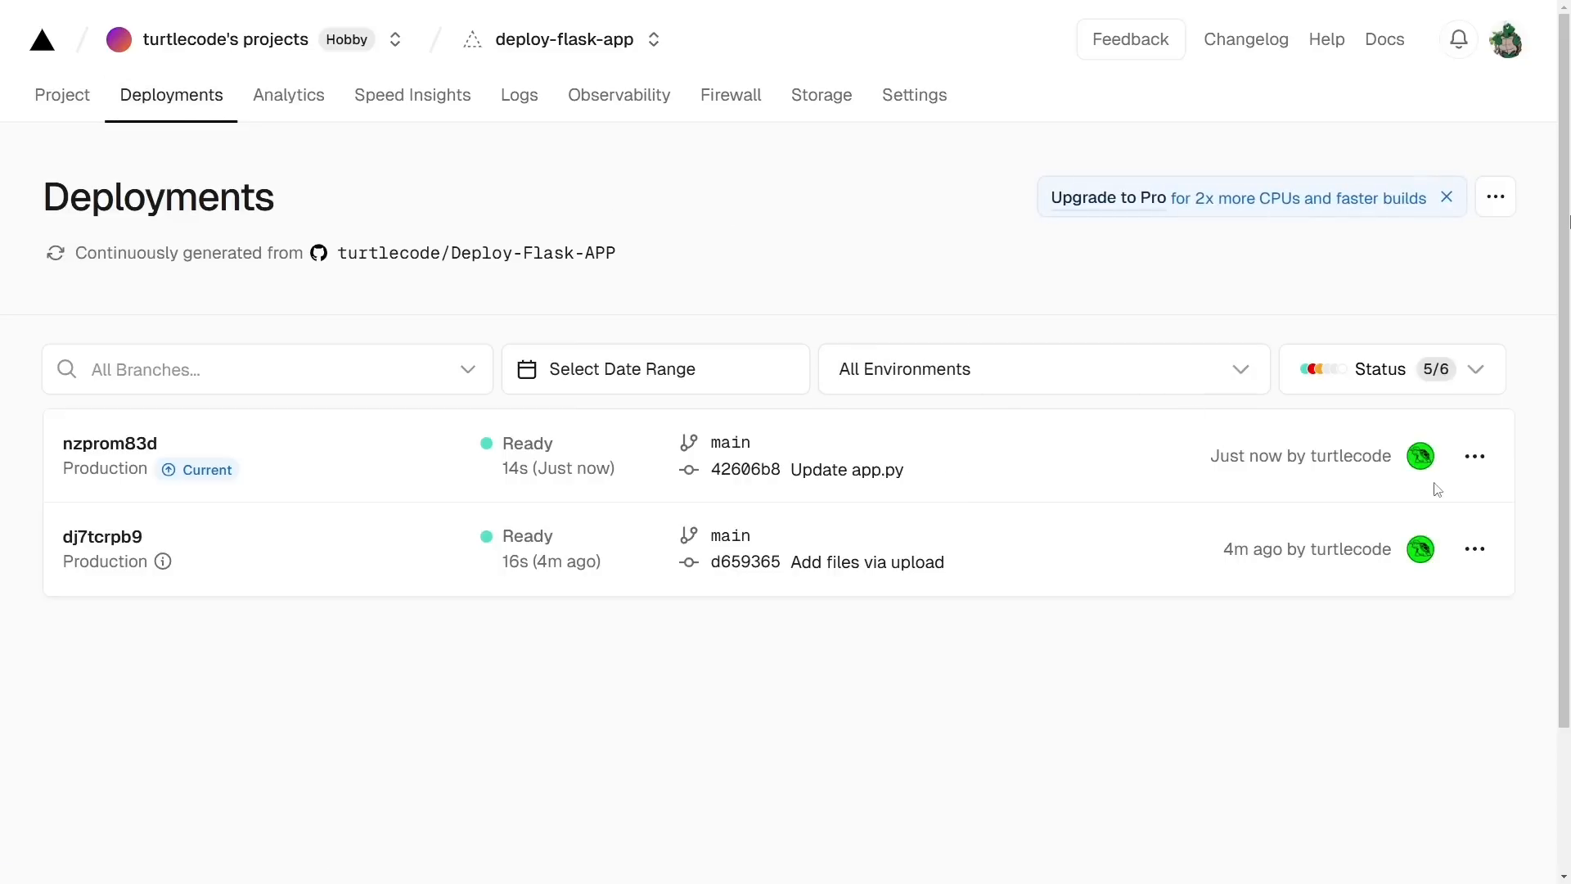
- Redeploy the current 'Update app.py' deployment to production and confirm
left_click(1495, 197)
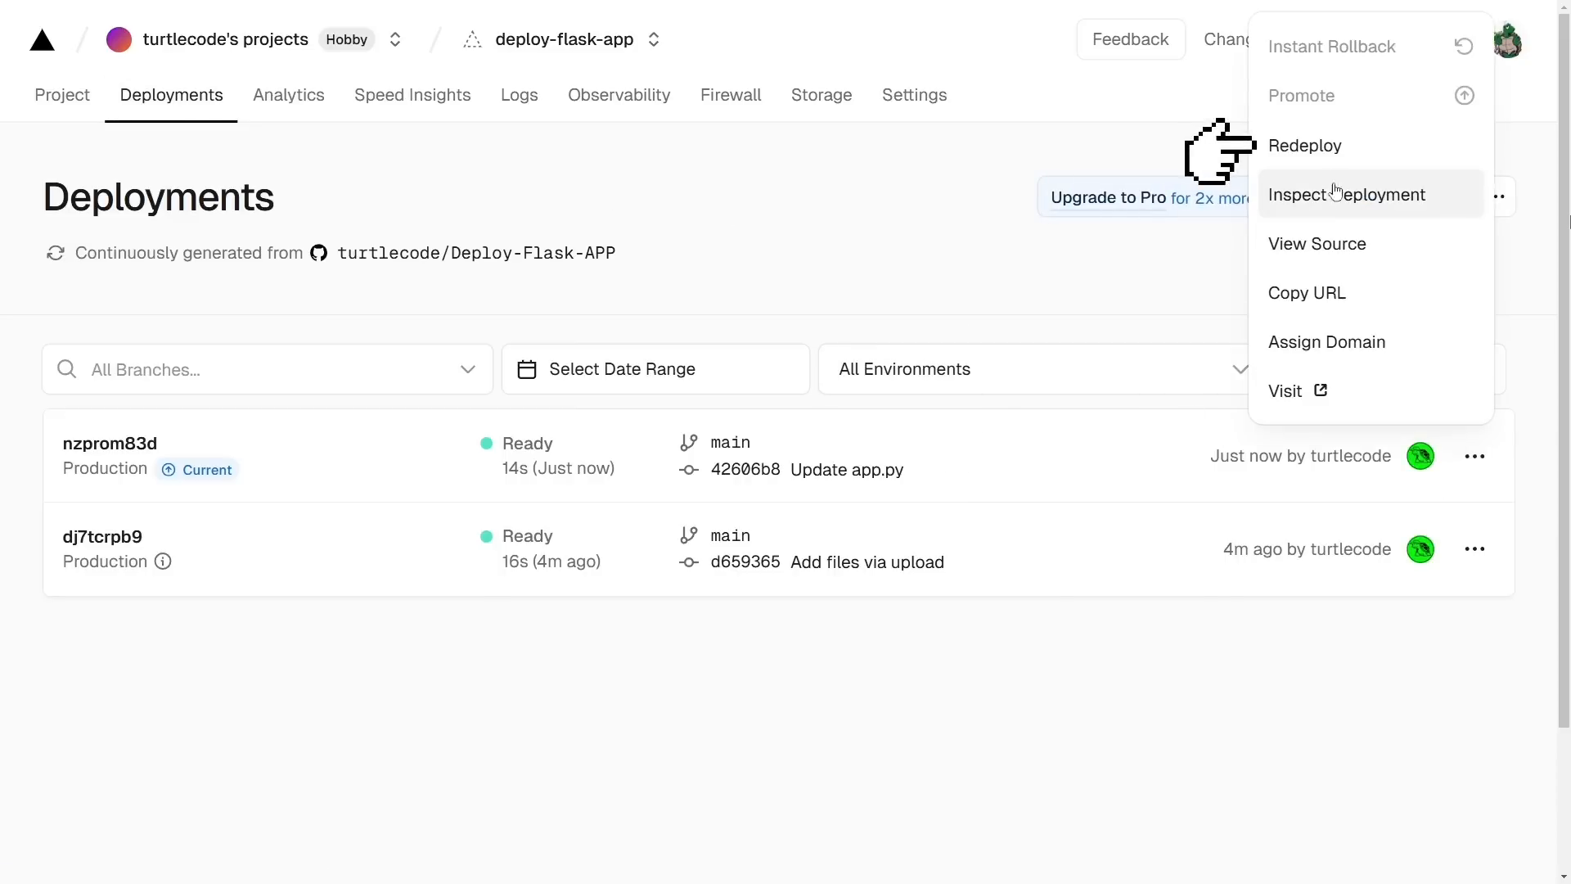
left_click(1305, 146)
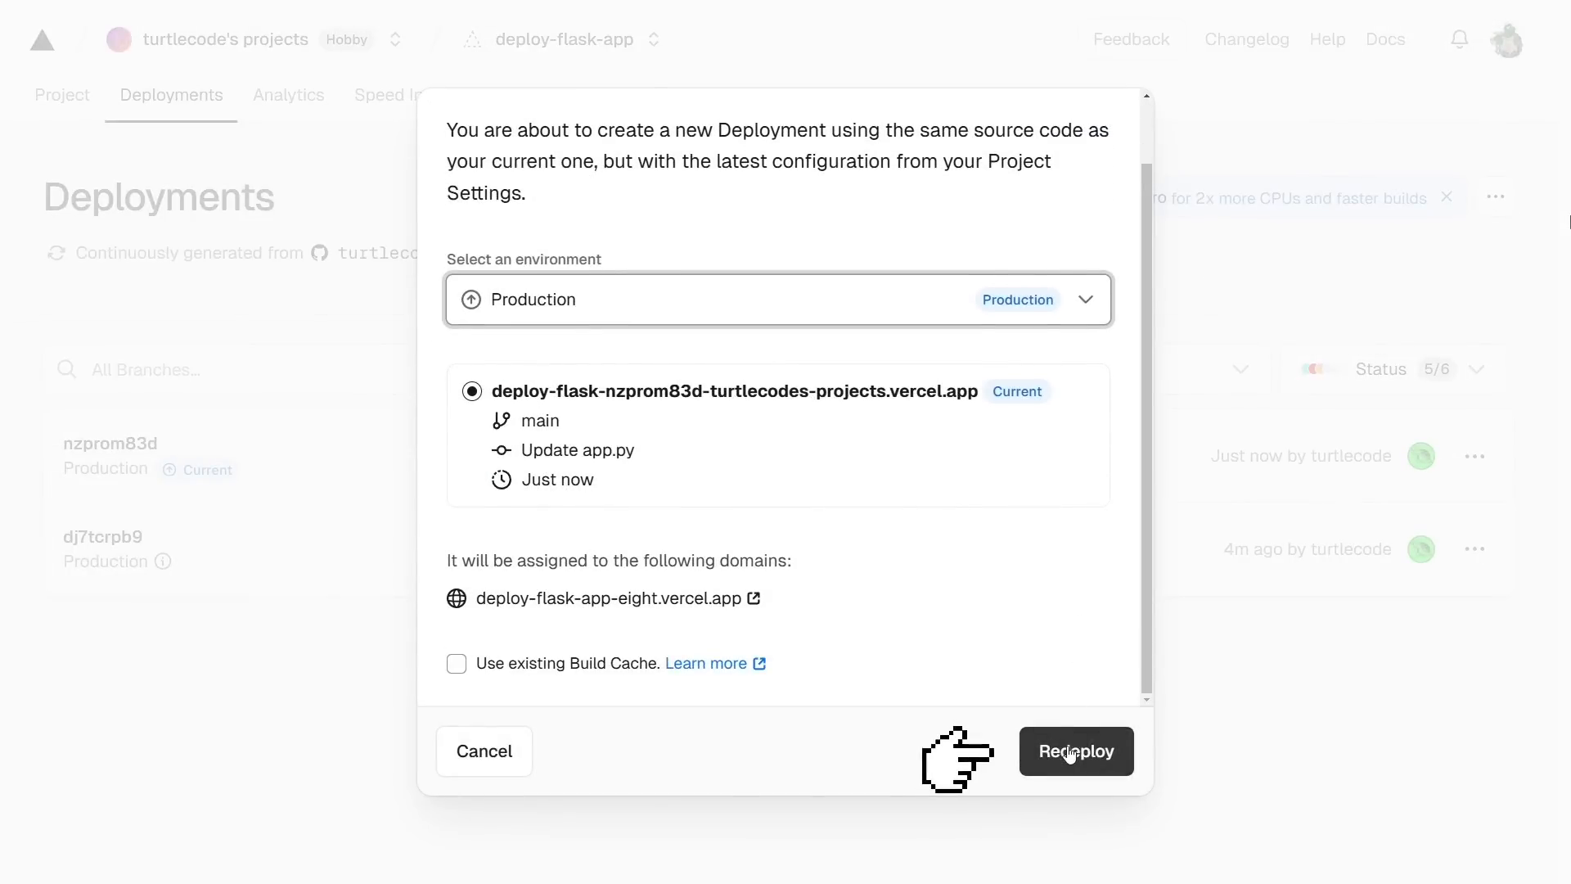
left_click(1075, 751)
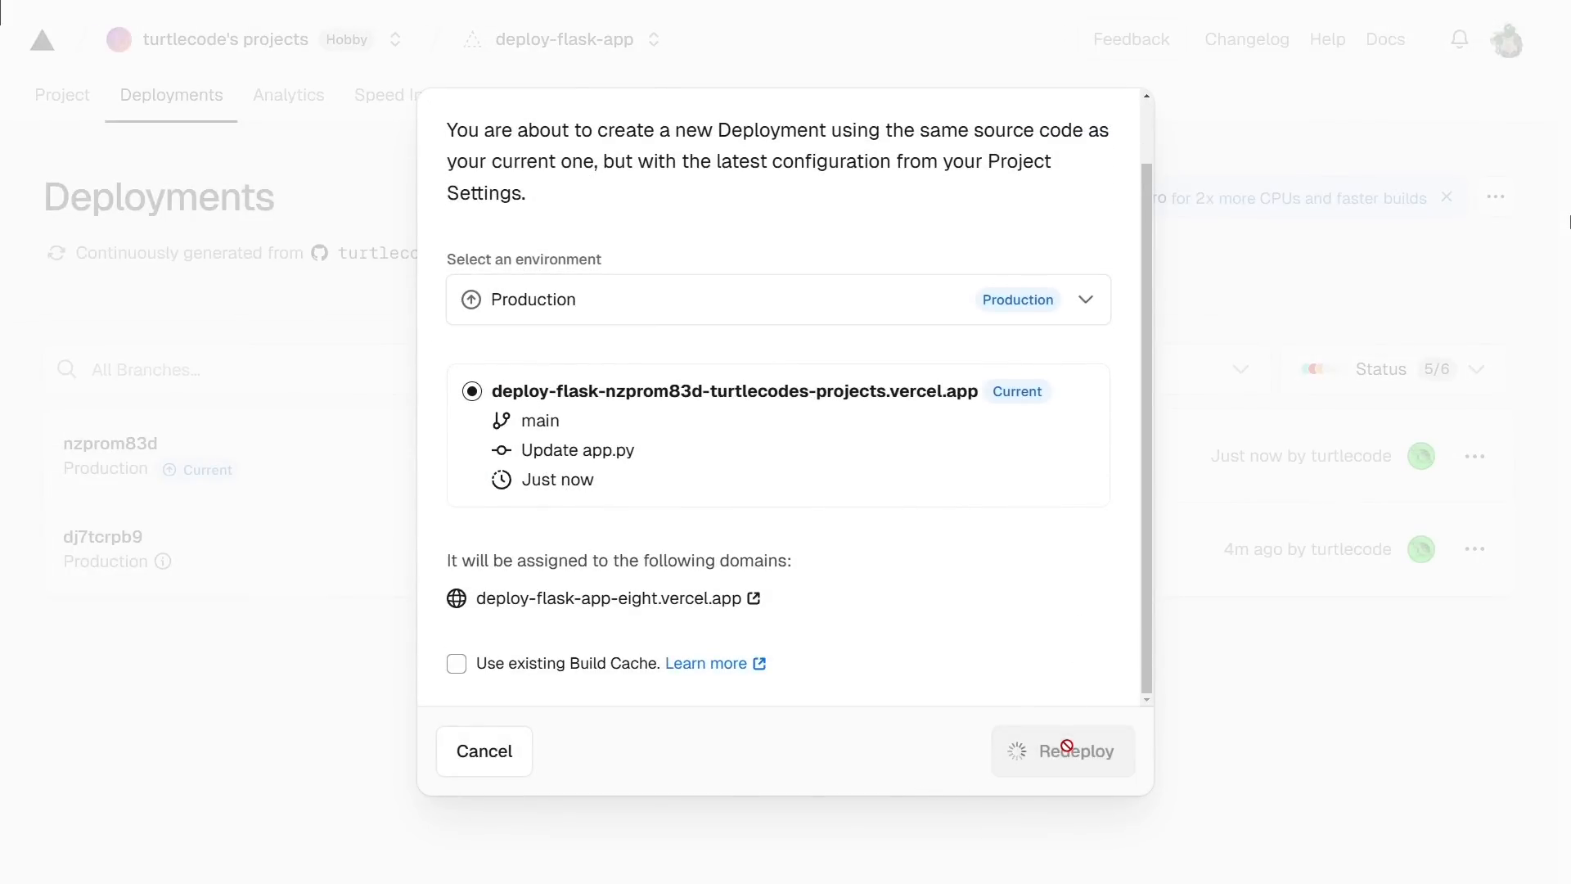
left_click(1061, 750)
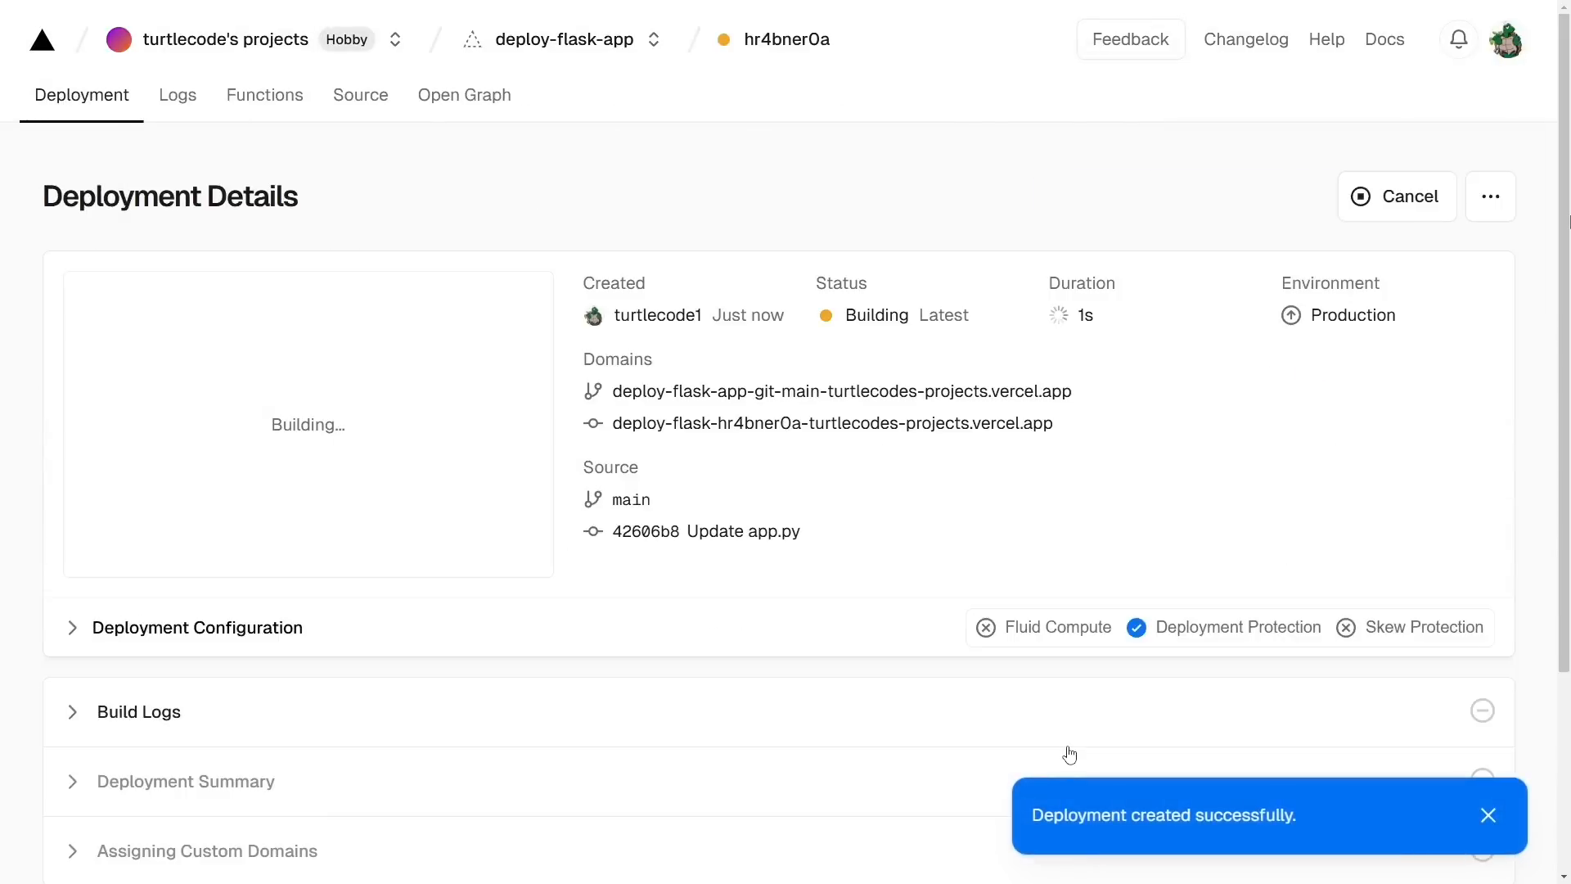